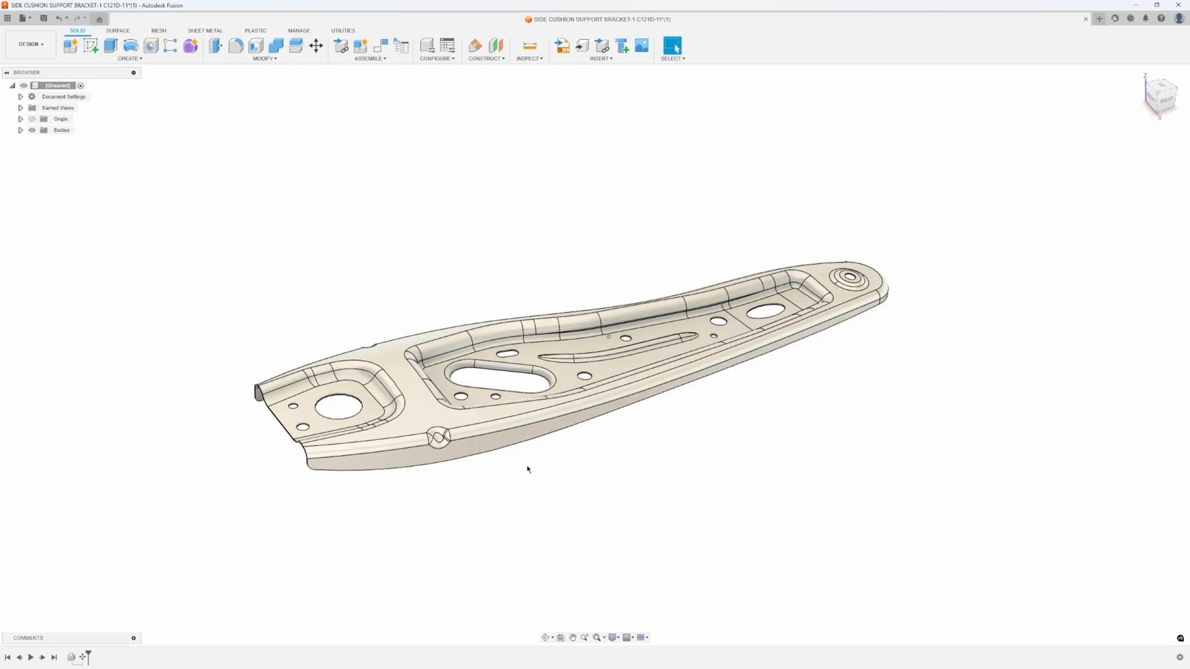
mouse_move(615, 494)
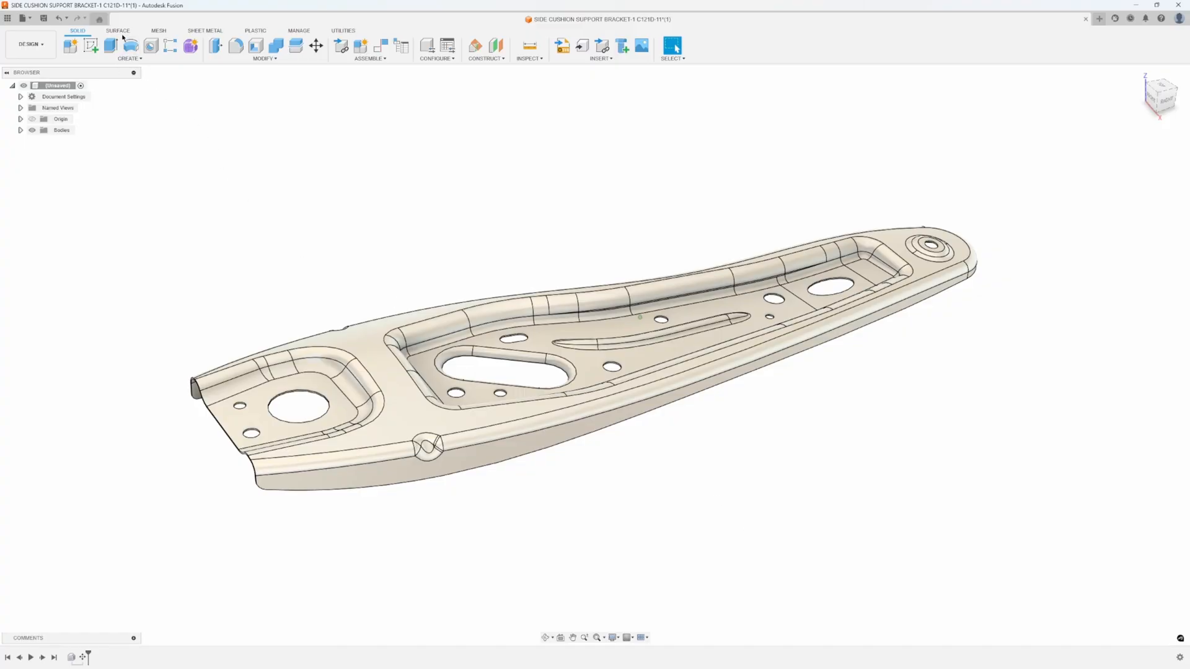
Create a 0 mm offset surface copy of the bracket's top face from the Surface Create tools
left_click(118, 30)
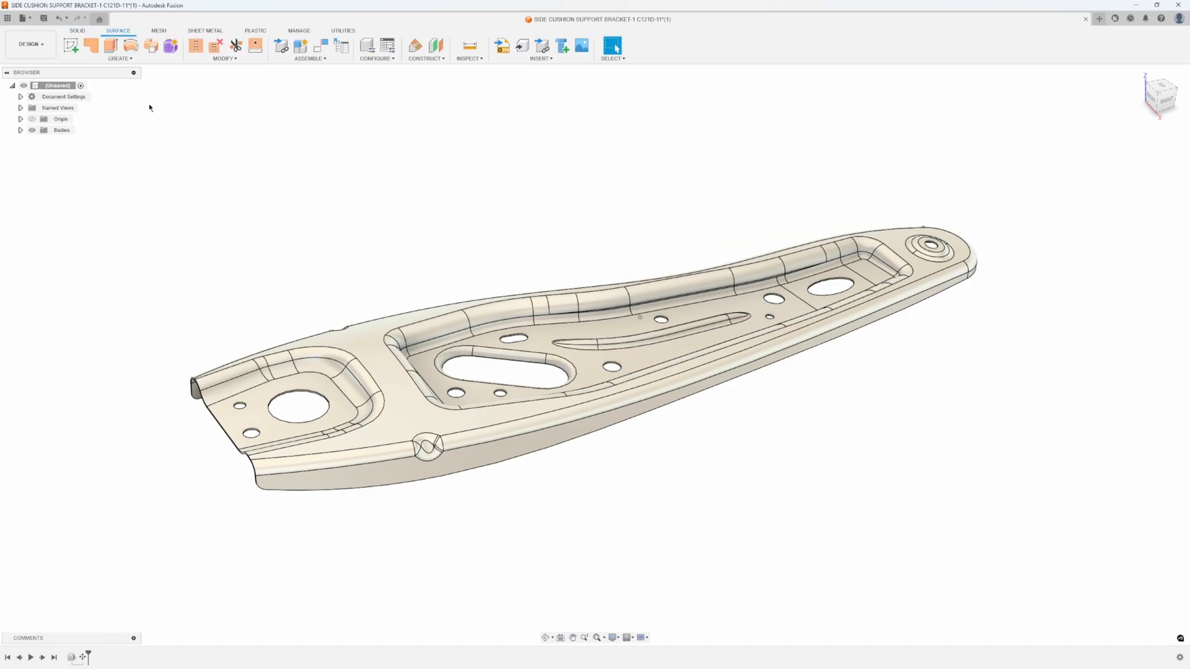
left_click(119, 59)
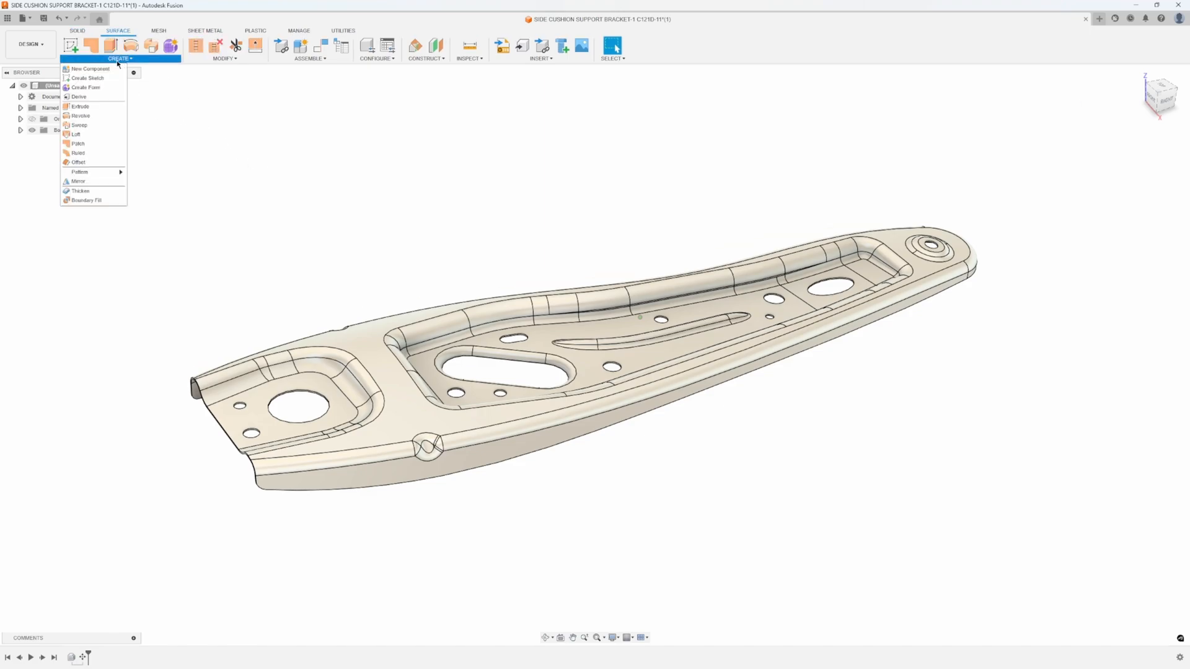
mouse_move(78, 161)
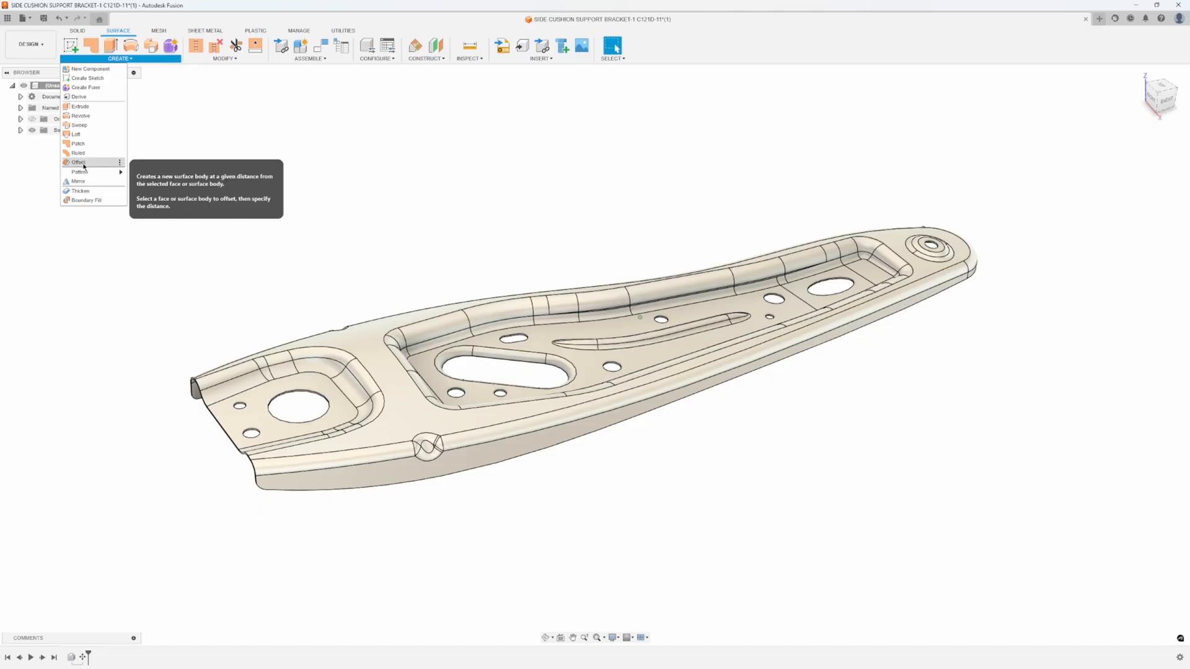
left_click(77, 161)
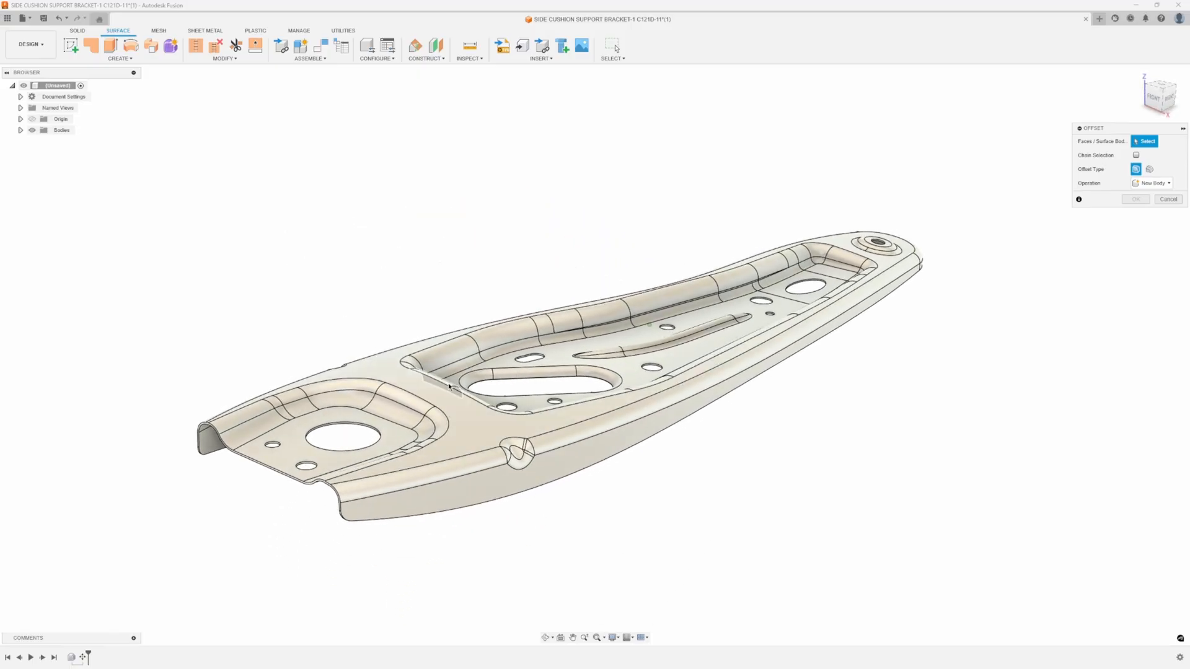
mouse_move(442, 402)
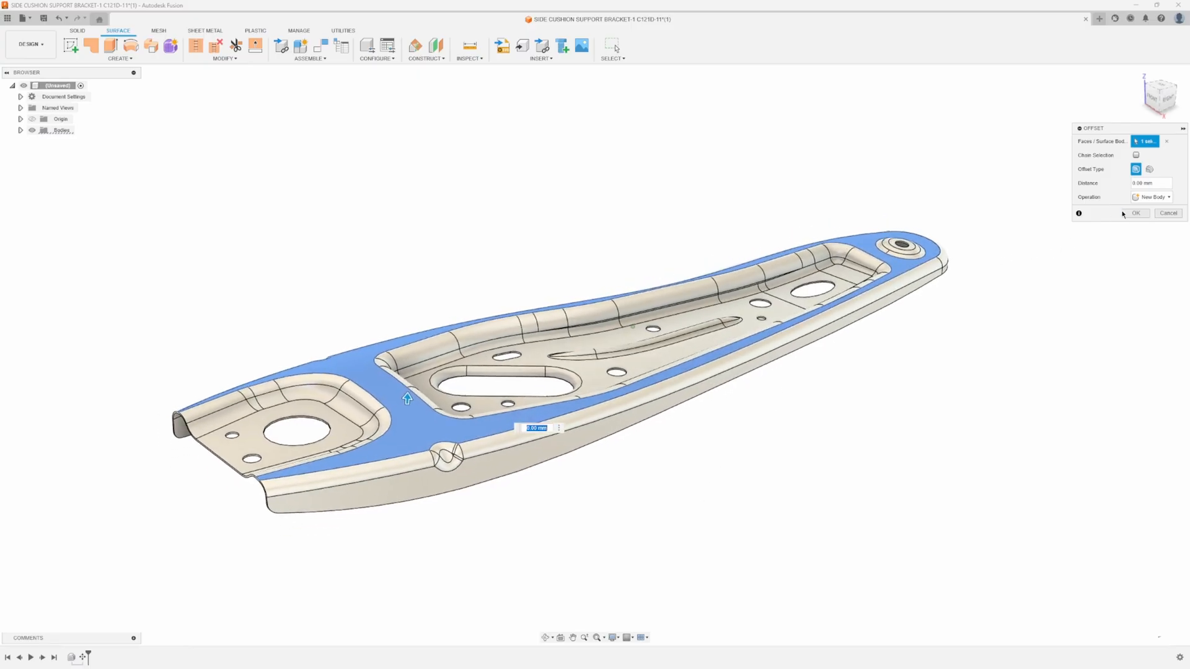
left_click(1136, 213)
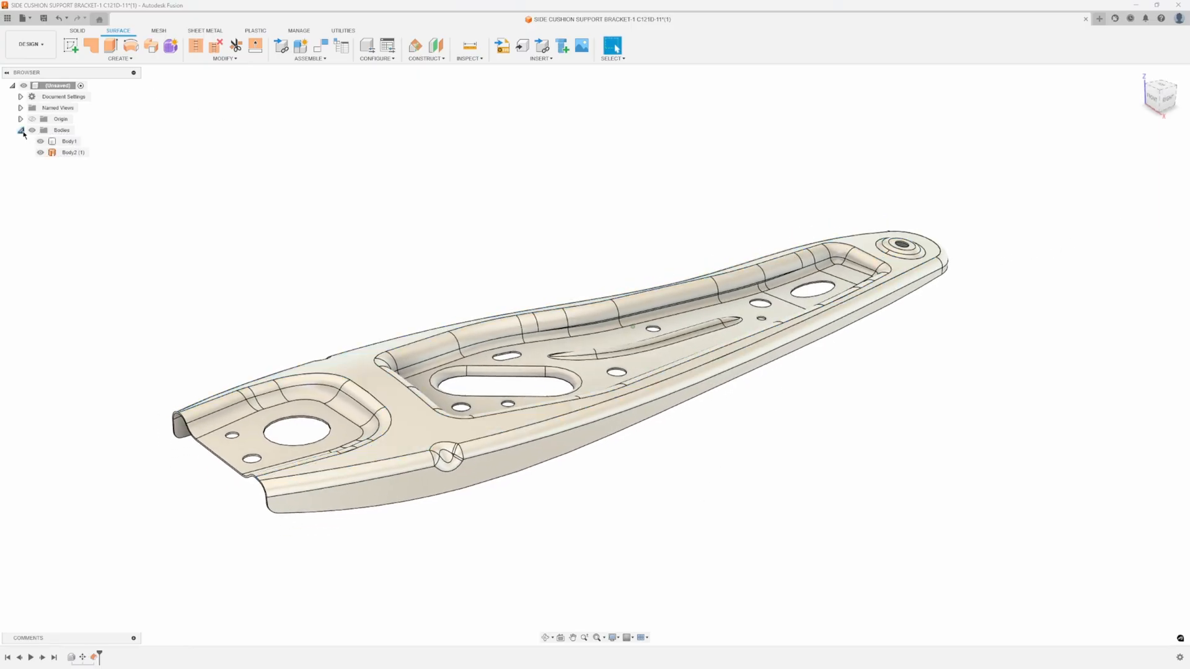
Expand the Bodies list and hide the original bracket body, leaving only the offset surface visible
left_click(70, 141)
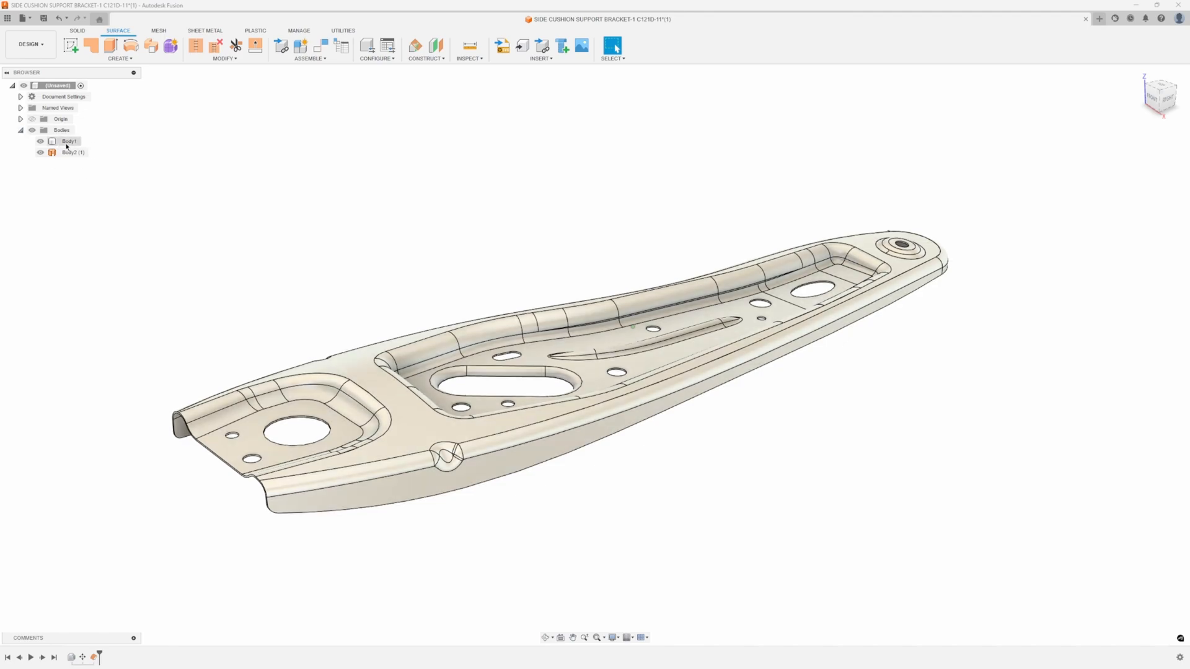
left_click(69, 140)
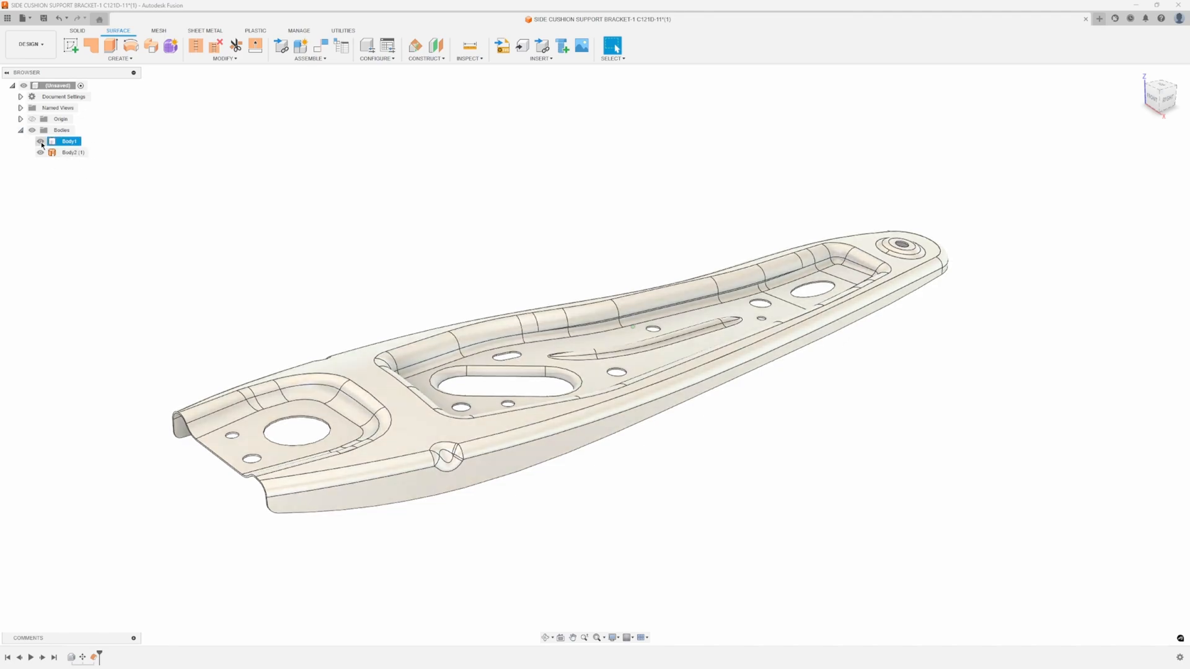
left_click(68, 141)
type("Original")
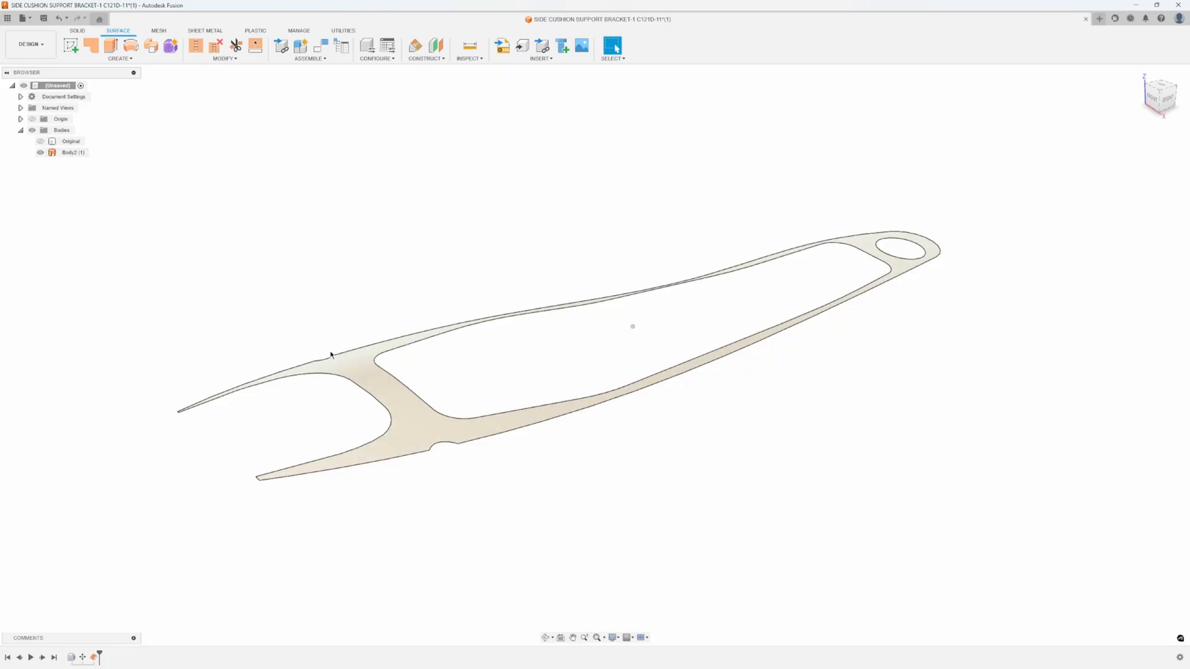
left_click(39, 141)
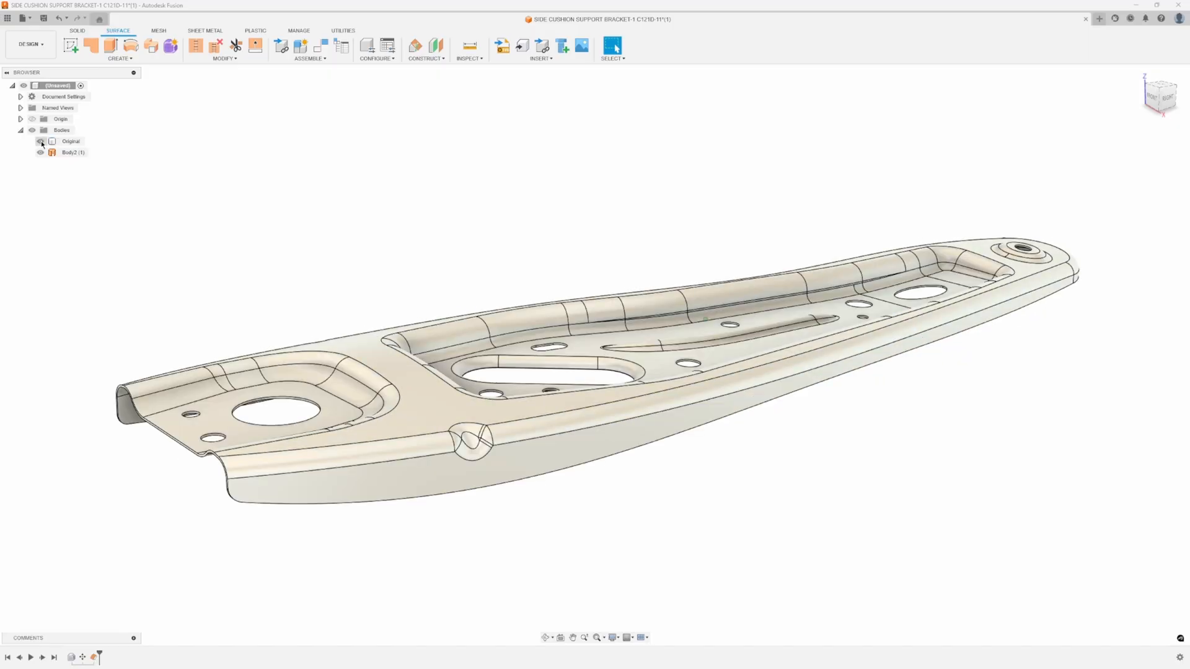
left_click(40, 141)
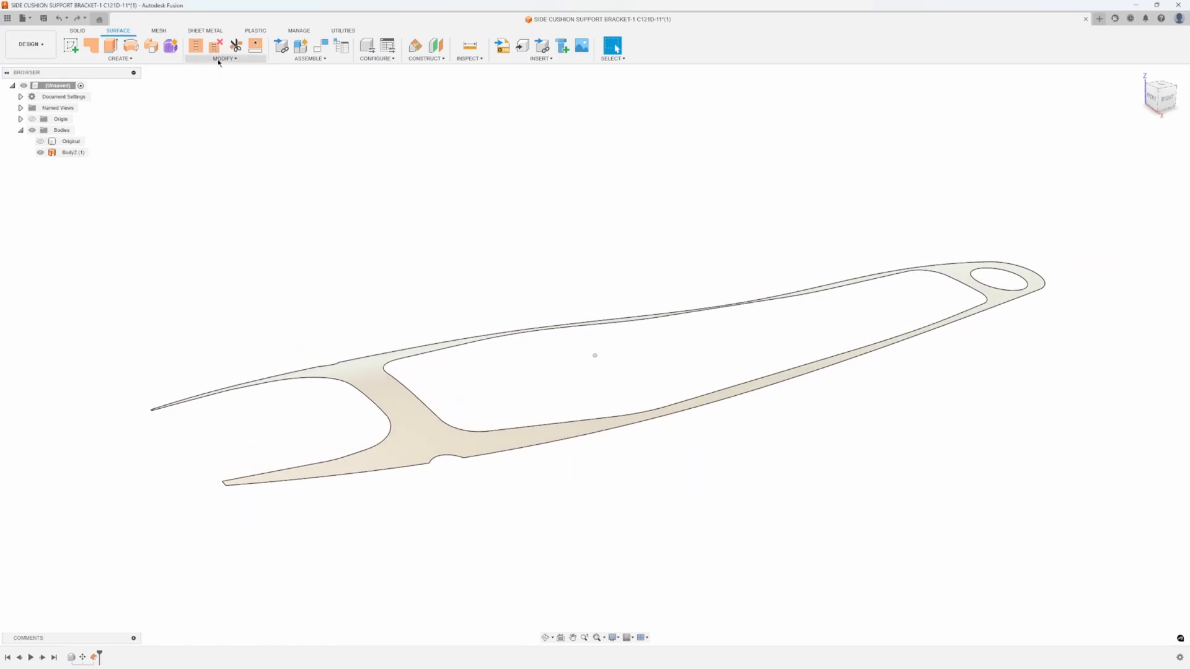
Untrim the offset top surface on all edges by 10 mm into one continuous sheet, then show the original body beneath it
left_click(224, 58)
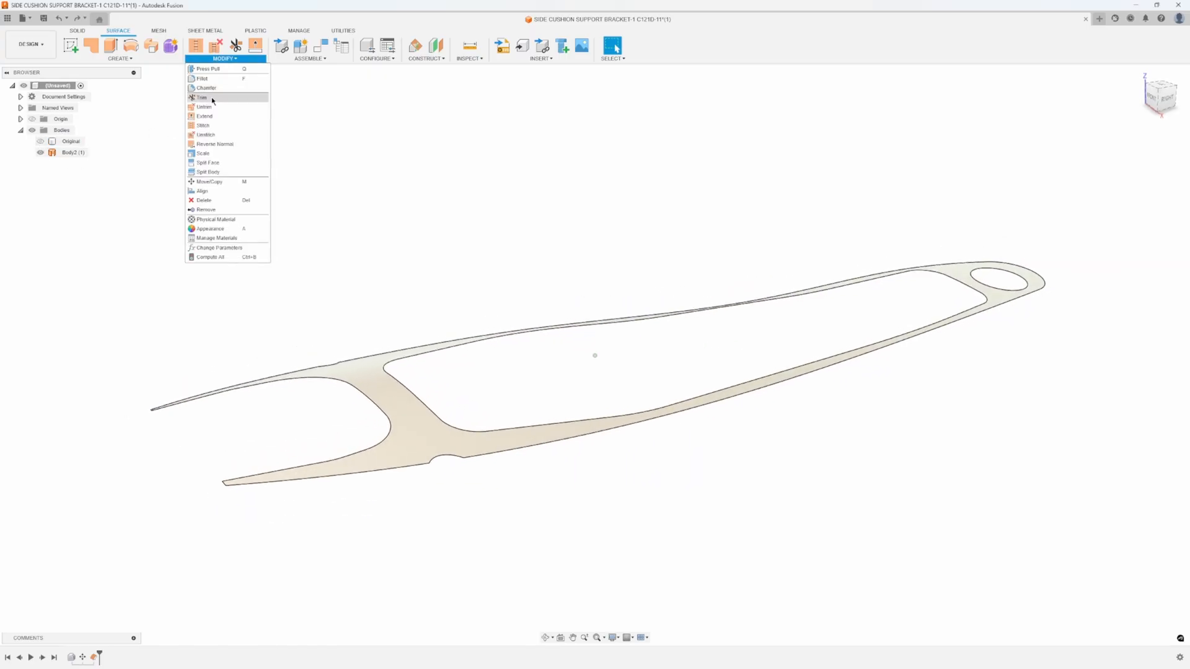
mouse_move(204, 107)
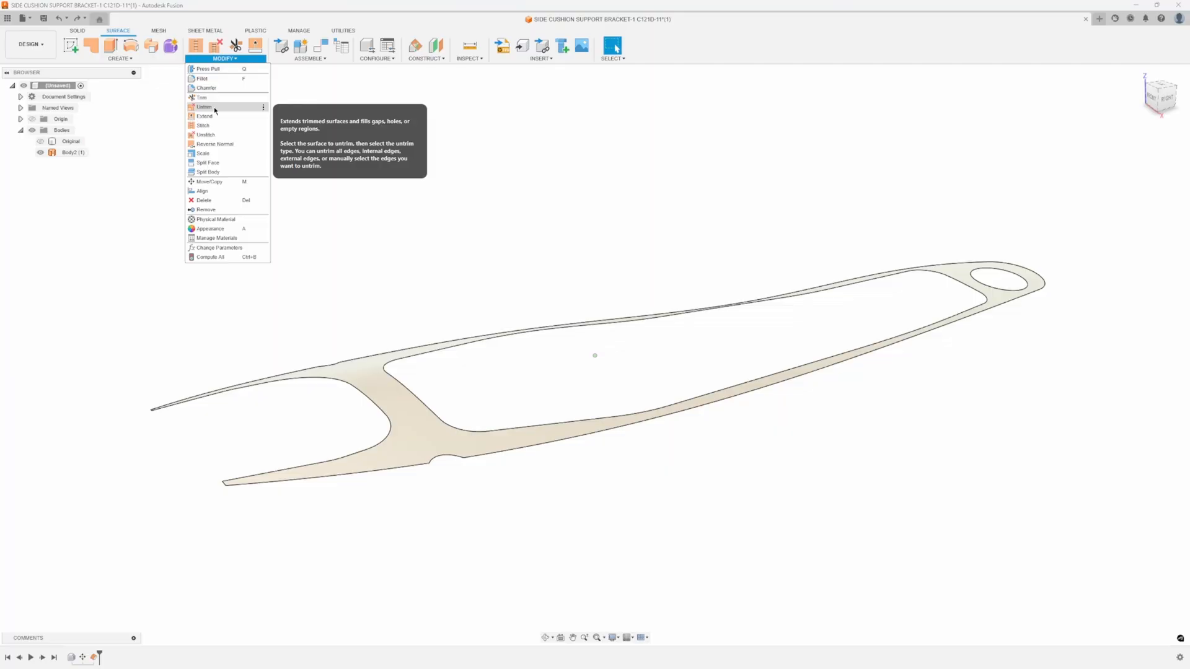
left_click(204, 106)
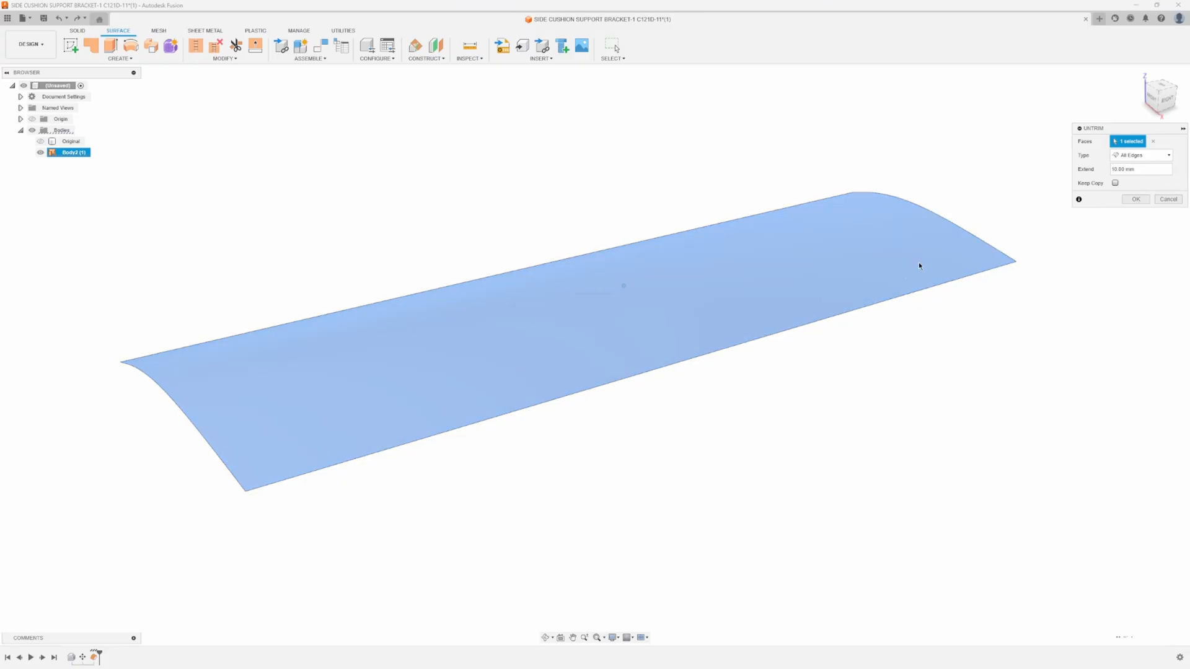
left_click(1135, 198)
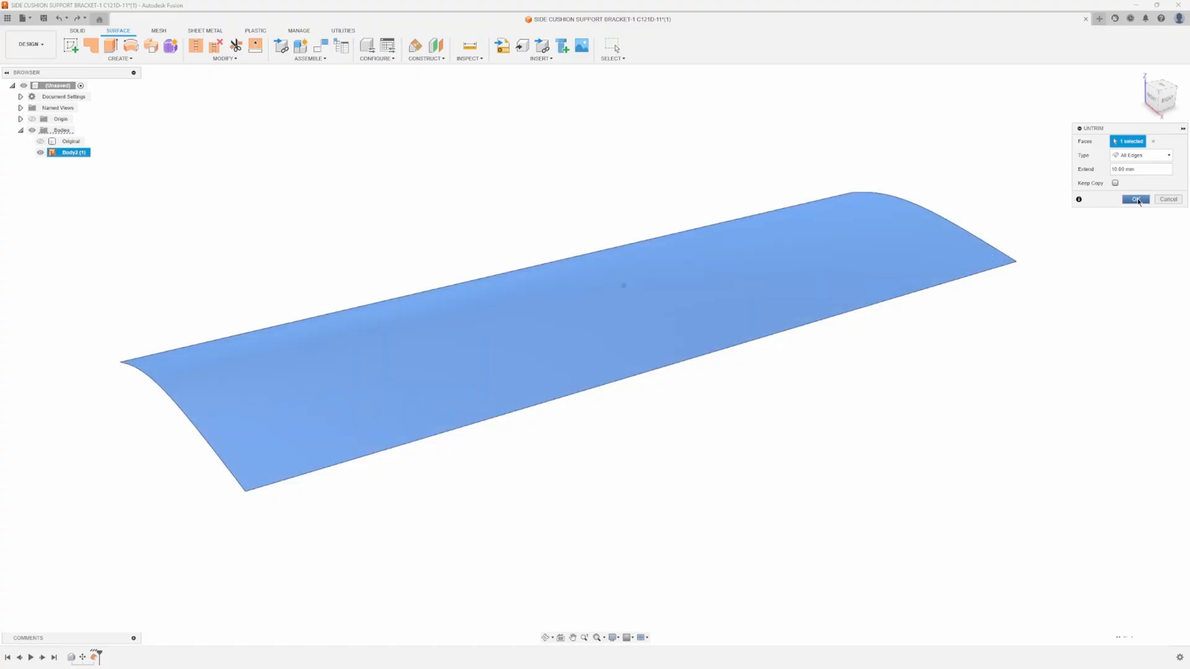
left_click(1135, 199)
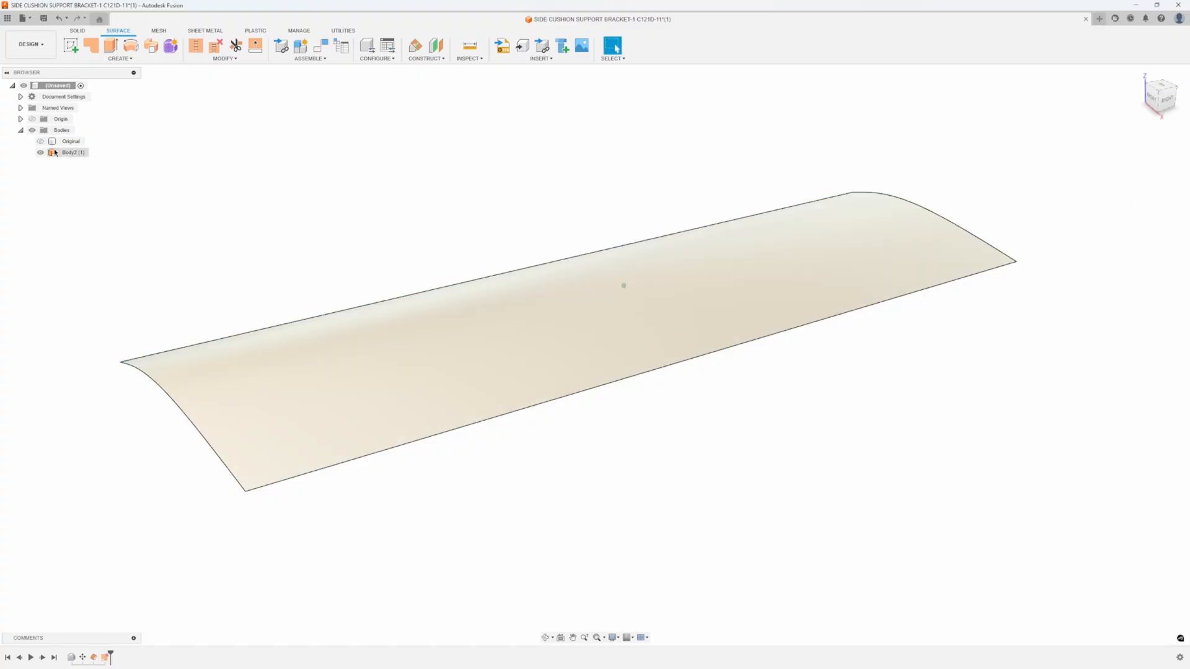
left_click(40, 141)
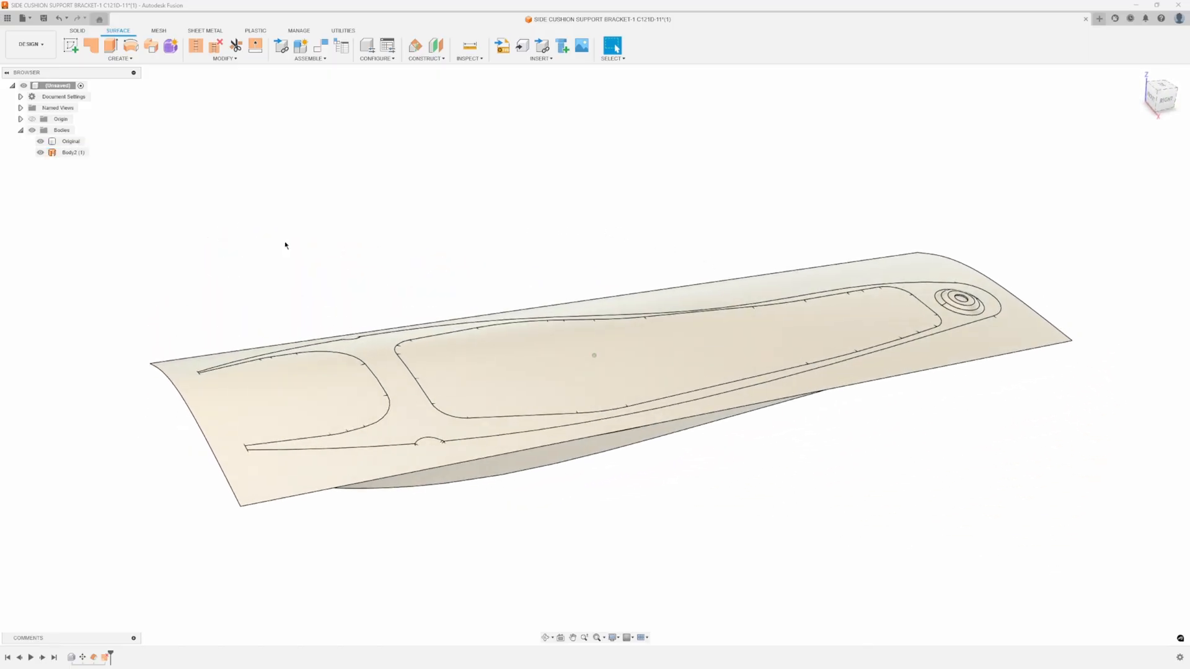
left_click(70, 142)
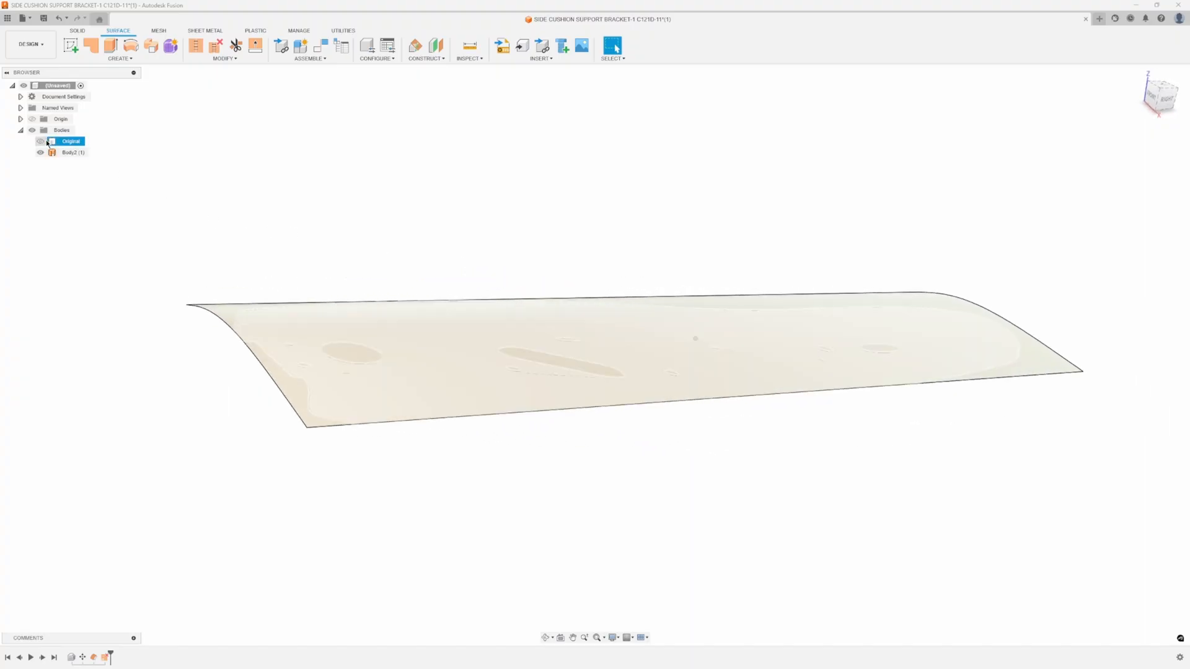
Hide the top sheet and offset the bracket's two side wall faces at 0 mm as new surfaces
left_click(39, 151)
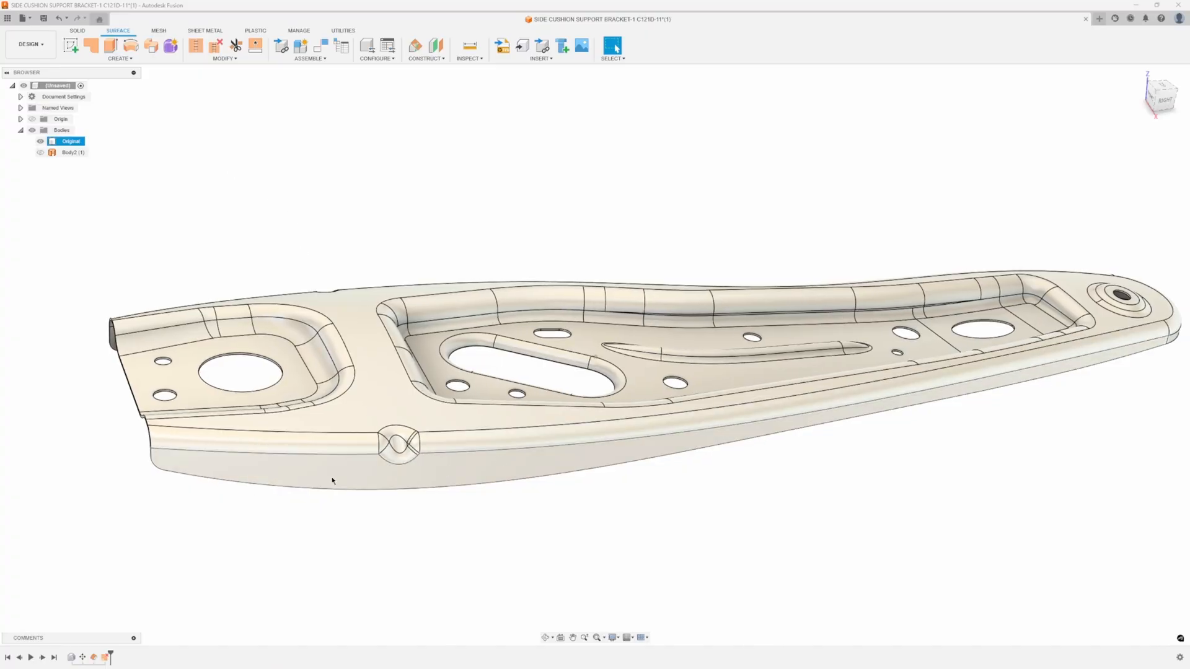
left_click(119, 58)
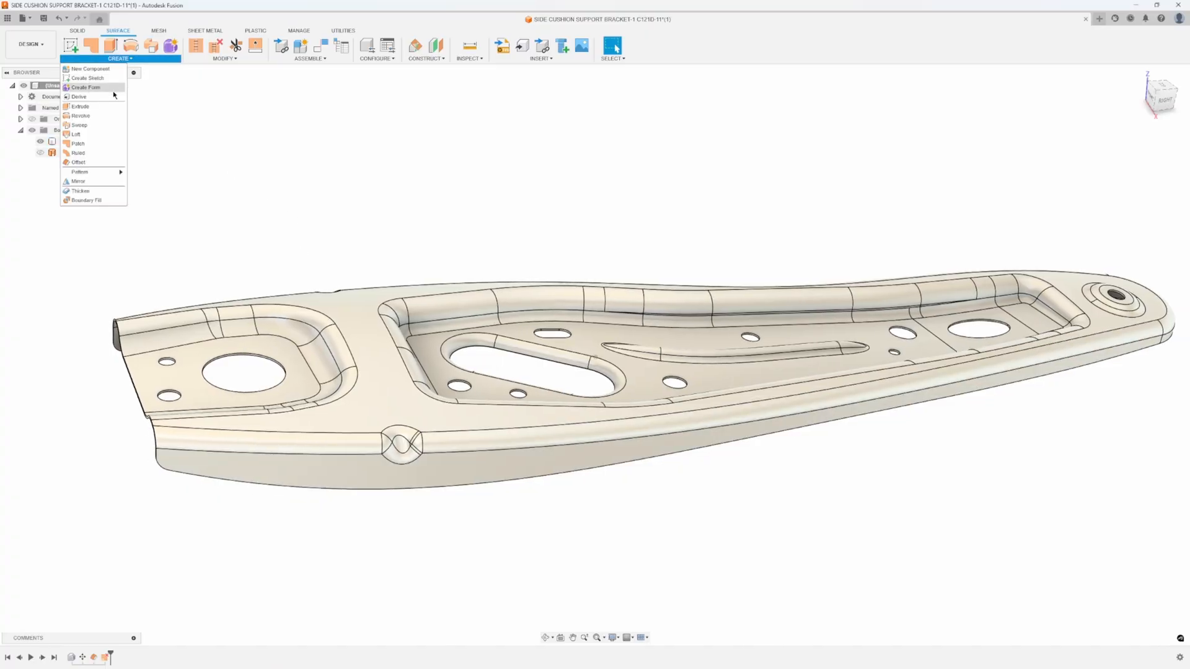
left_click(76, 161)
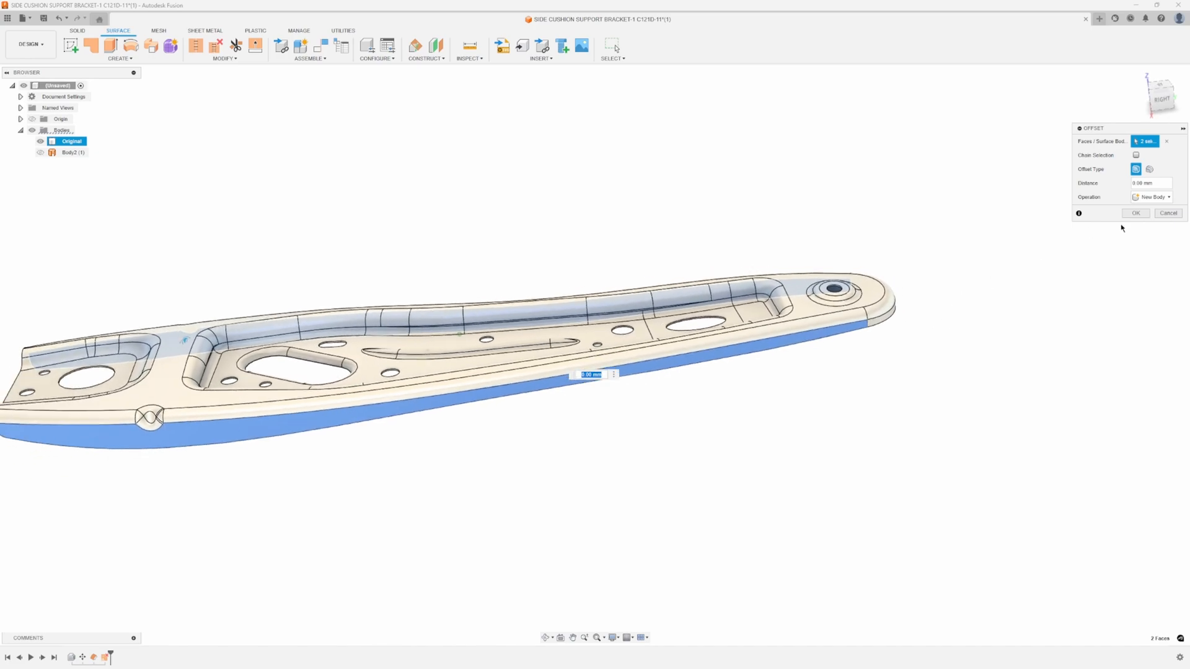
left_click(1136, 212)
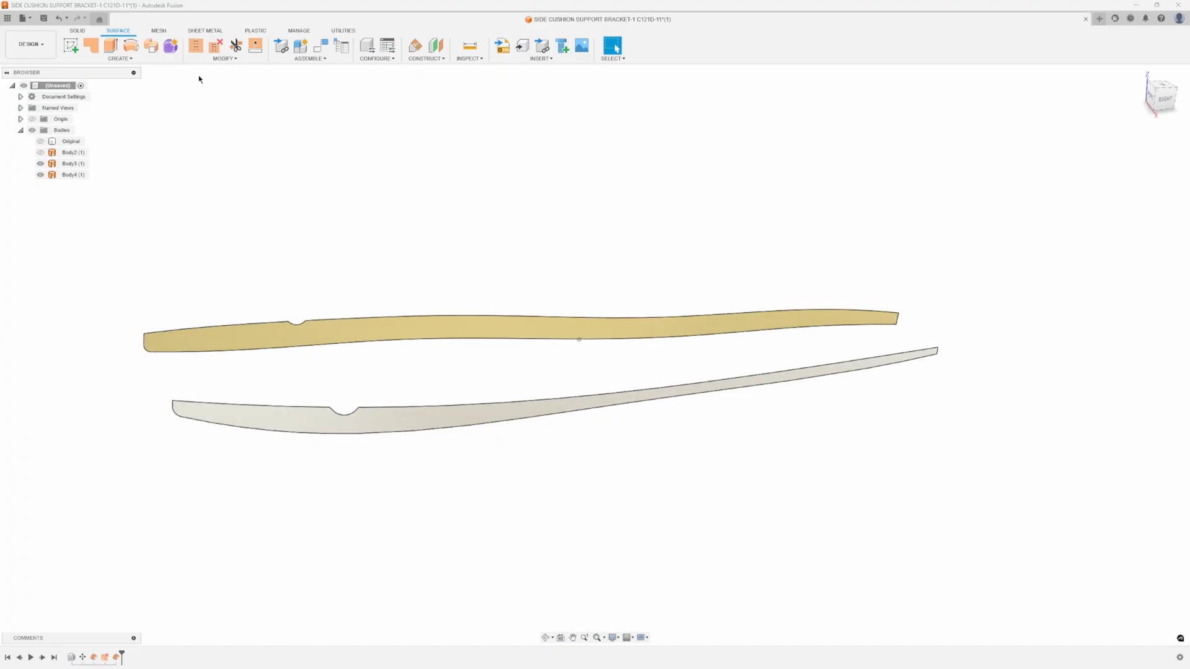
Untrim both side surfaces on all edges by 10 mm and show the original bracket with them
left_click(224, 46)
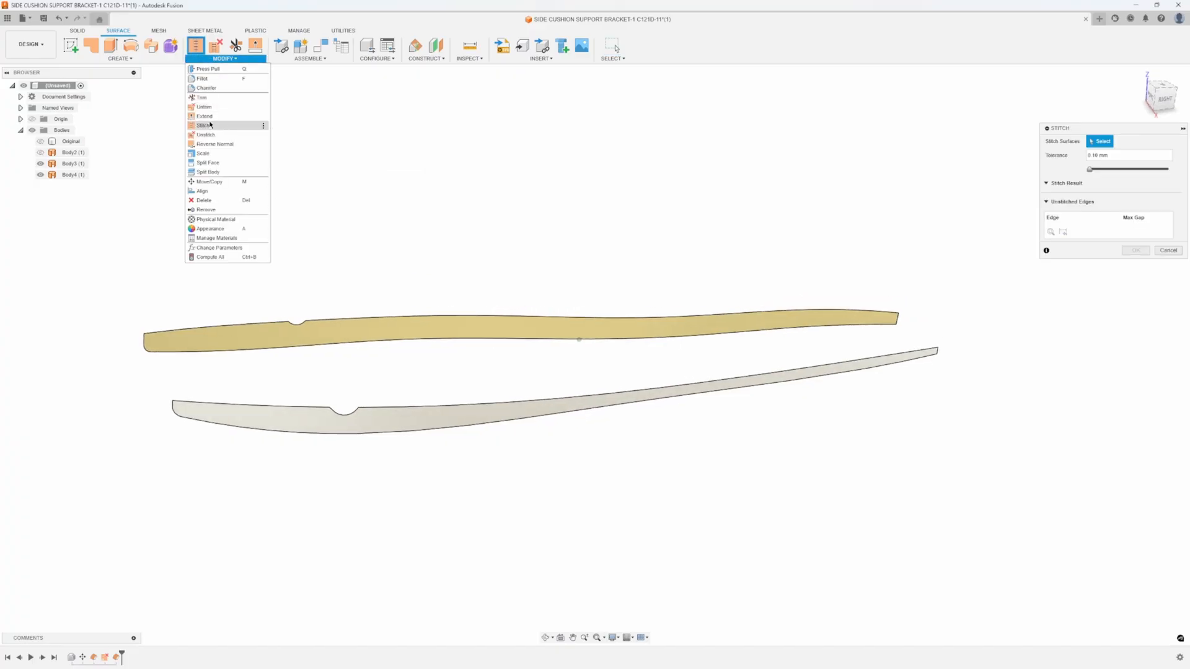
left_click(205, 134)
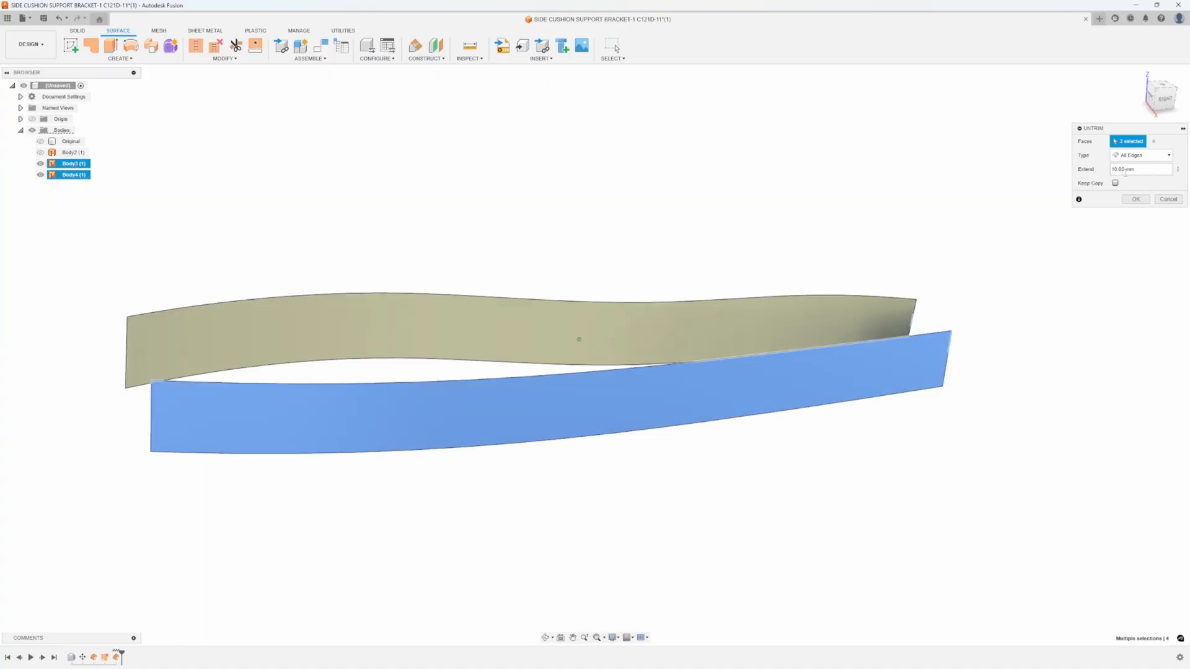
left_click(1135, 198)
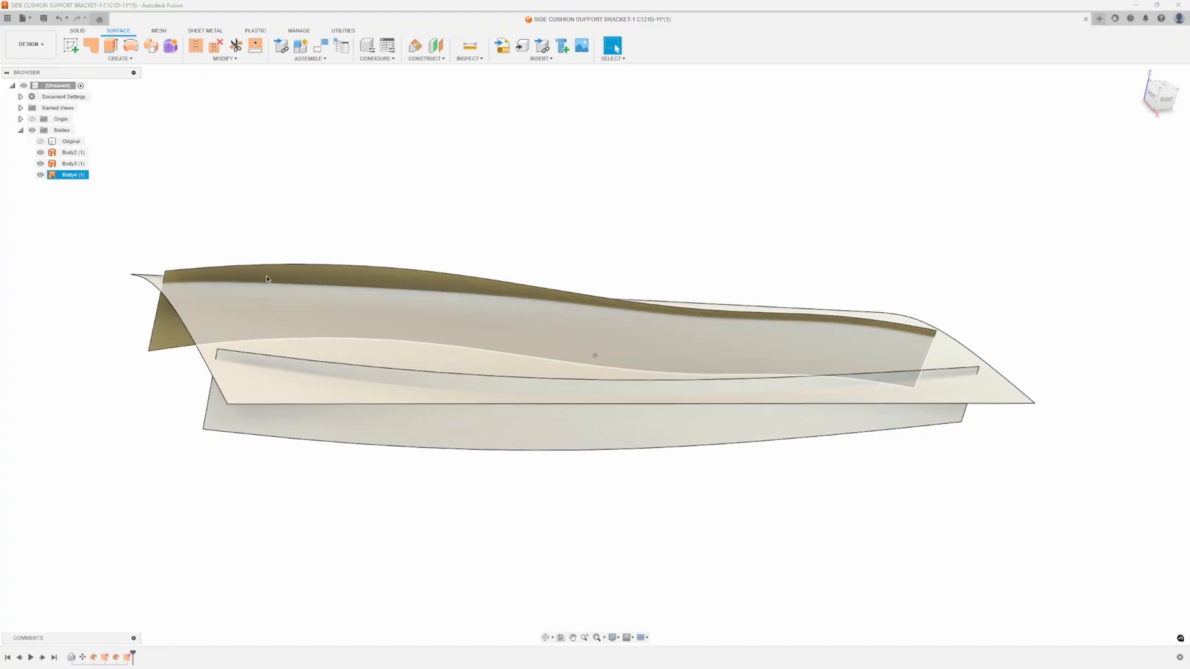
left_click(40, 141)
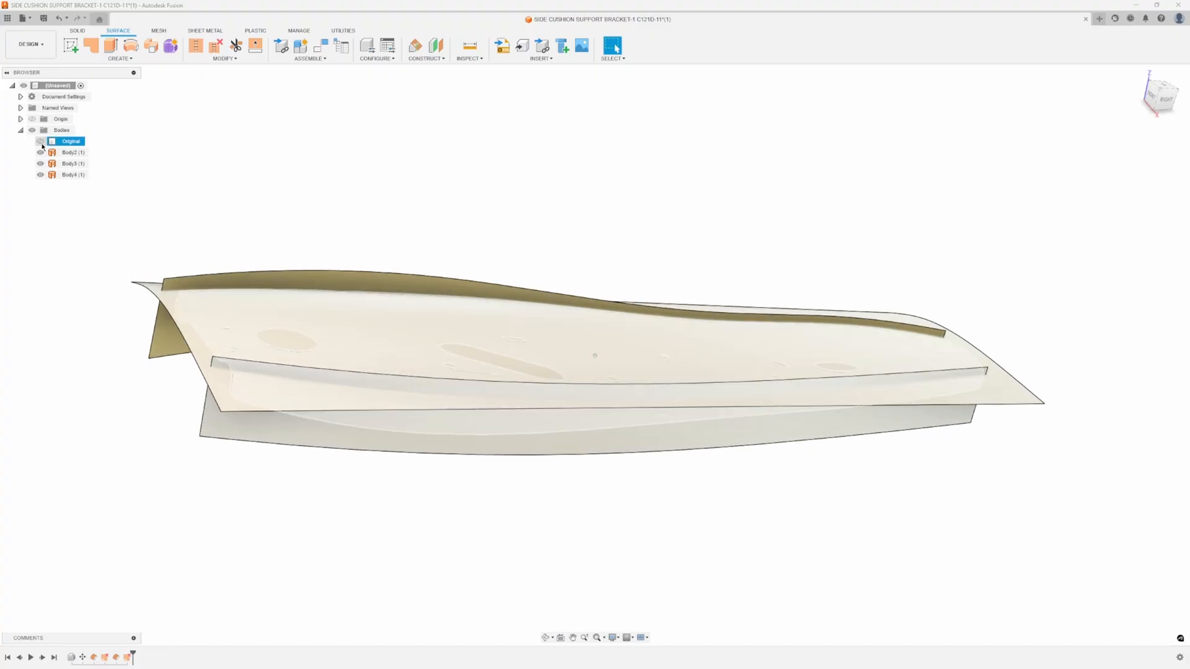
Offset two more bracket faces as Body5 and Body6, untrim them, and leave only the Original body showing
left_click(40, 141)
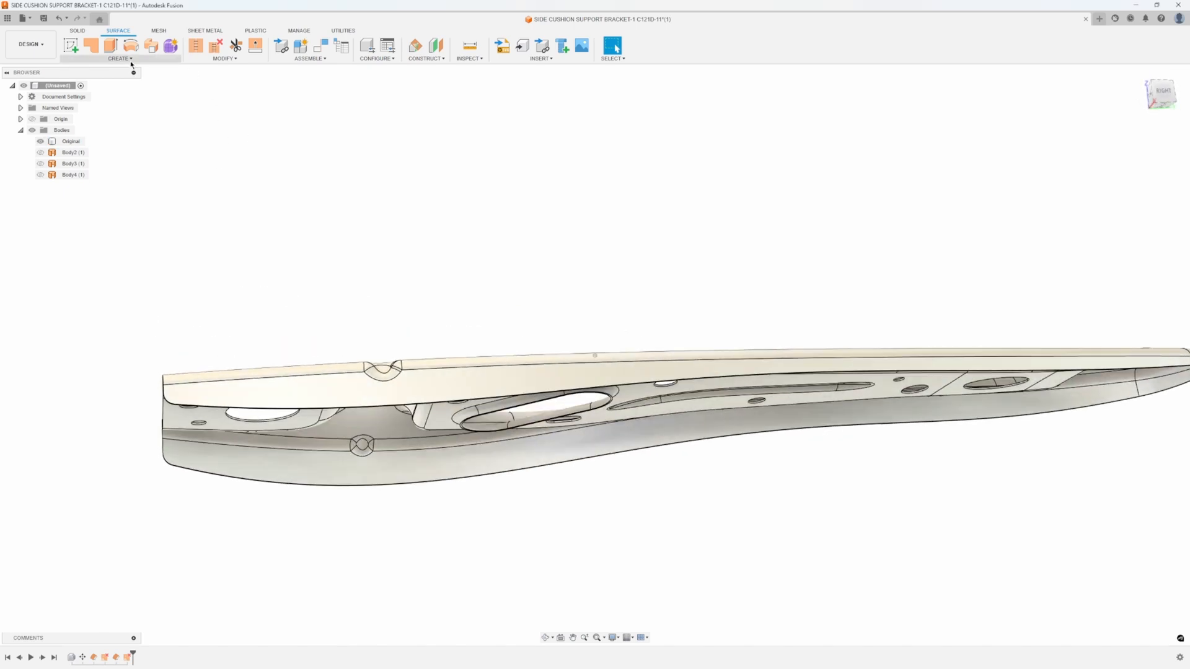
left_click(129, 46)
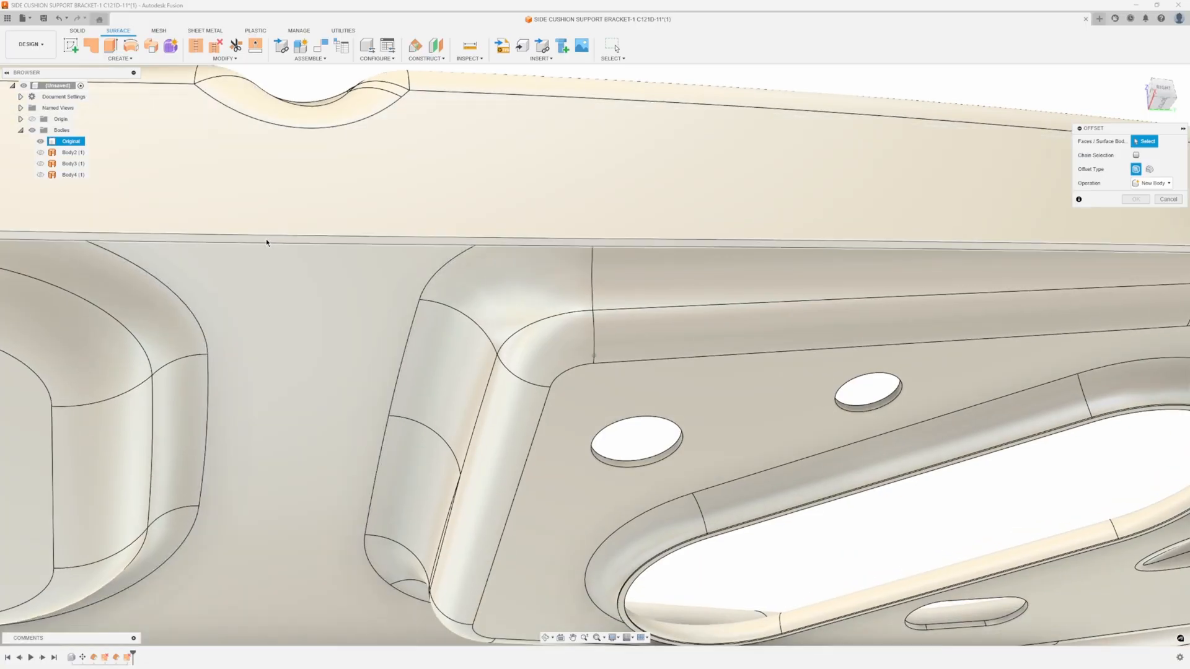
left_click(940, 337)
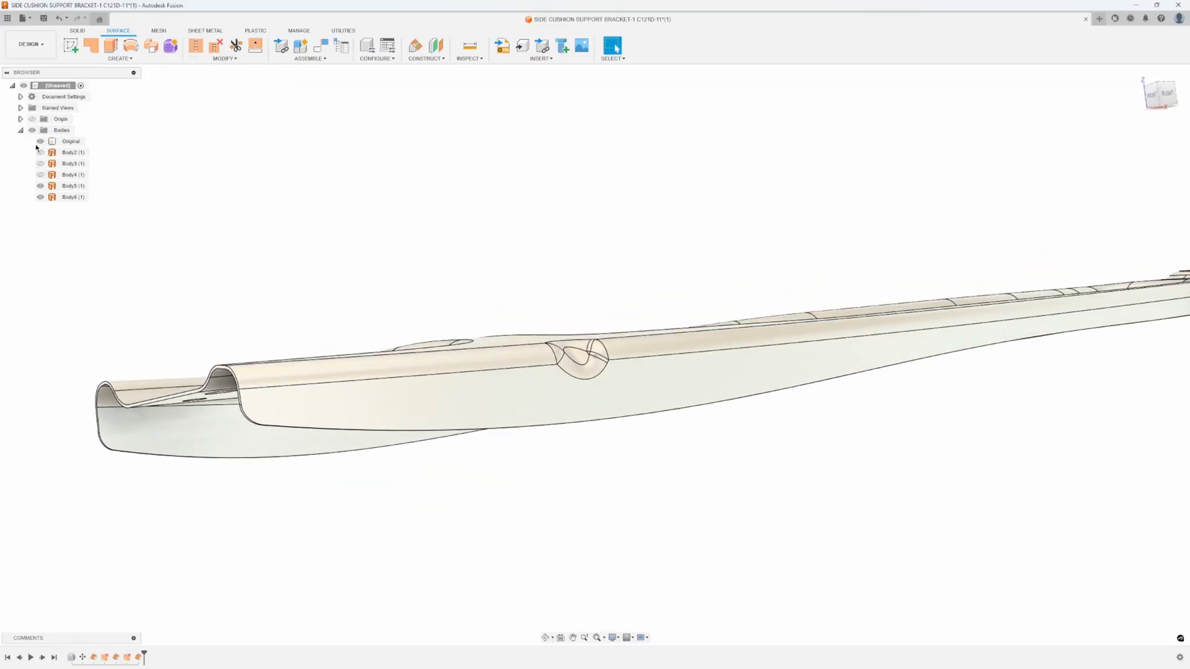
left_click(226, 58)
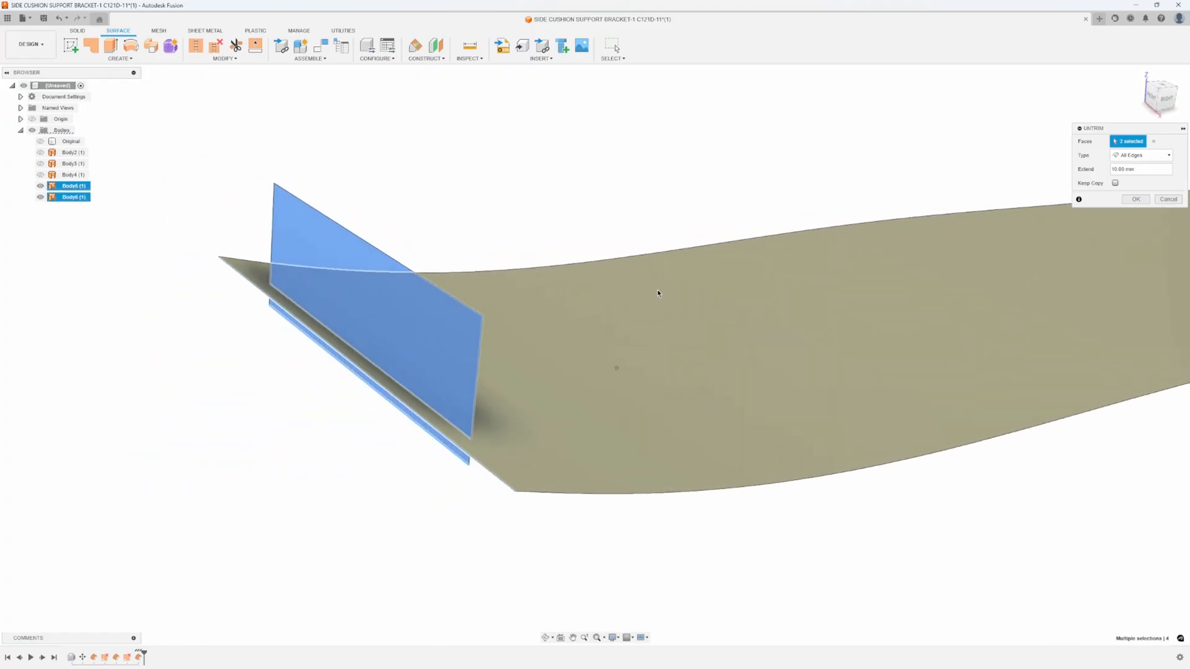
left_click(1134, 199)
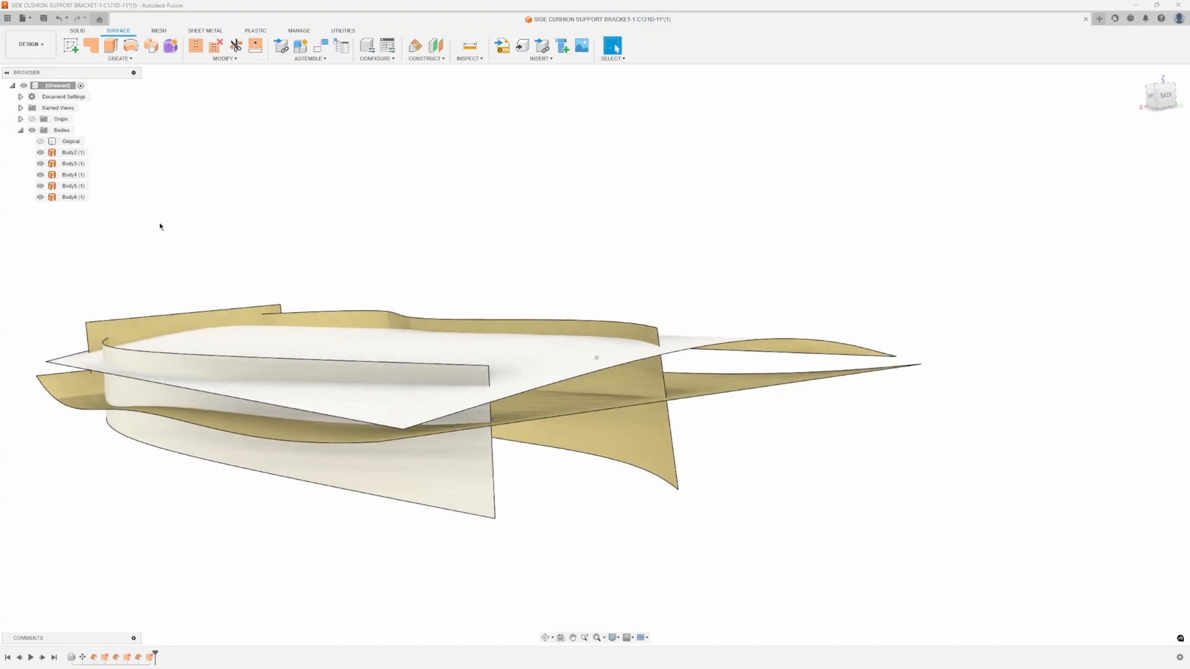
left_click(72, 151)
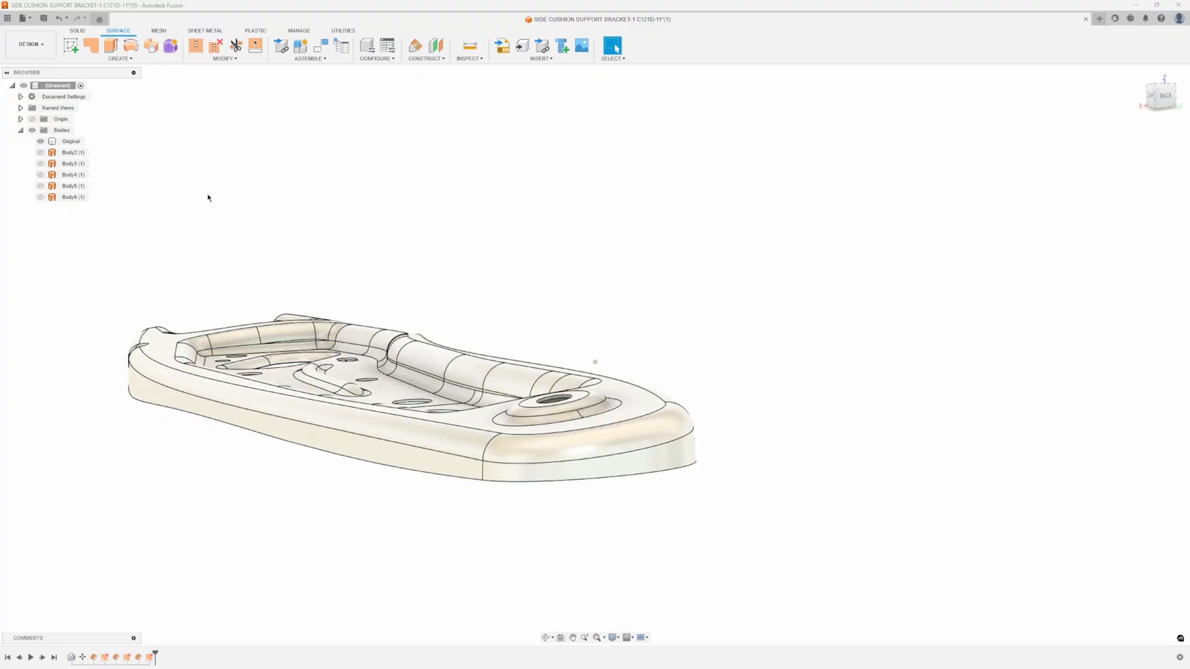
Copy the curved wall at the bracket's rounded end as surface Body7 and show the other surface bodies again
left_click(119, 58)
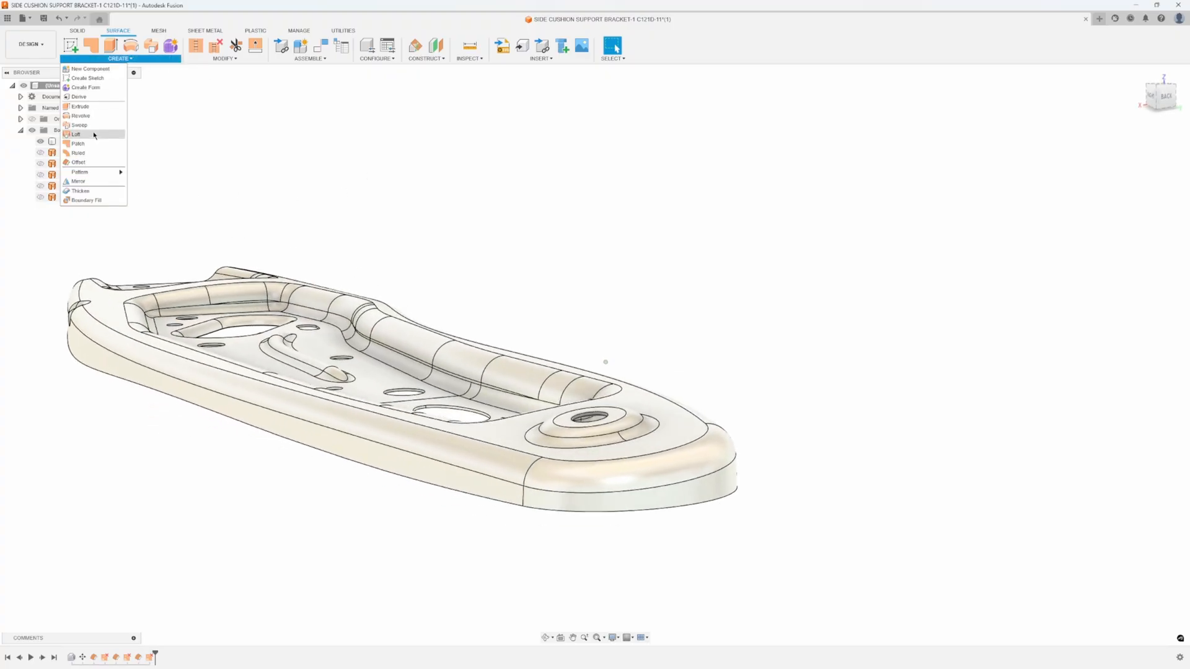
left_click(77, 161)
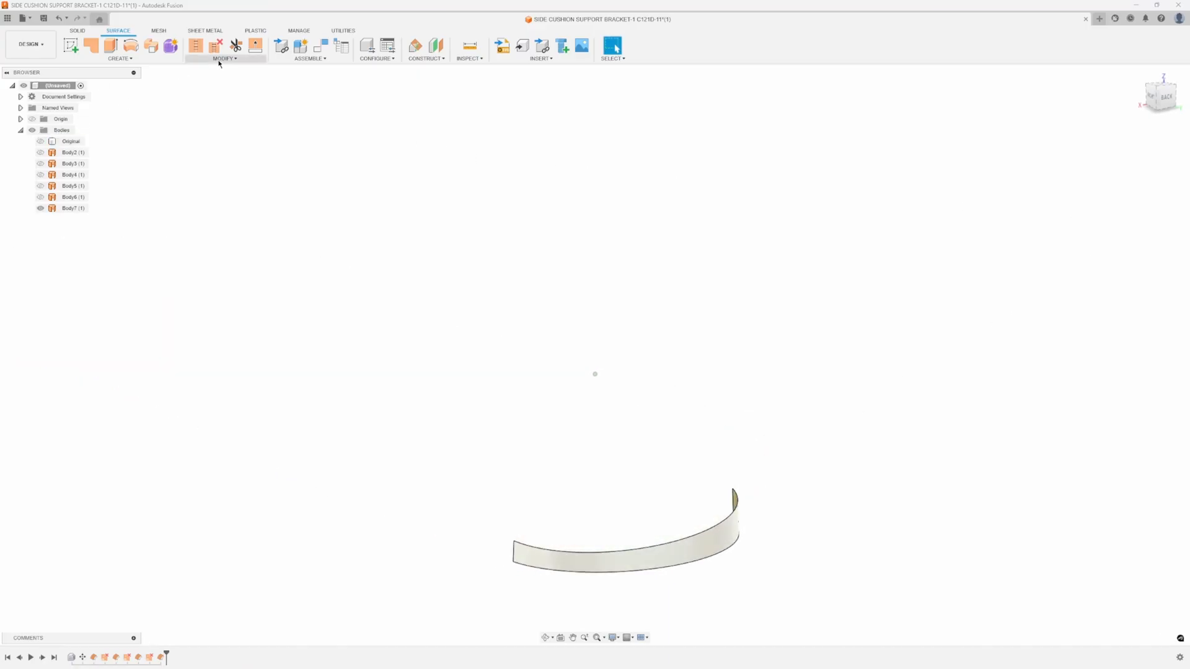
left_click(224, 58)
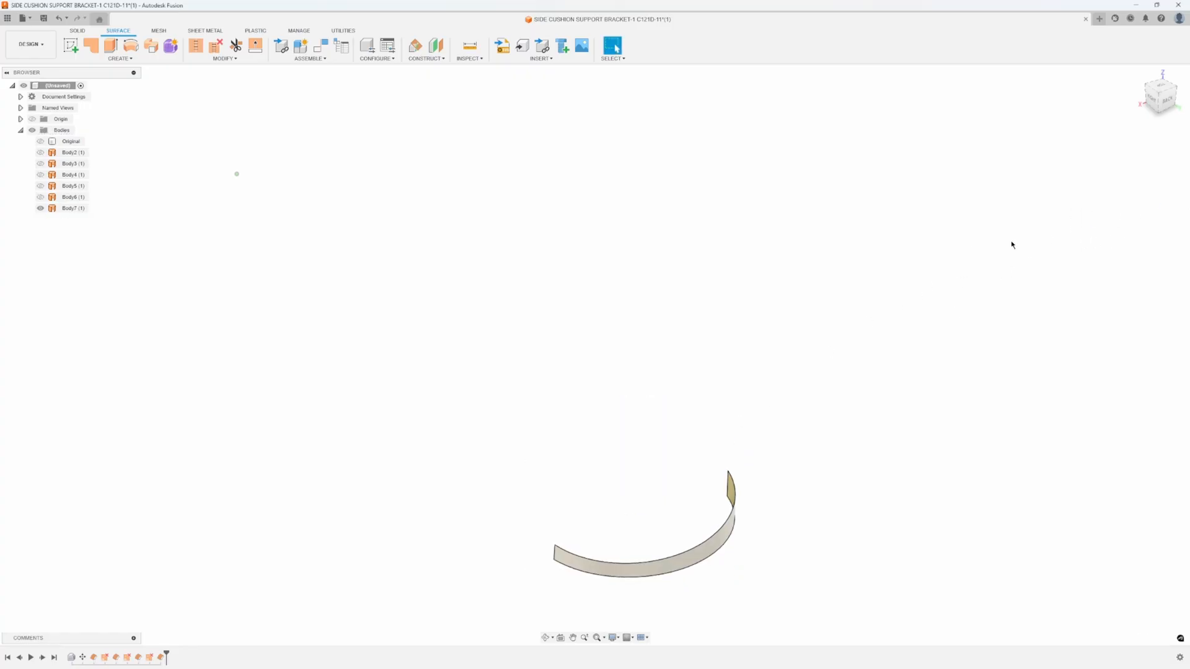
left_click(41, 186)
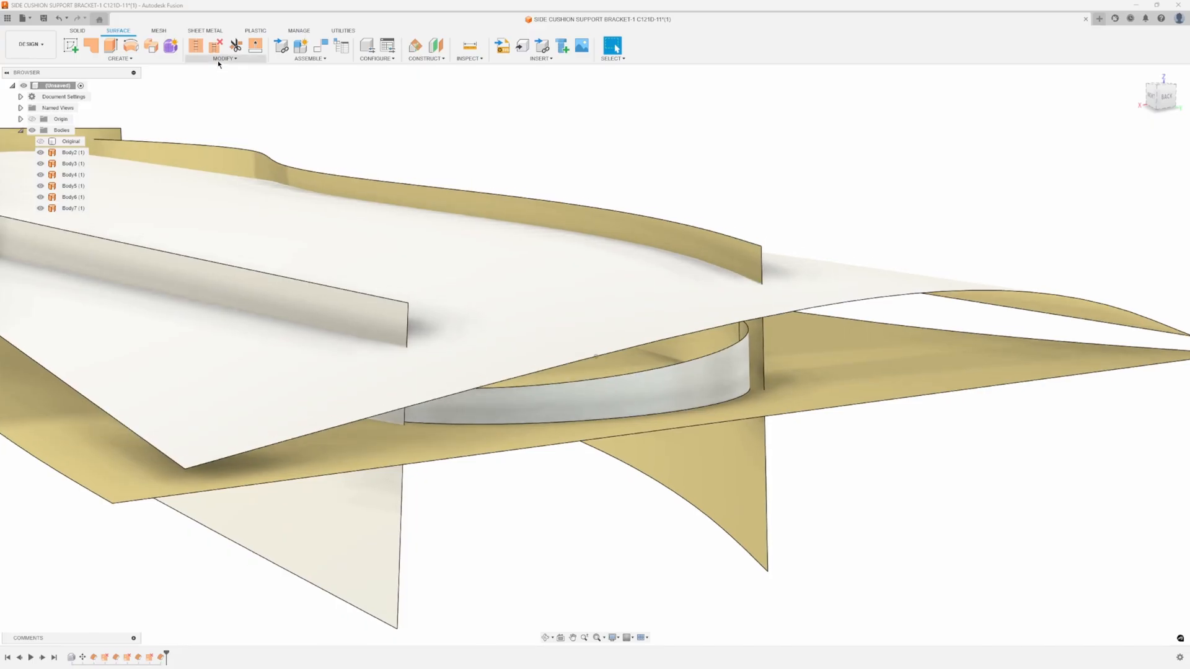
Extend the curved wall's top edge upward about 12.747 mm with the Natural extension type
left_click(224, 59)
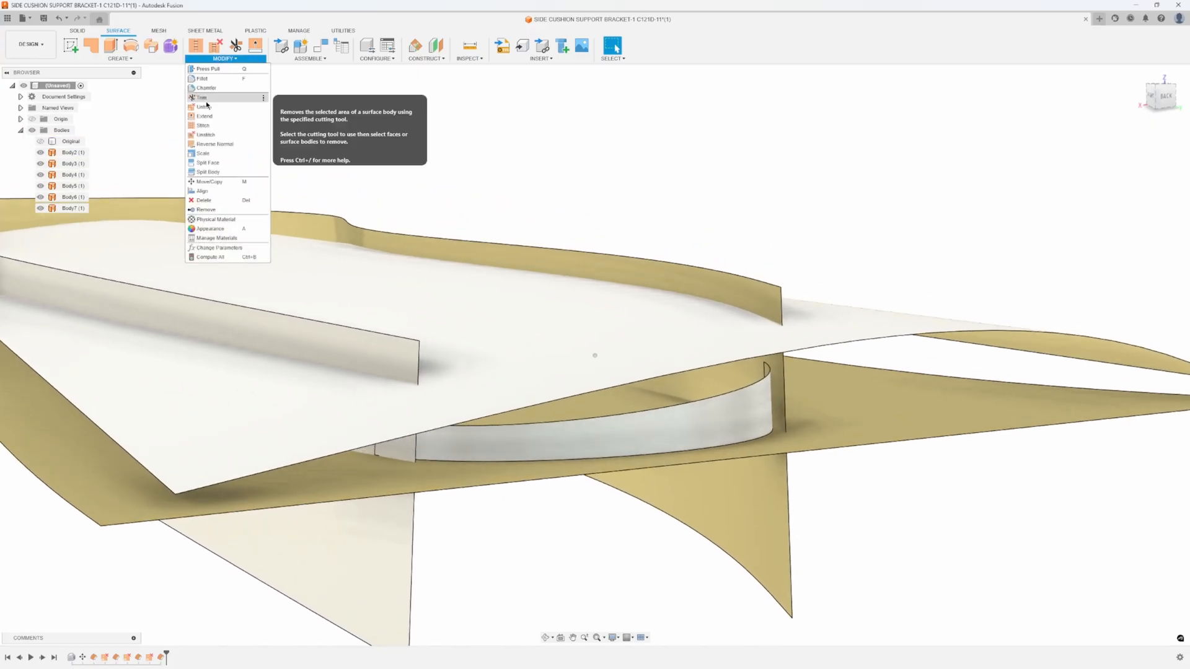
left_click(203, 116)
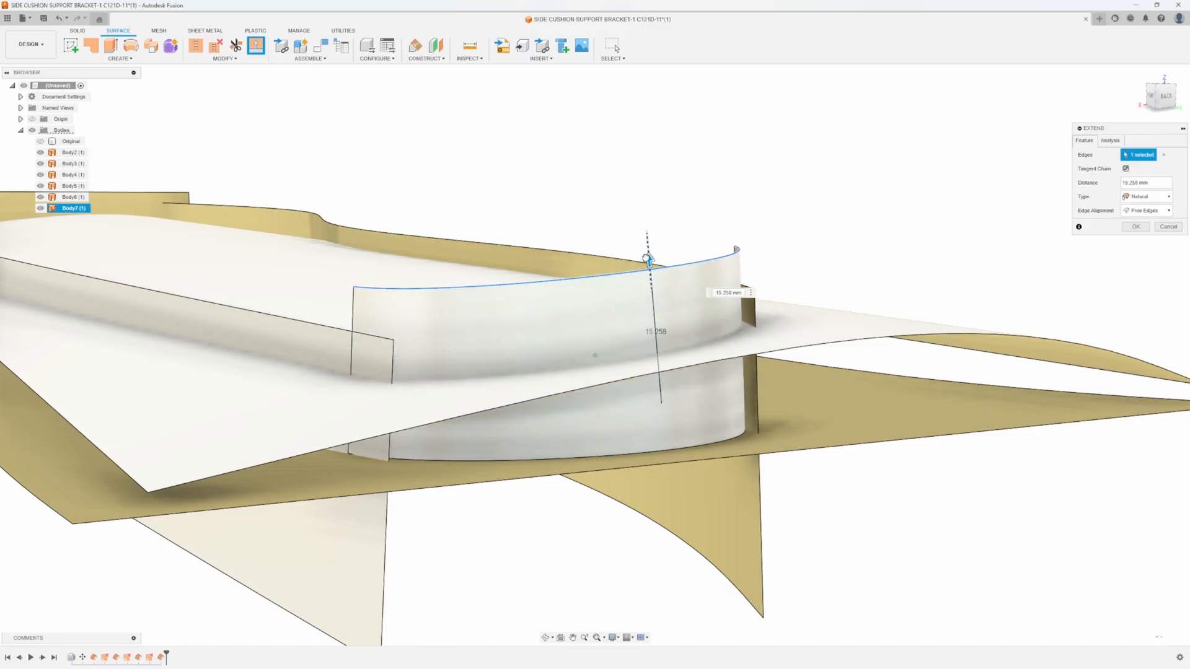
left_click_drag(647, 259, 653, 279)
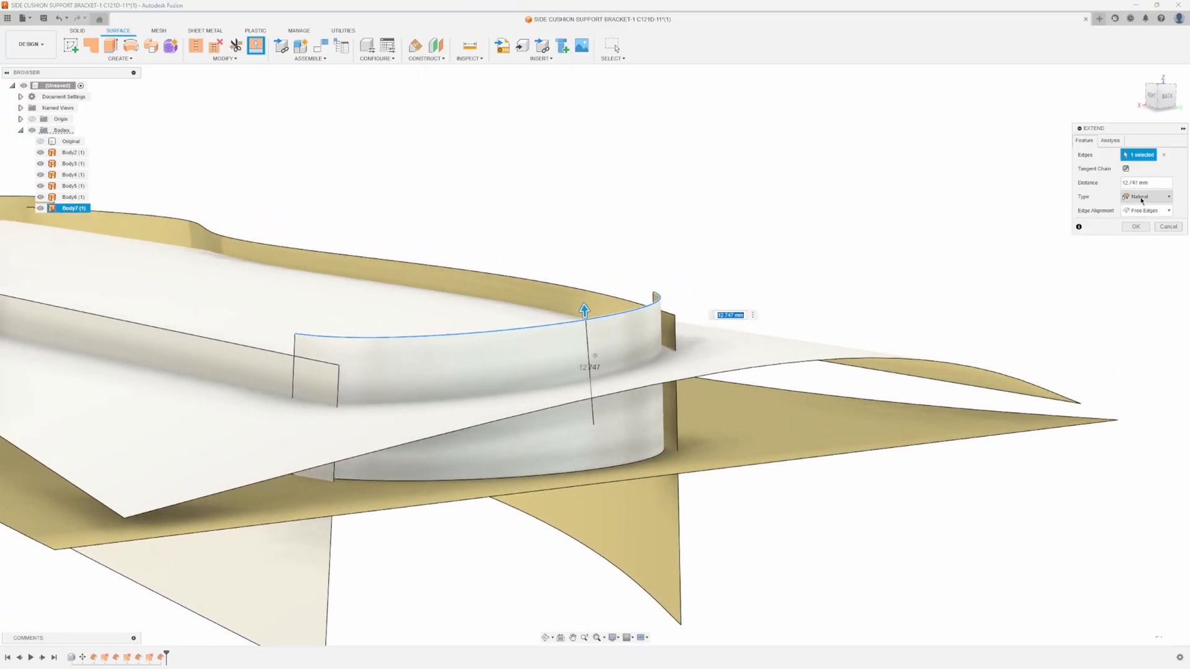
left_click(1144, 197)
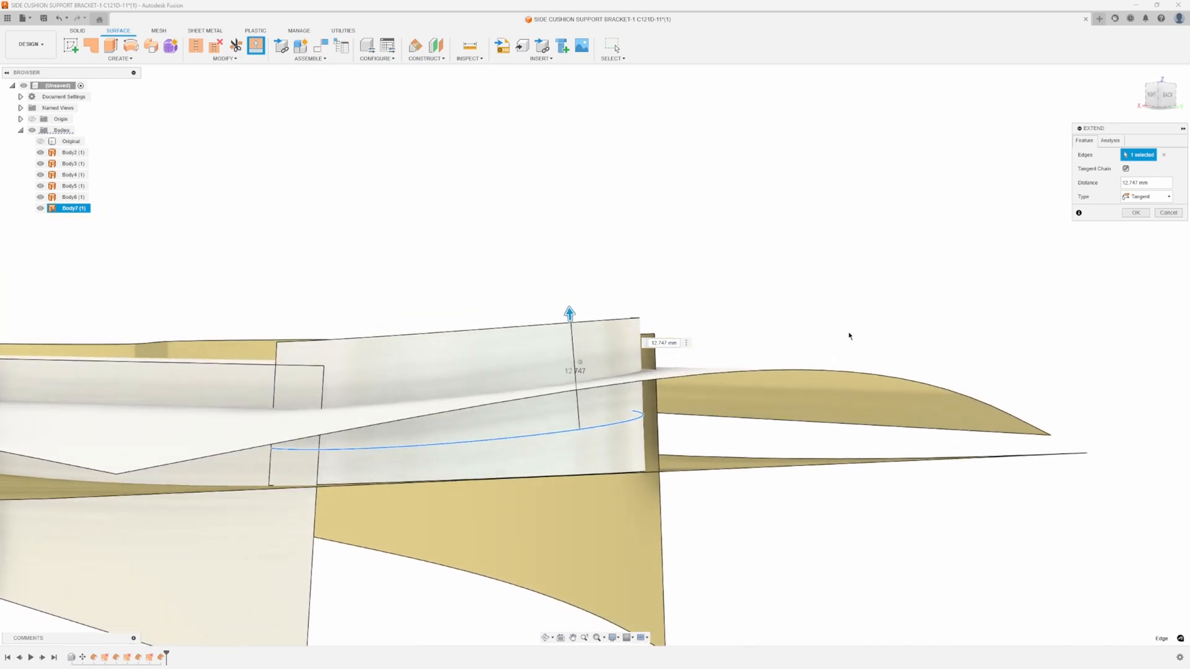
left_click(1144, 197)
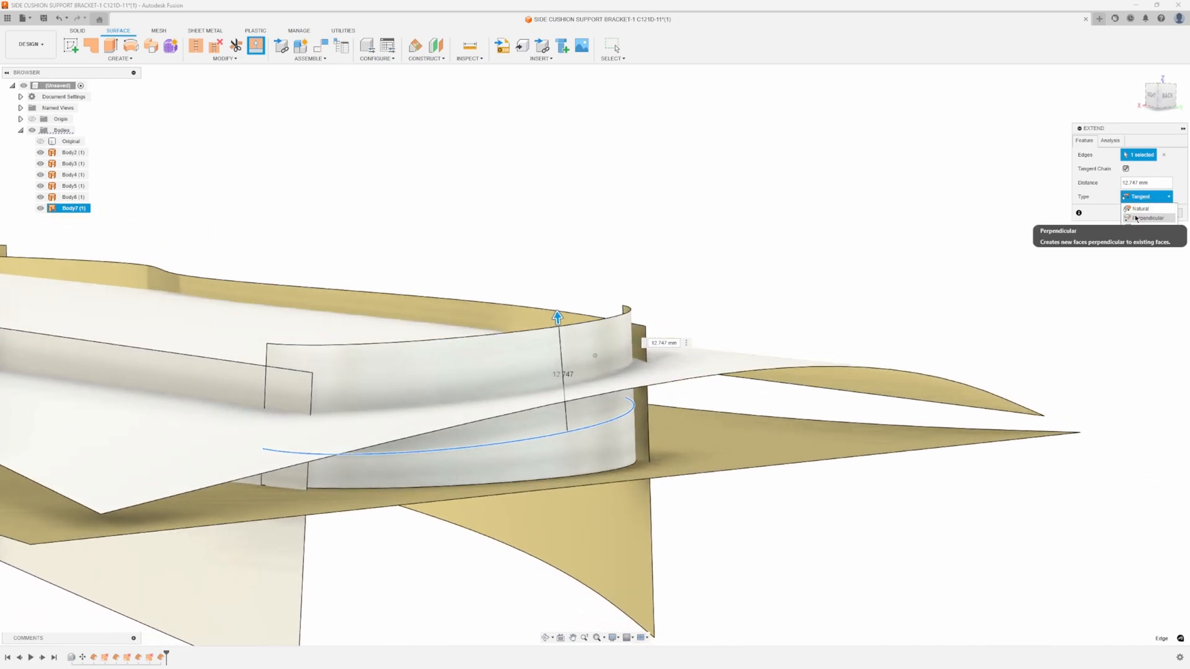
left_click(1140, 197)
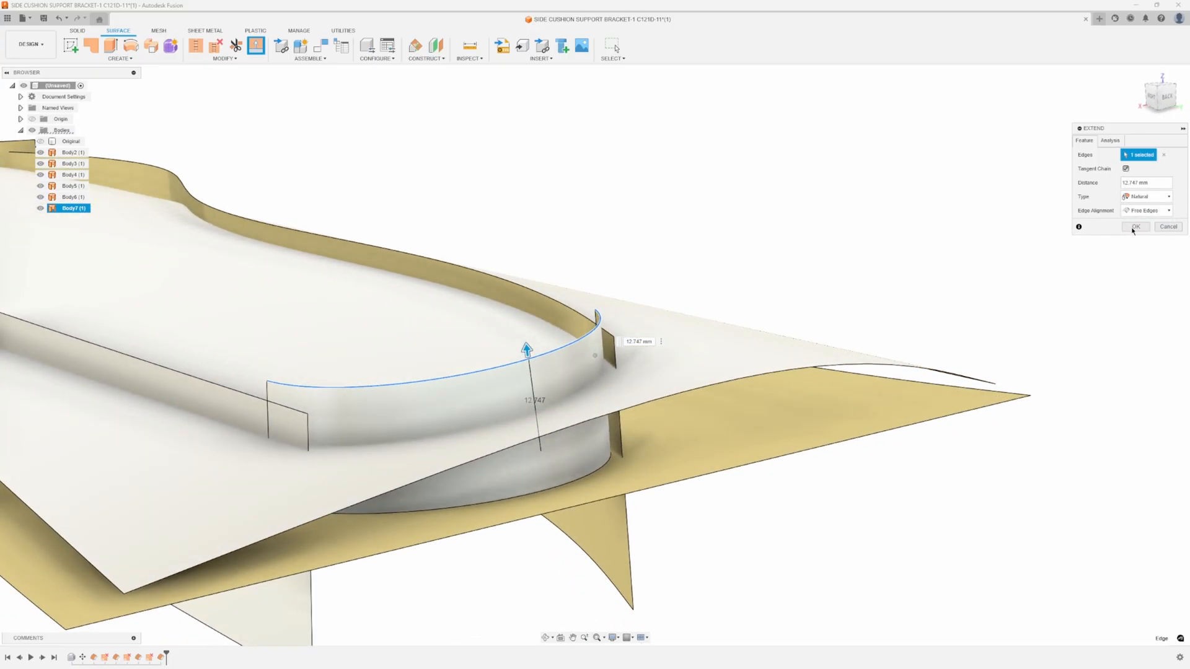
left_click(1135, 226)
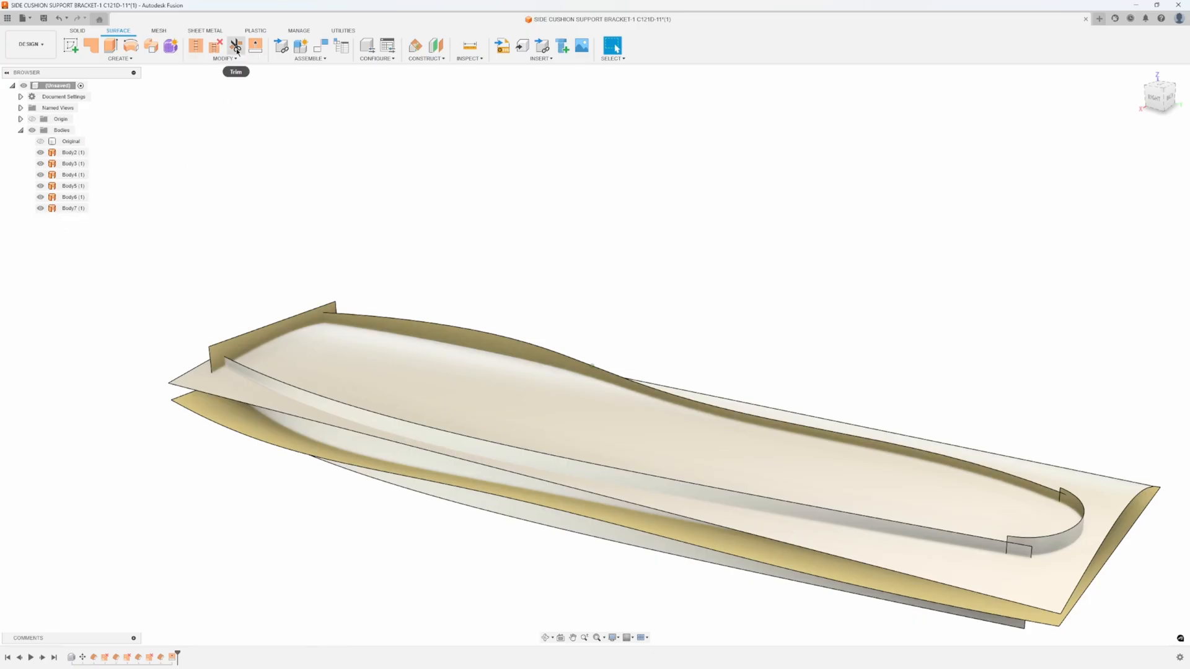
Trim the top sheet Body2 against the wall surfaces twice, cutting the bracket outline into it
left_click(235, 46)
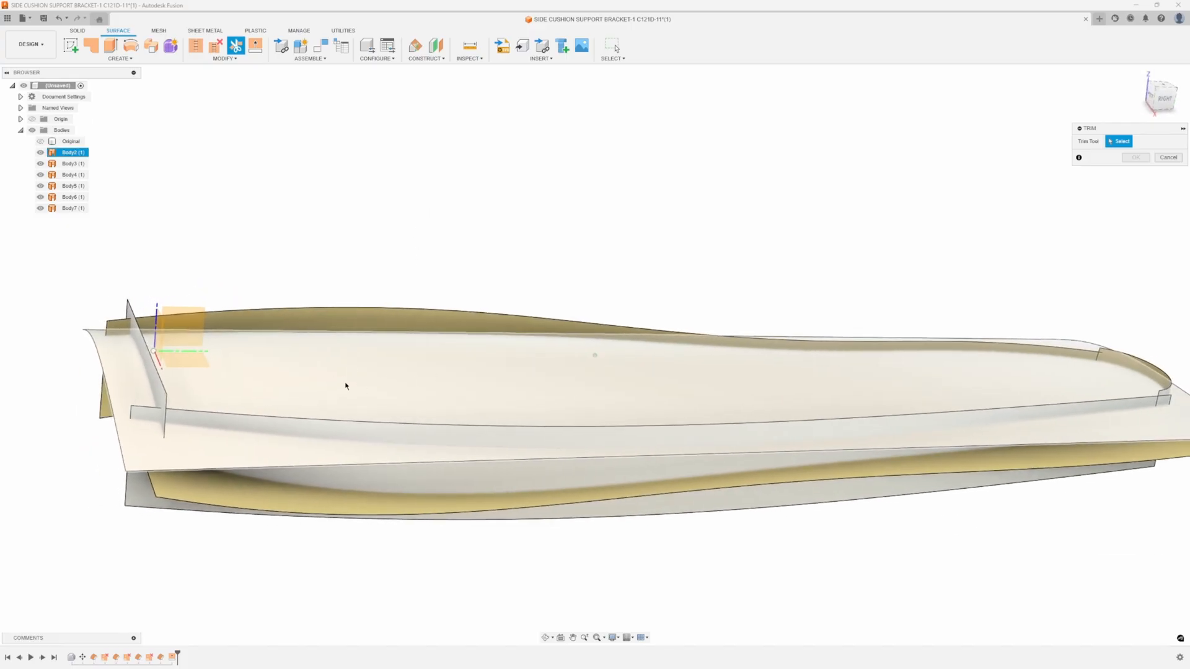
left_click(346, 387)
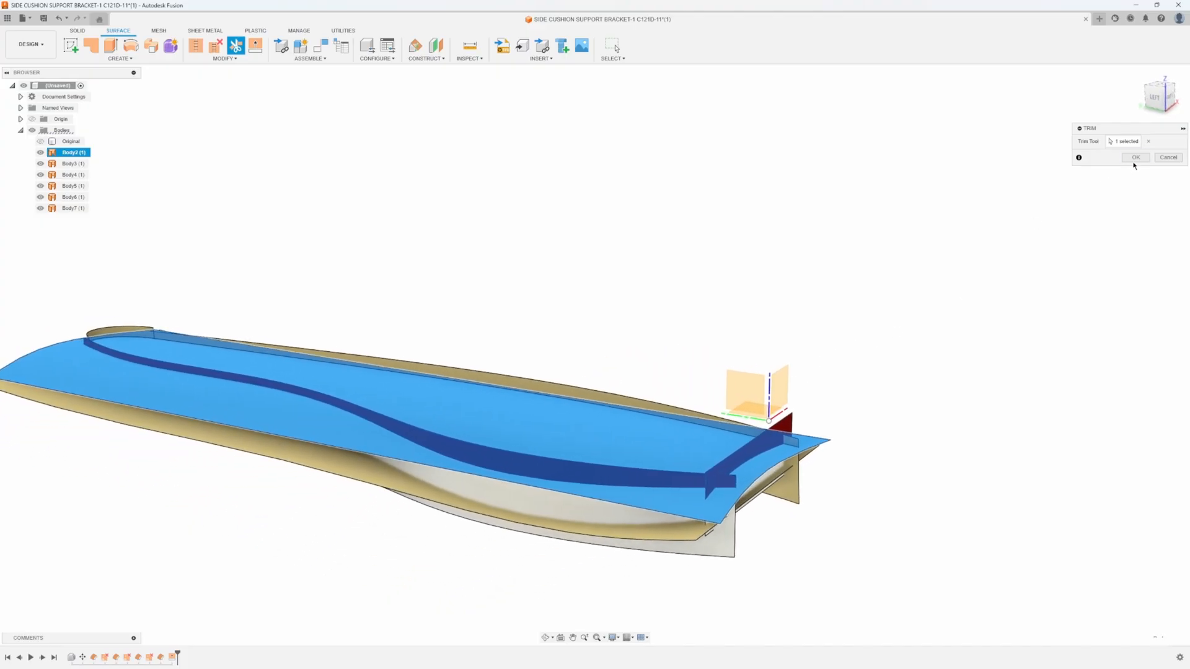
left_click(1134, 157)
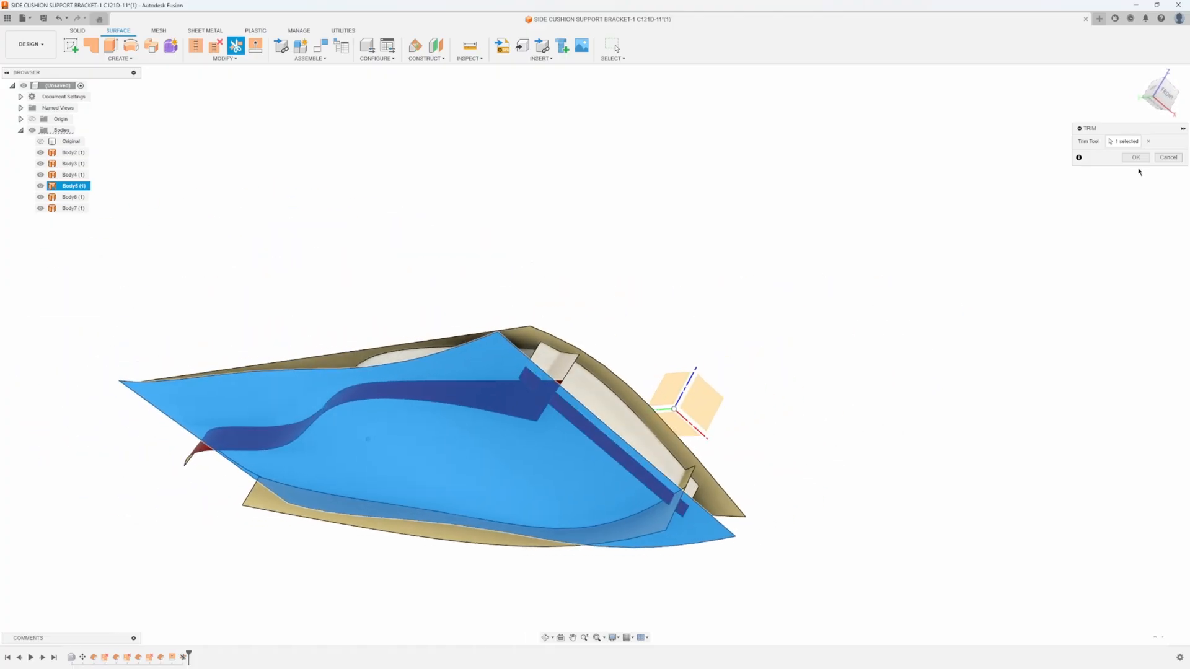
left_click(1136, 157)
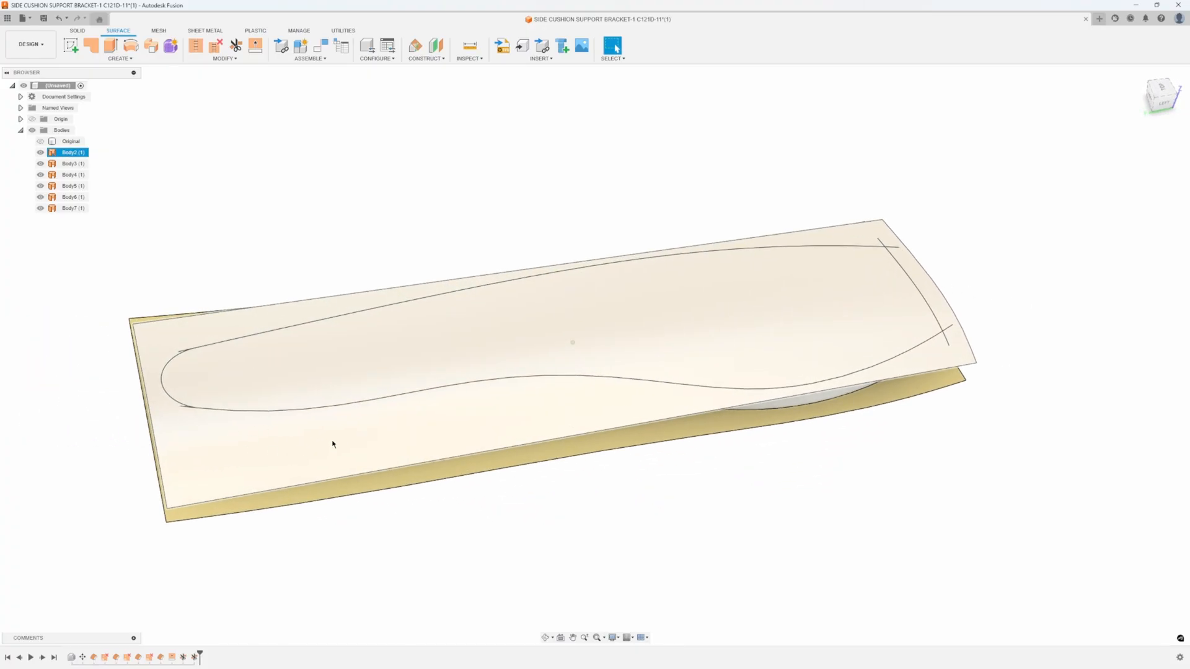
mouse_move(533, 385)
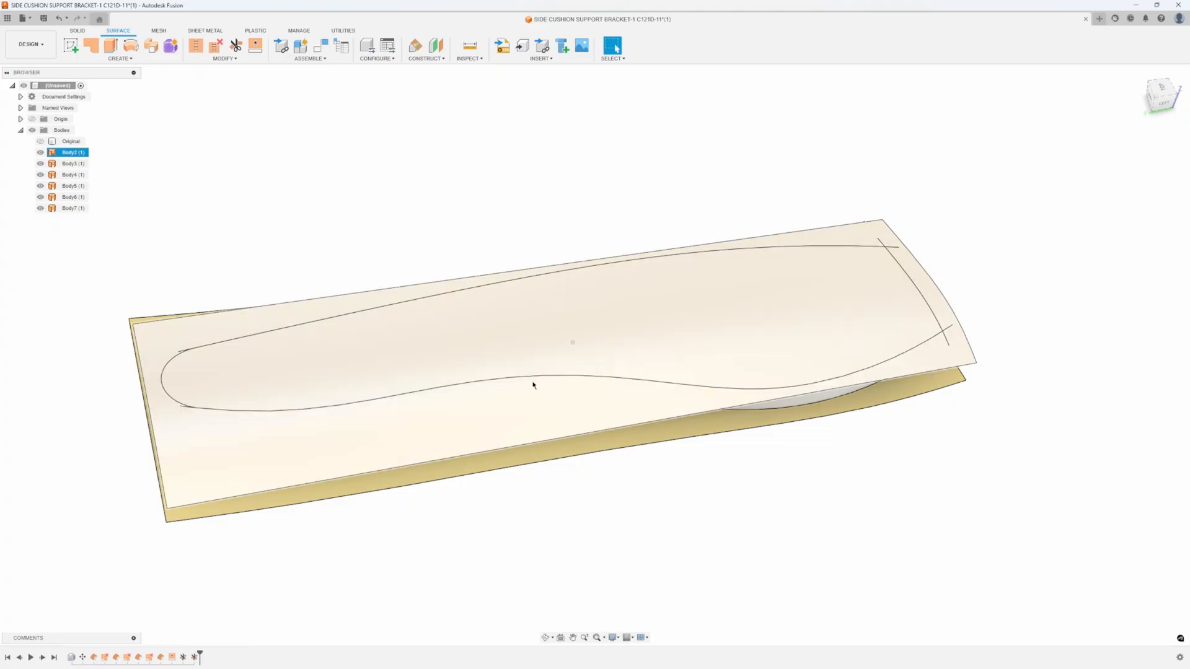
Trim the remaining sheets using each side wall as the cutting surface, removing the overhanging regions
left_click(236, 46)
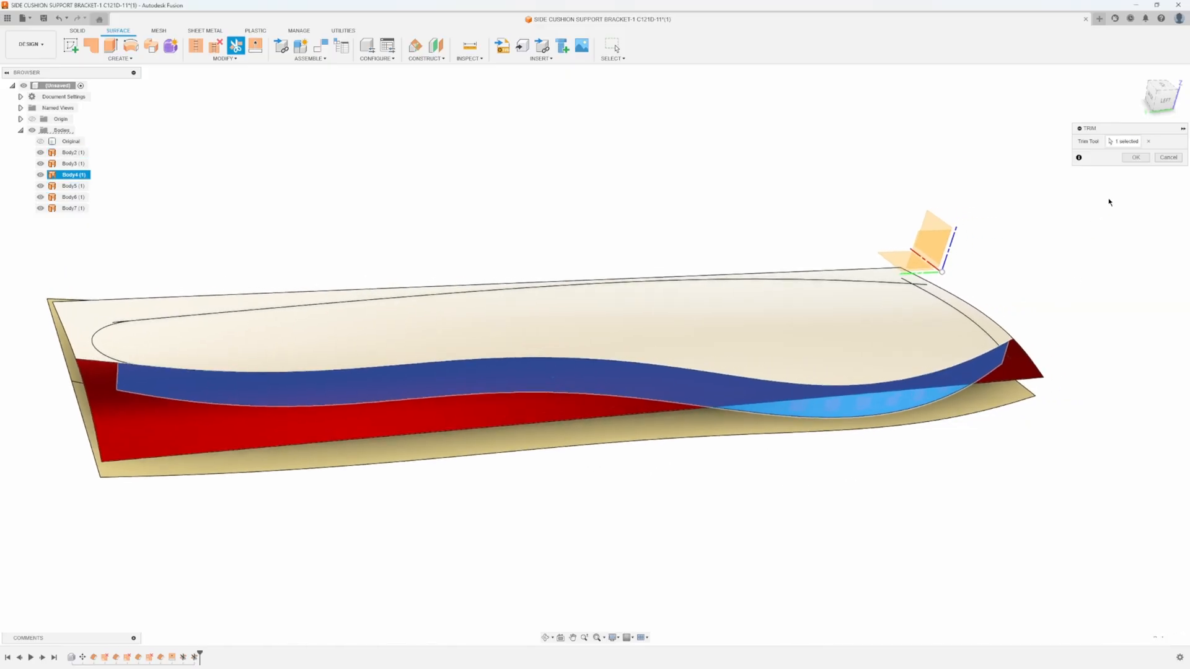
left_click(1135, 158)
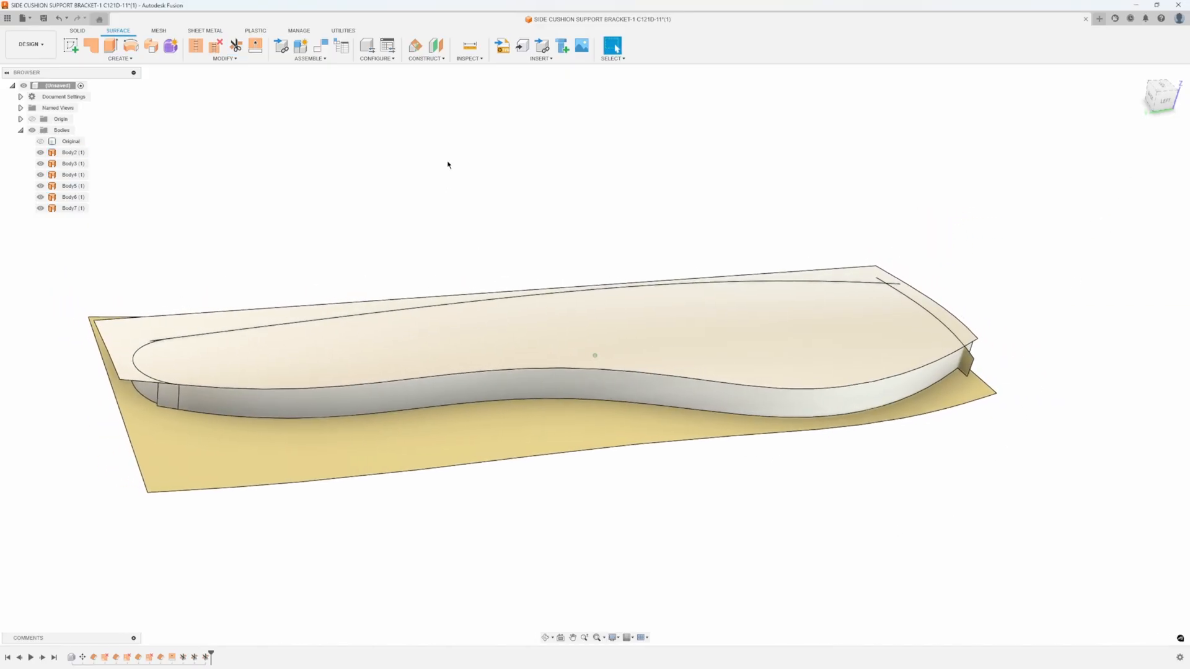
left_click(236, 46)
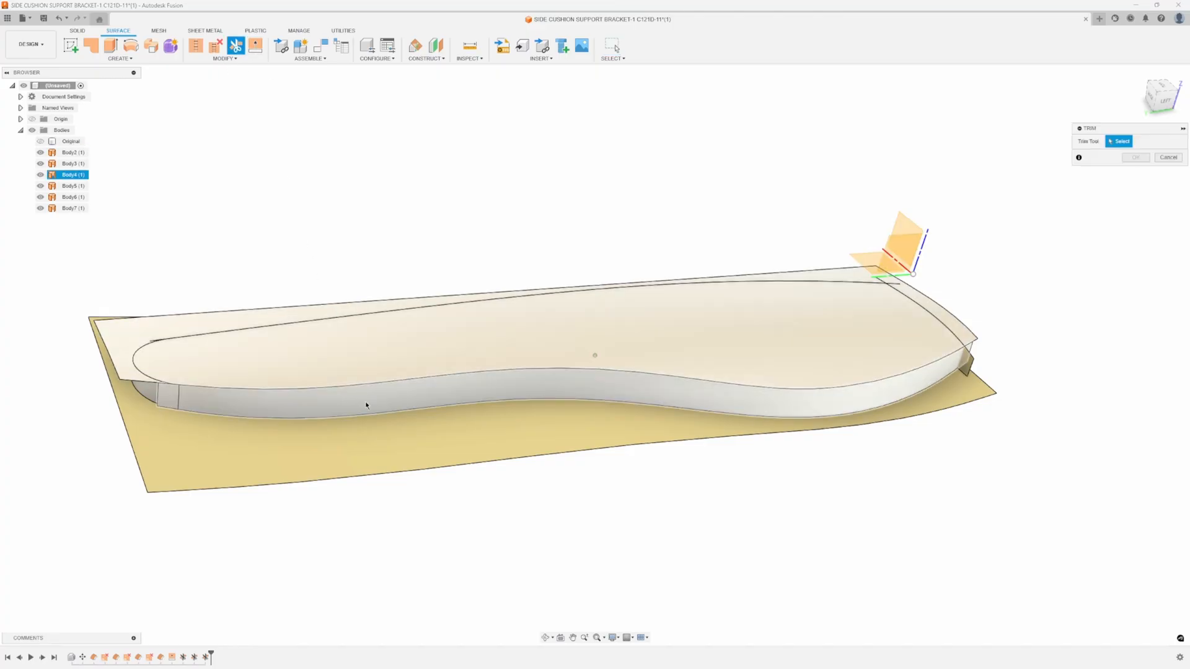
left_click(368, 406)
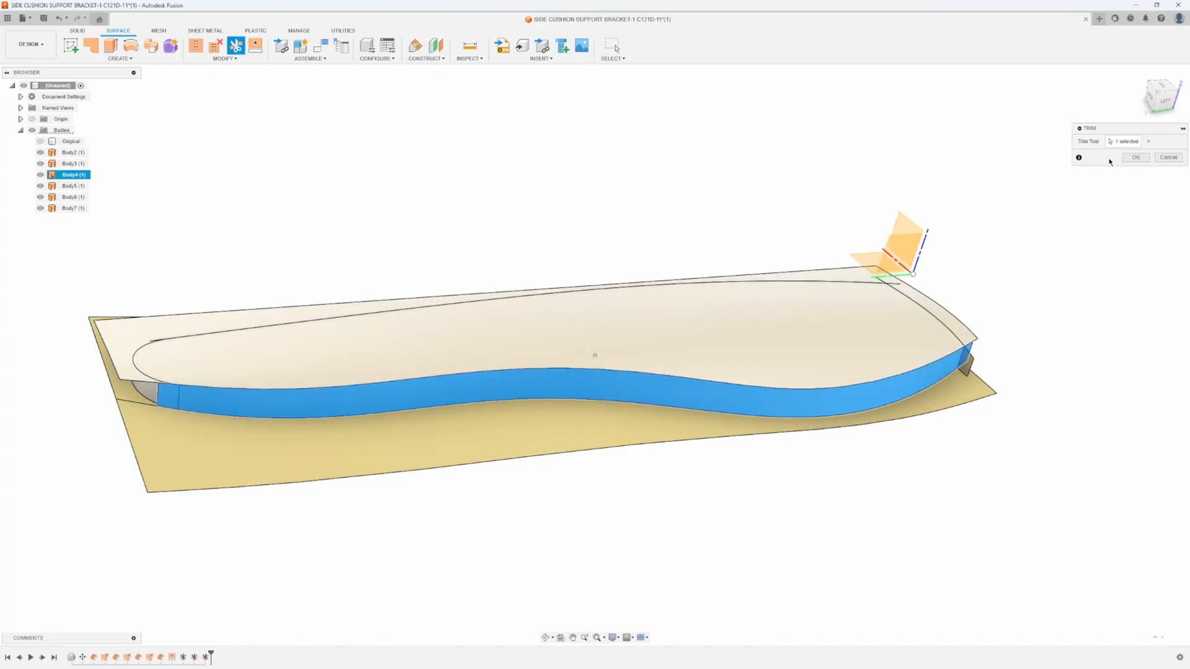
left_click(1136, 158)
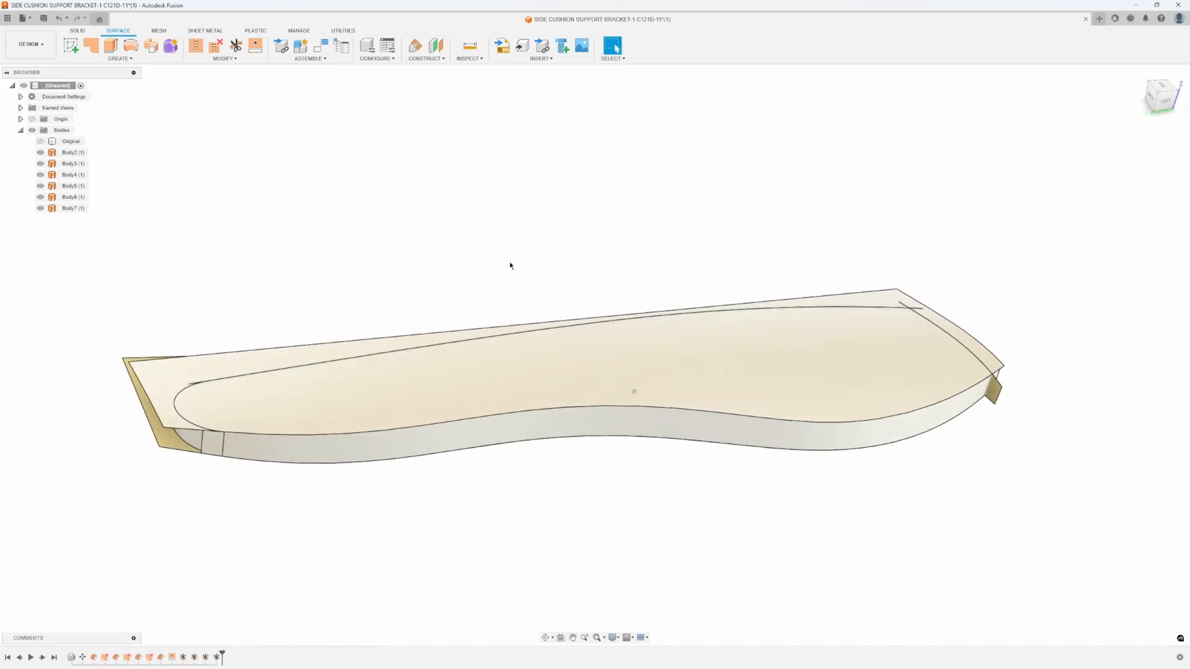
left_click(236, 46)
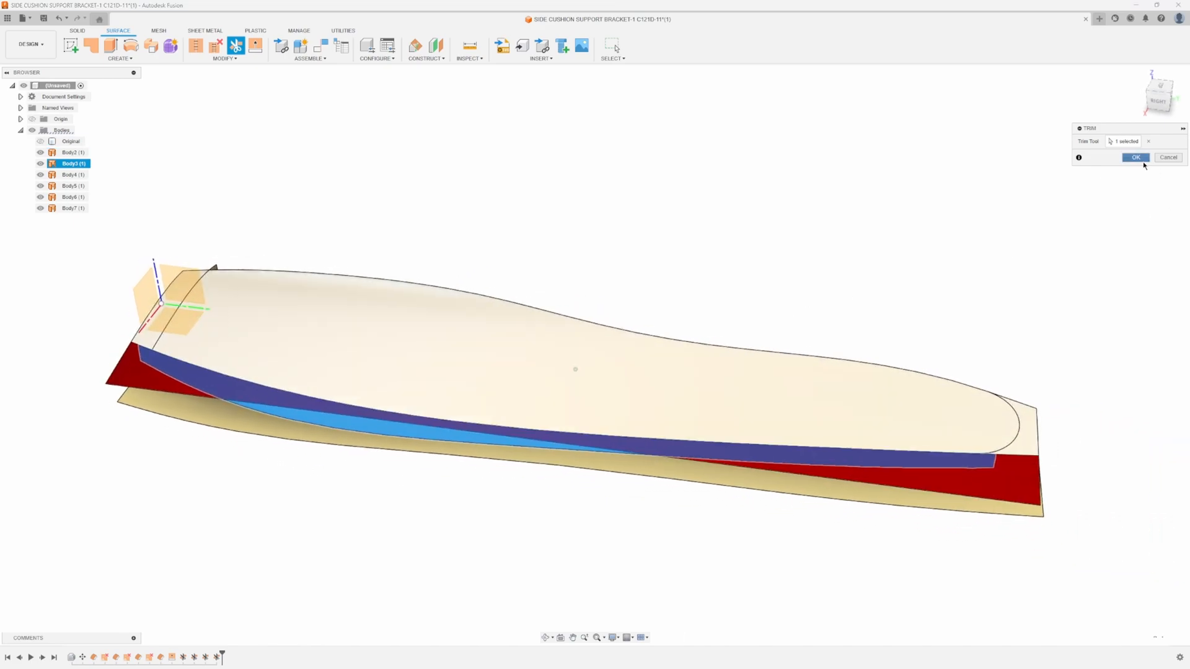
left_click(1136, 157)
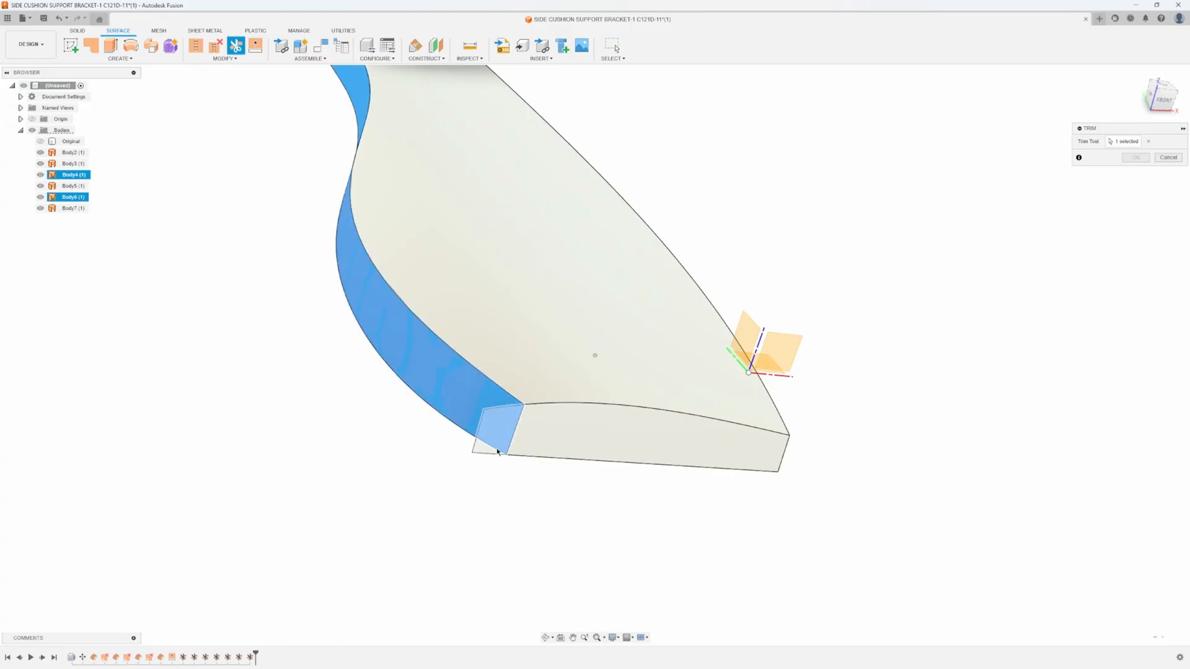
Remove the leftover corner piece and trim the top sheet's overhang against the rounded-end wall, closing the slab outline
left_click(1136, 158)
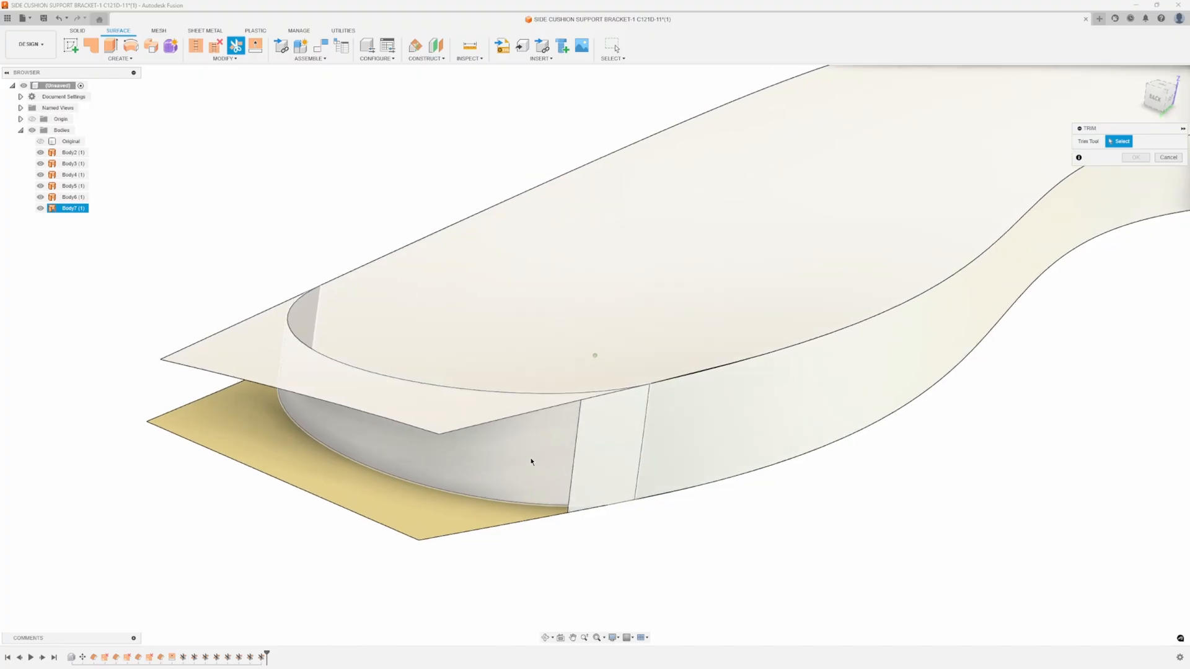
left_click(532, 462)
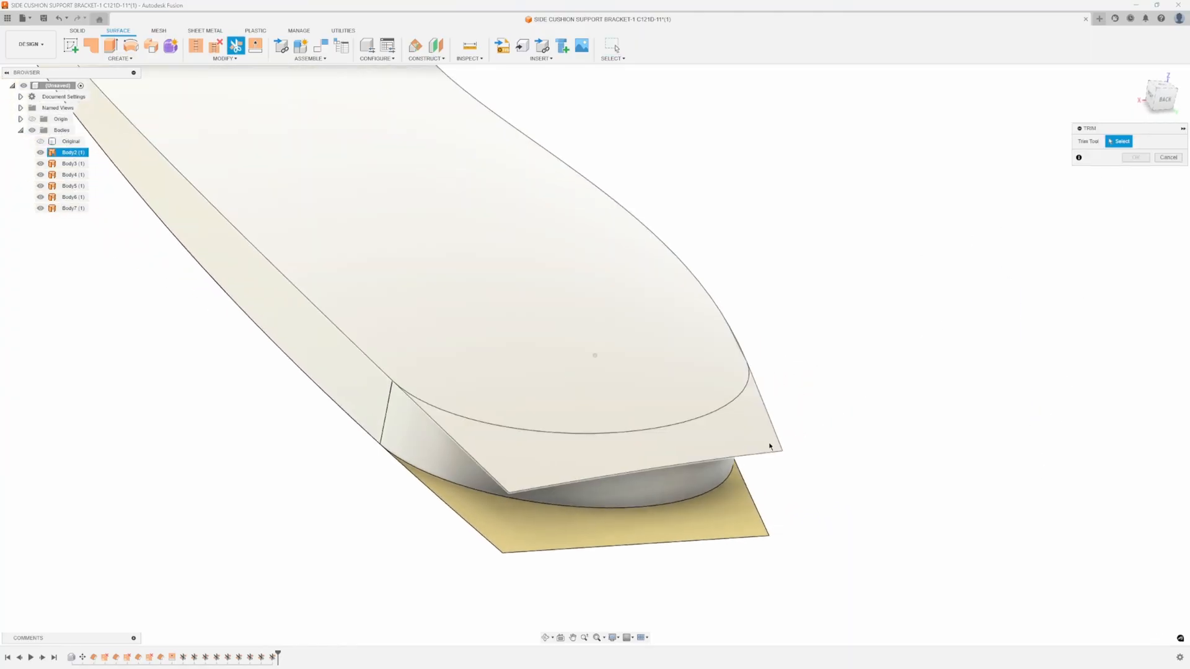
left_click(594, 455)
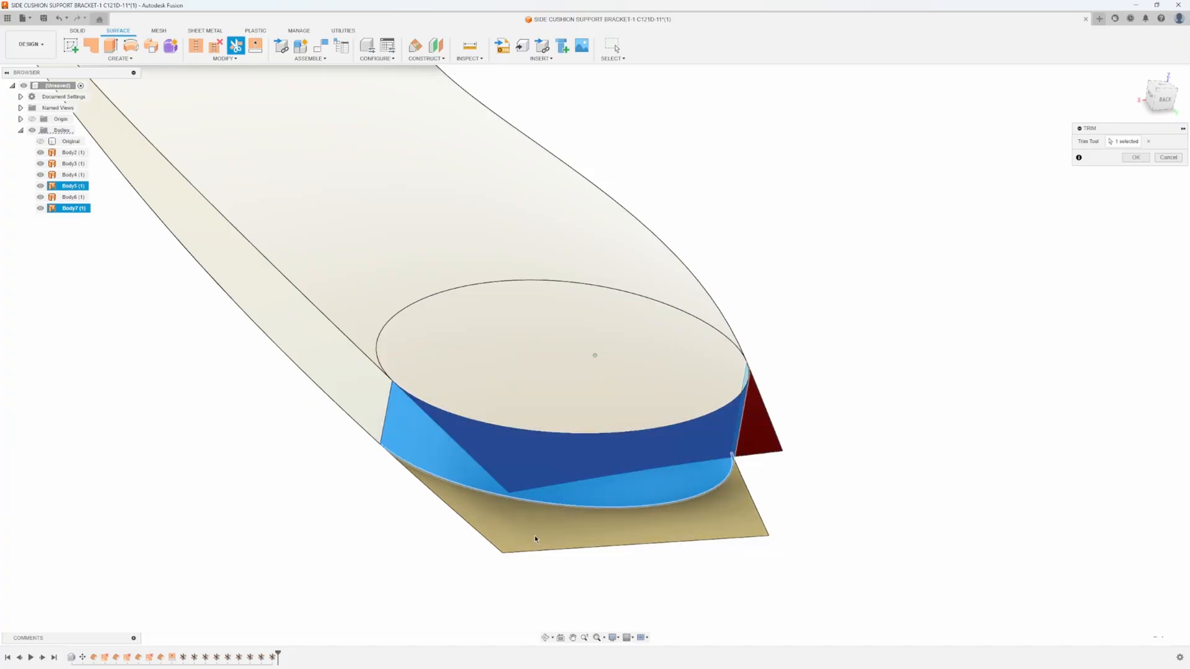
left_click(1137, 158)
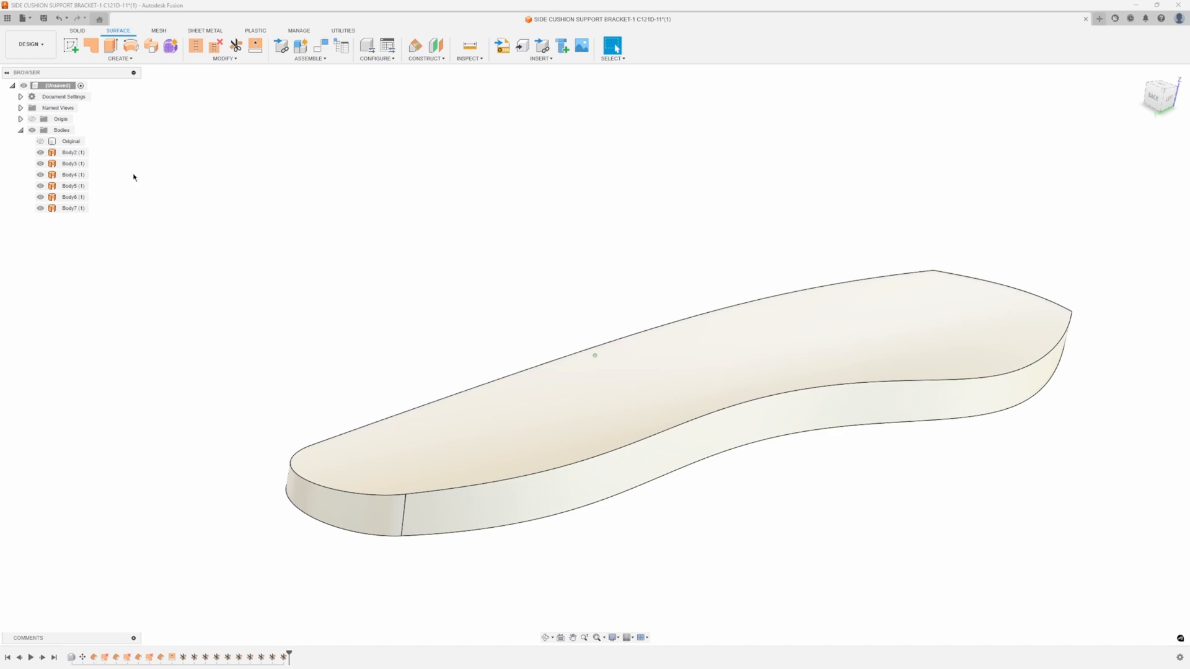
Stitch the six trimmed surfaces into solid Body8, hide it, and show the Original bracket body
left_click(224, 58)
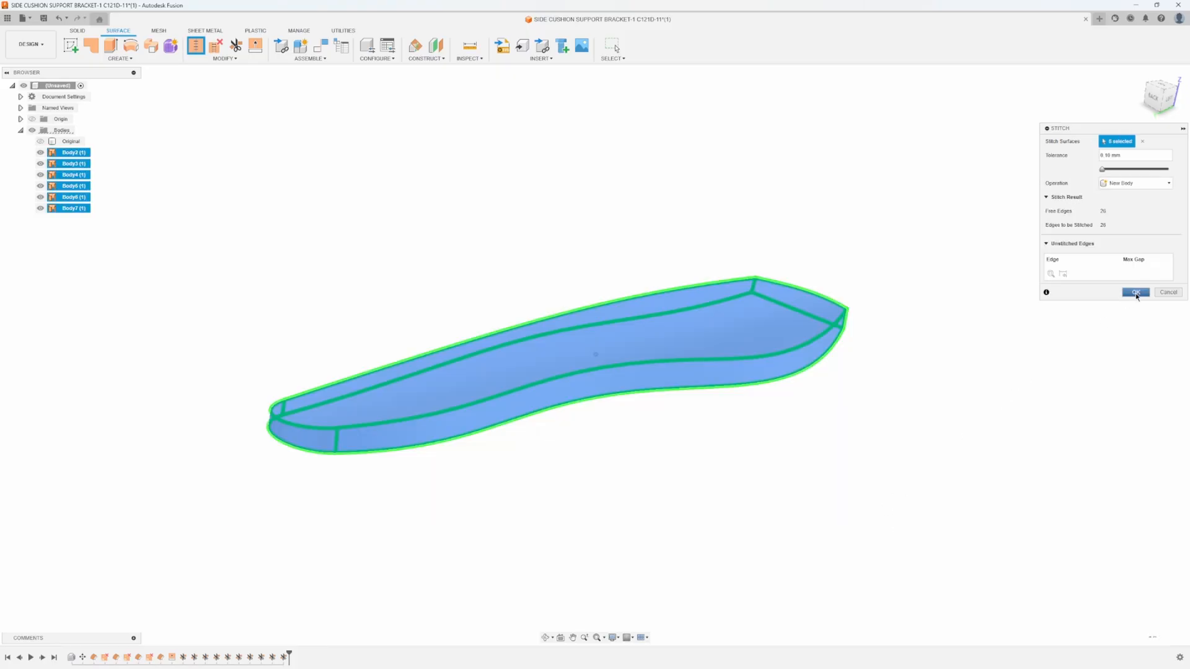
left_click(1134, 292)
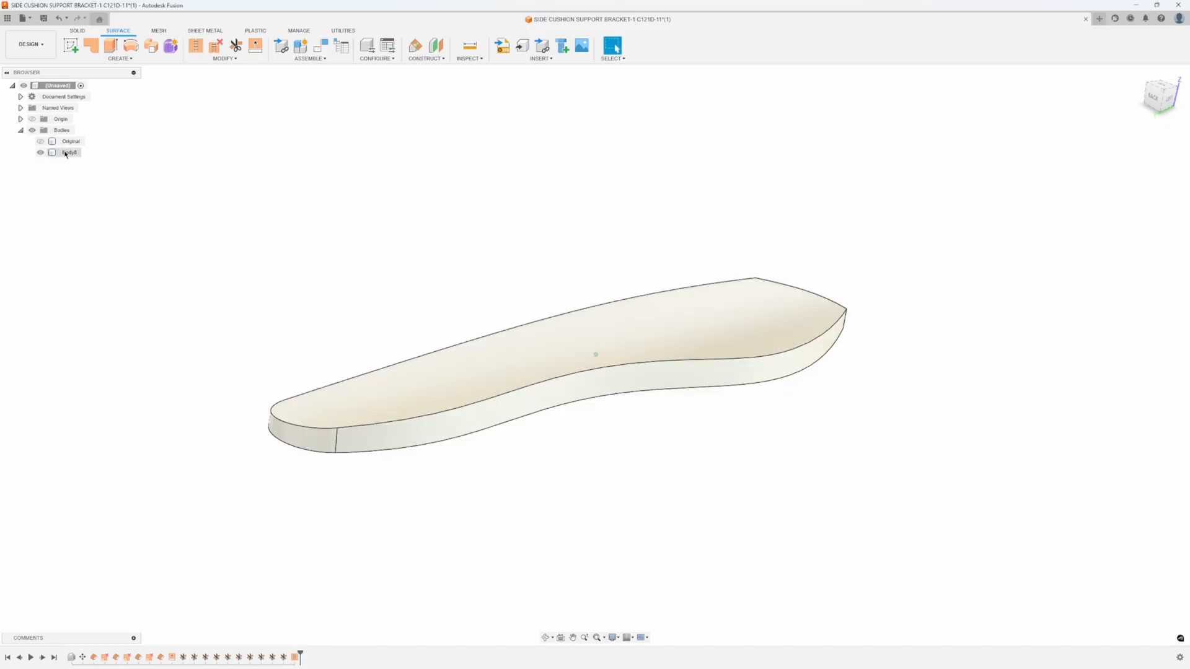
left_click(70, 151)
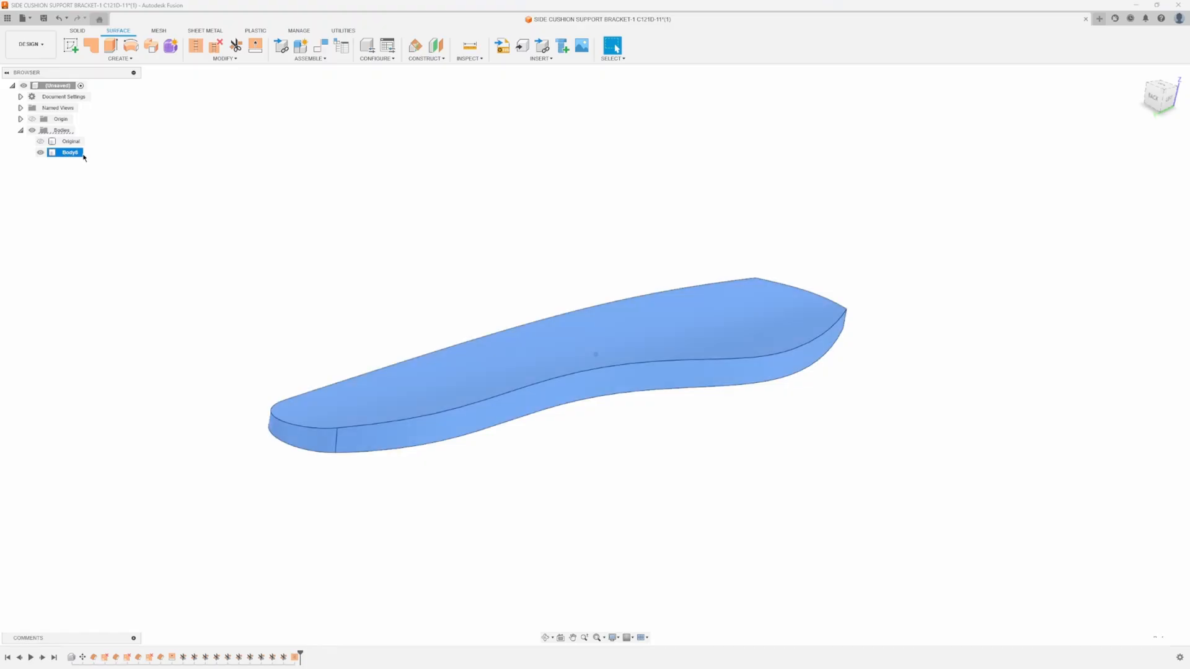
left_click(39, 152)
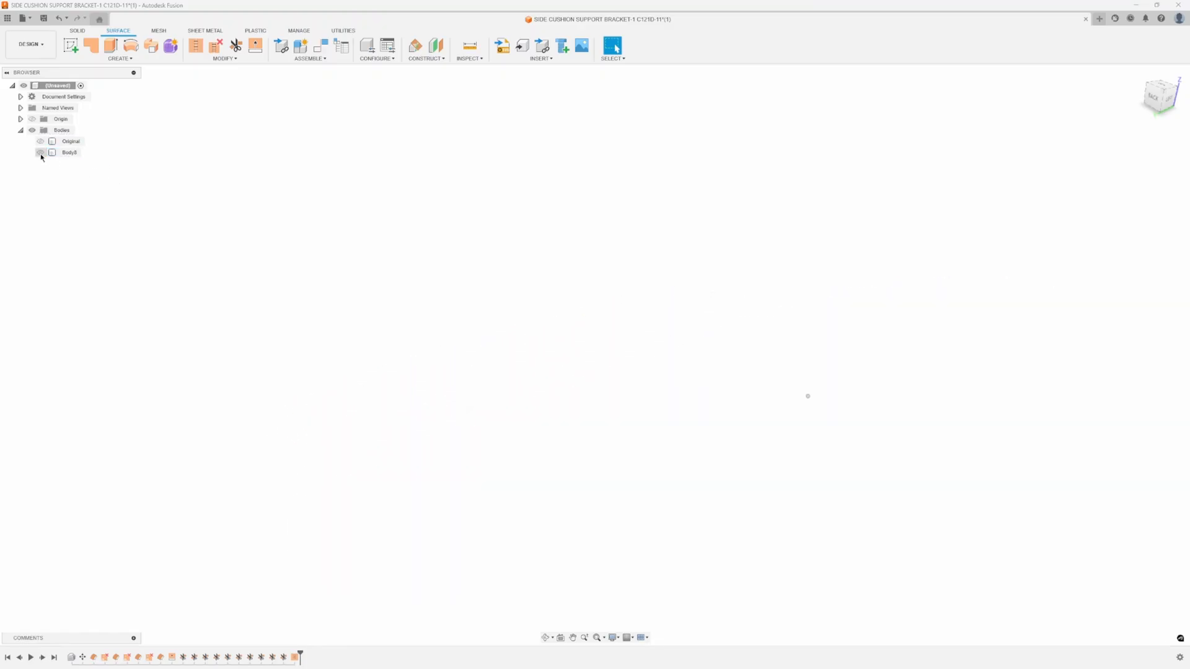
left_click(40, 151)
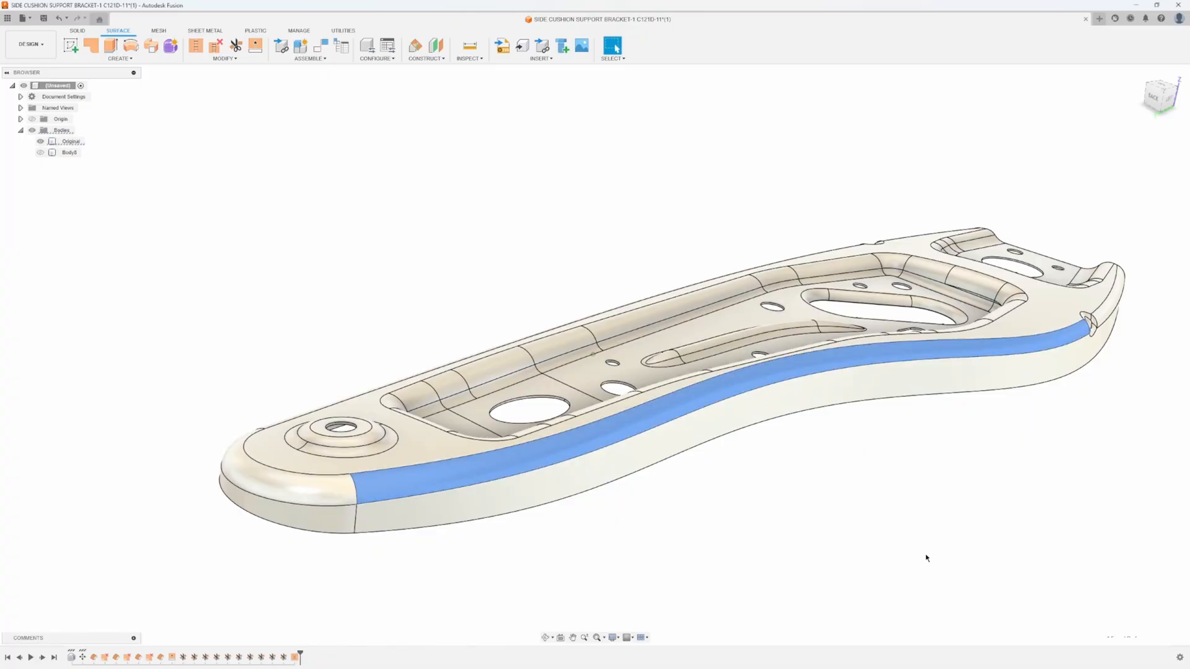
Measure the bracket's edge radius as 6 mm, fillet Body8's top edges at 6 mm, and show Original again
left_click(470, 46)
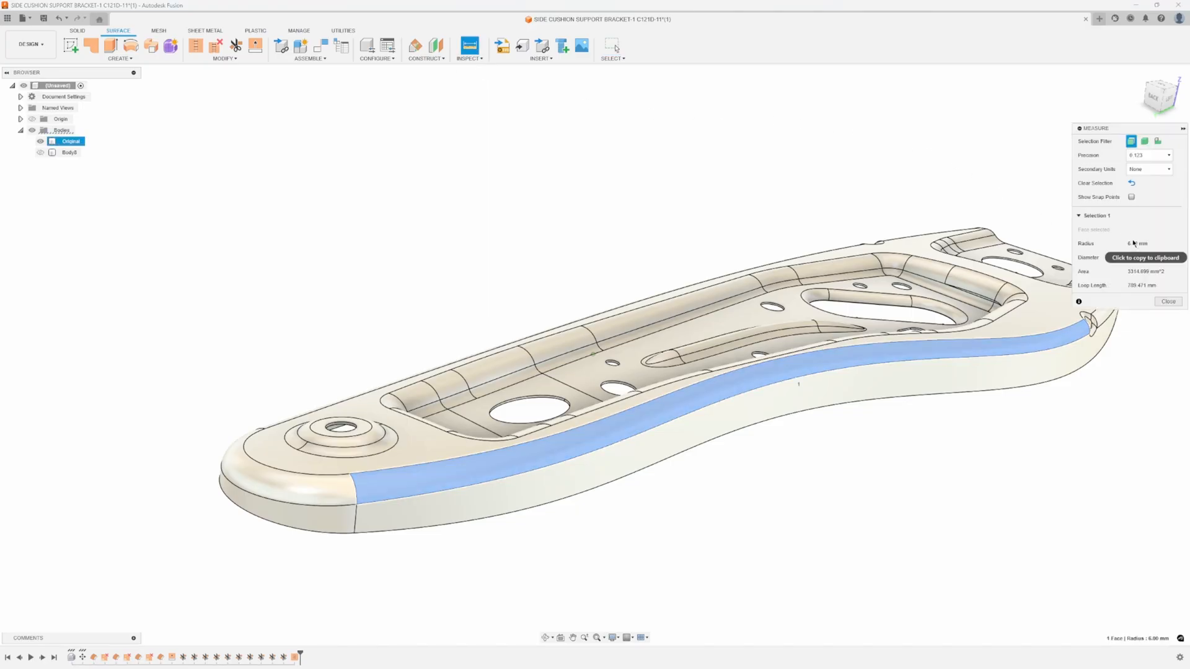
left_click(1169, 301)
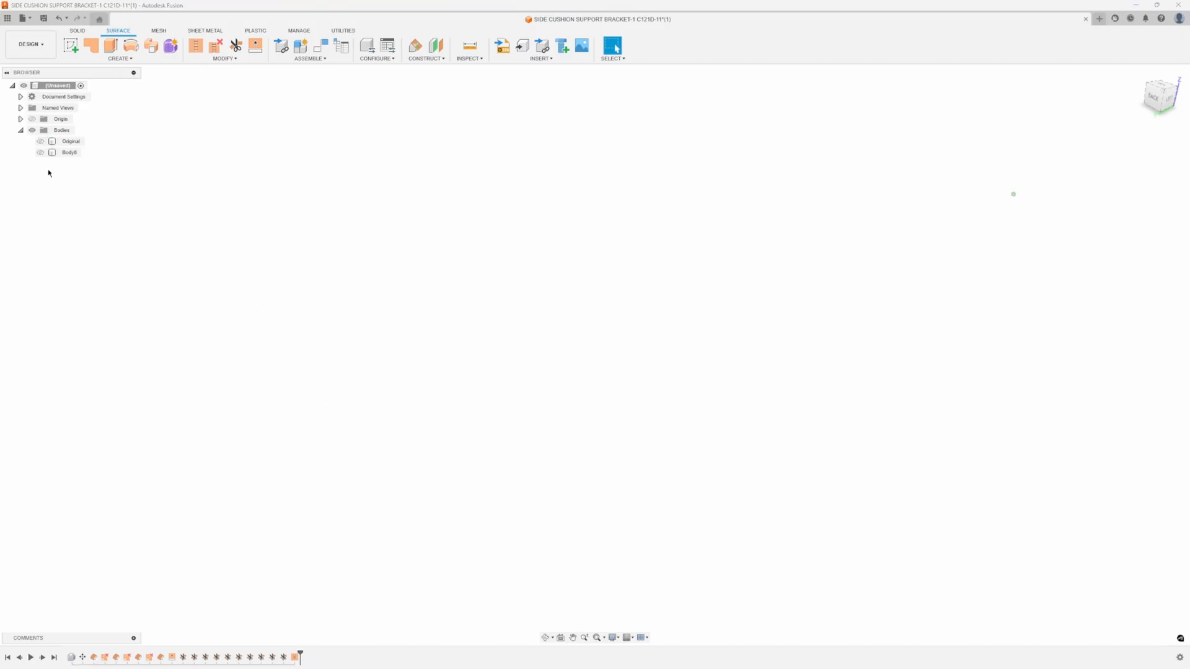
left_click(40, 151)
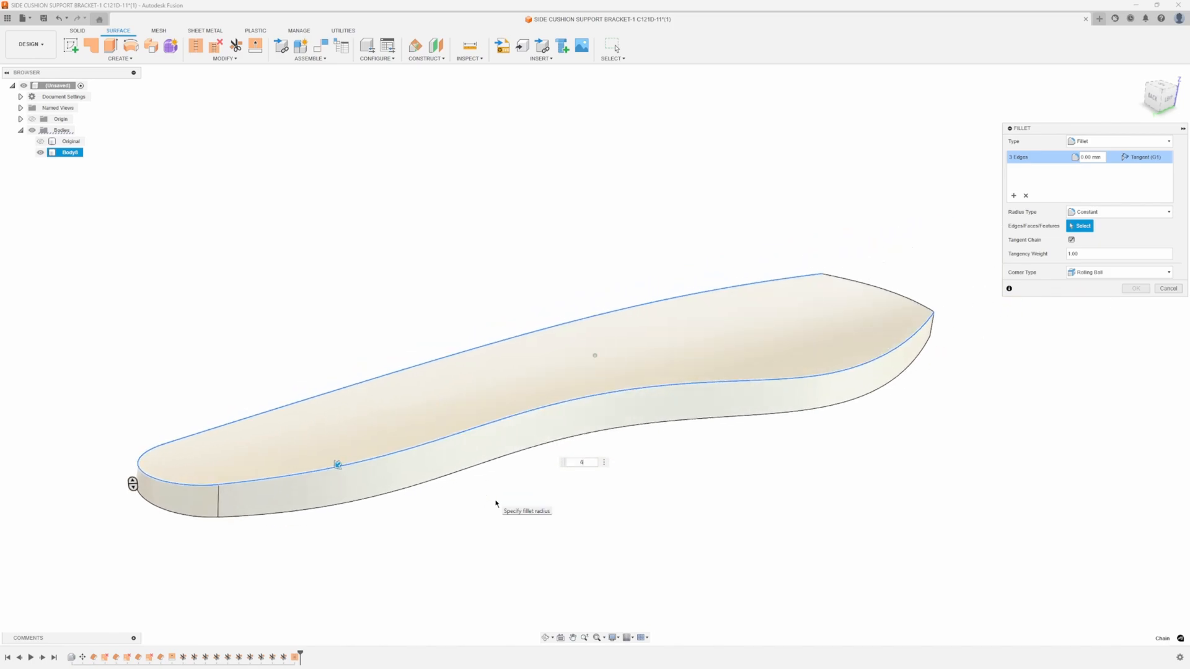
type("6")
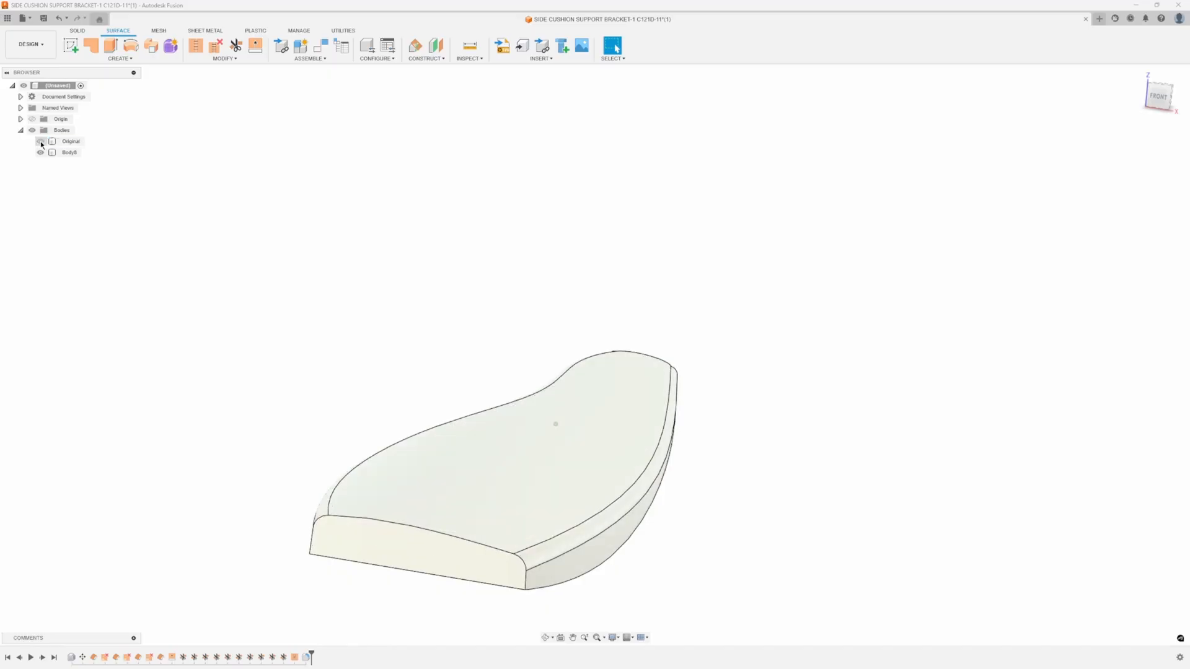
left_click(39, 151)
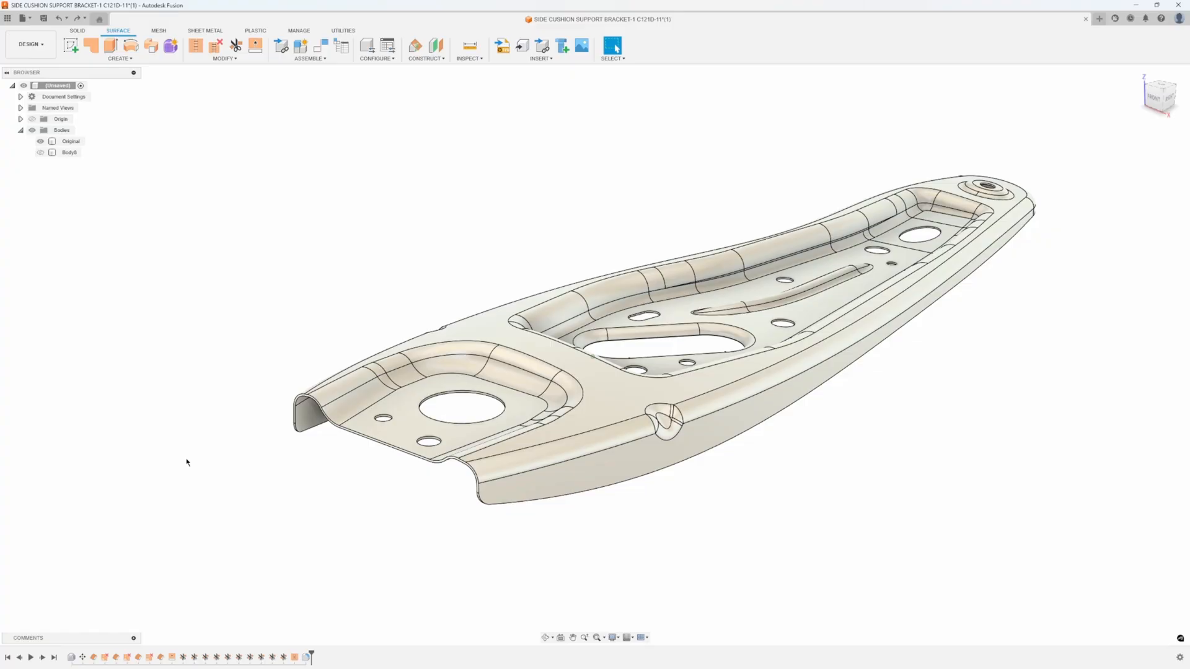
mouse_move(224, 346)
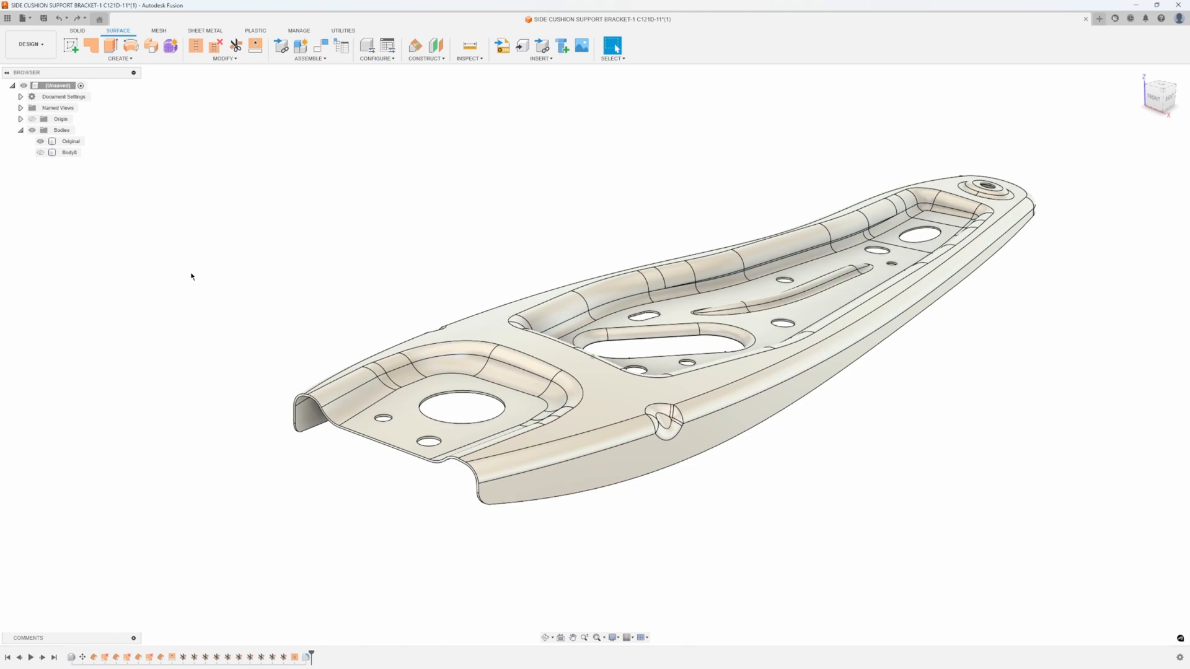
mouse_move(142, 95)
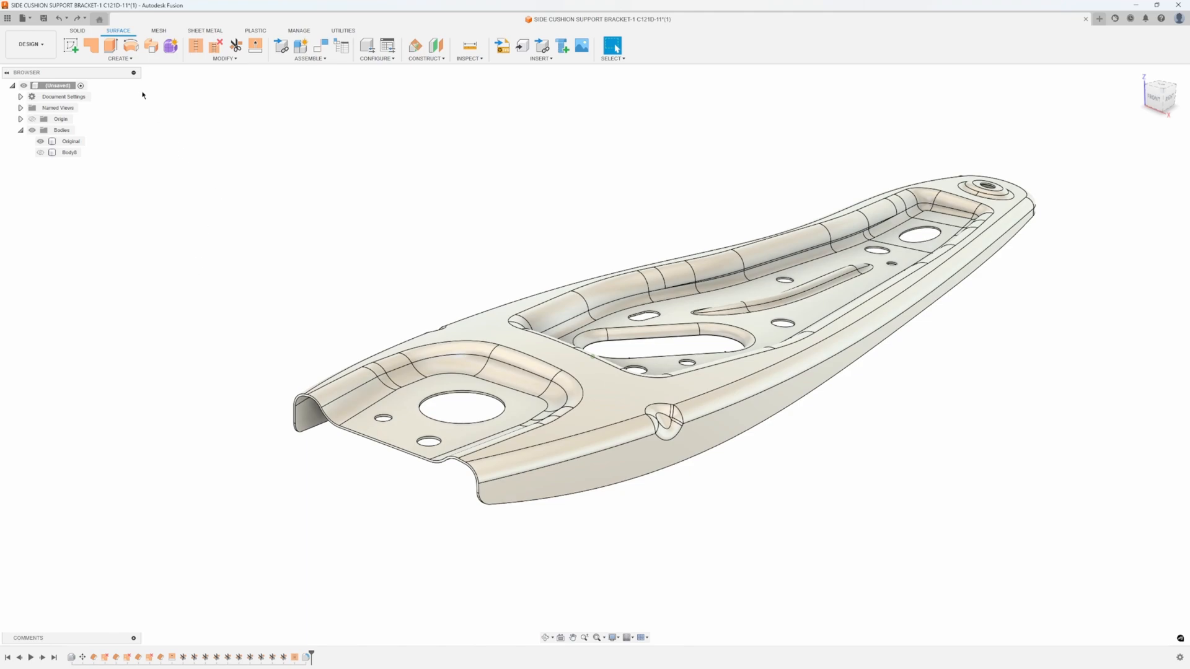
Start an offset surface with Select Through turned off and no faces picked yet
left_click(119, 58)
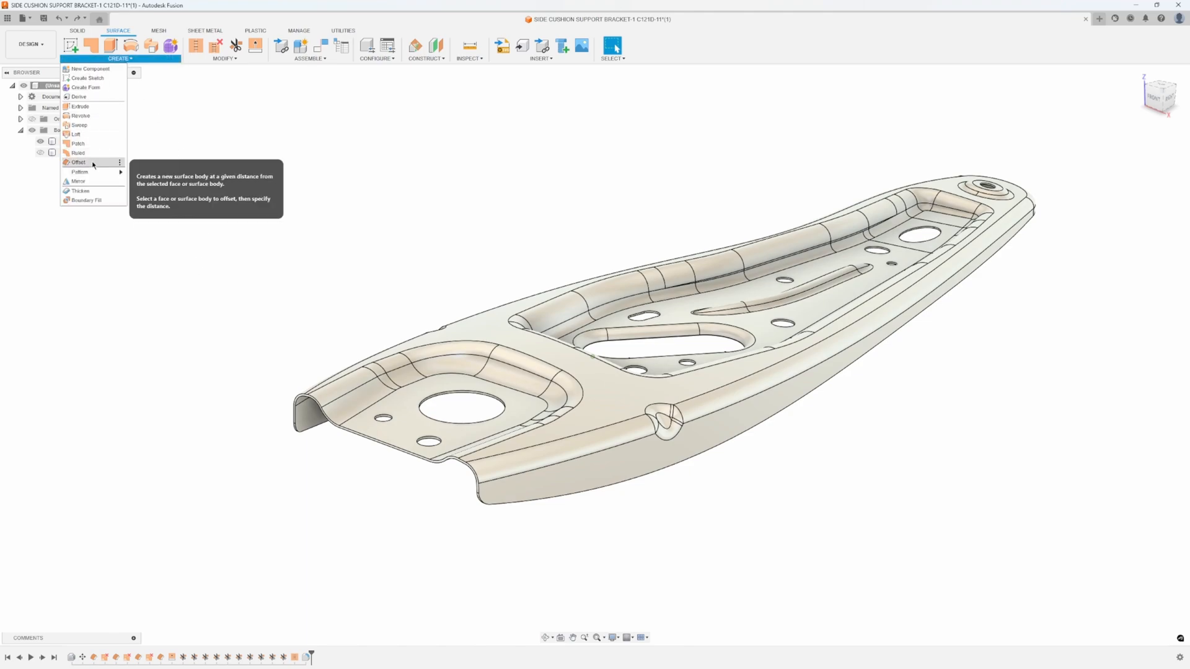
left_click(77, 163)
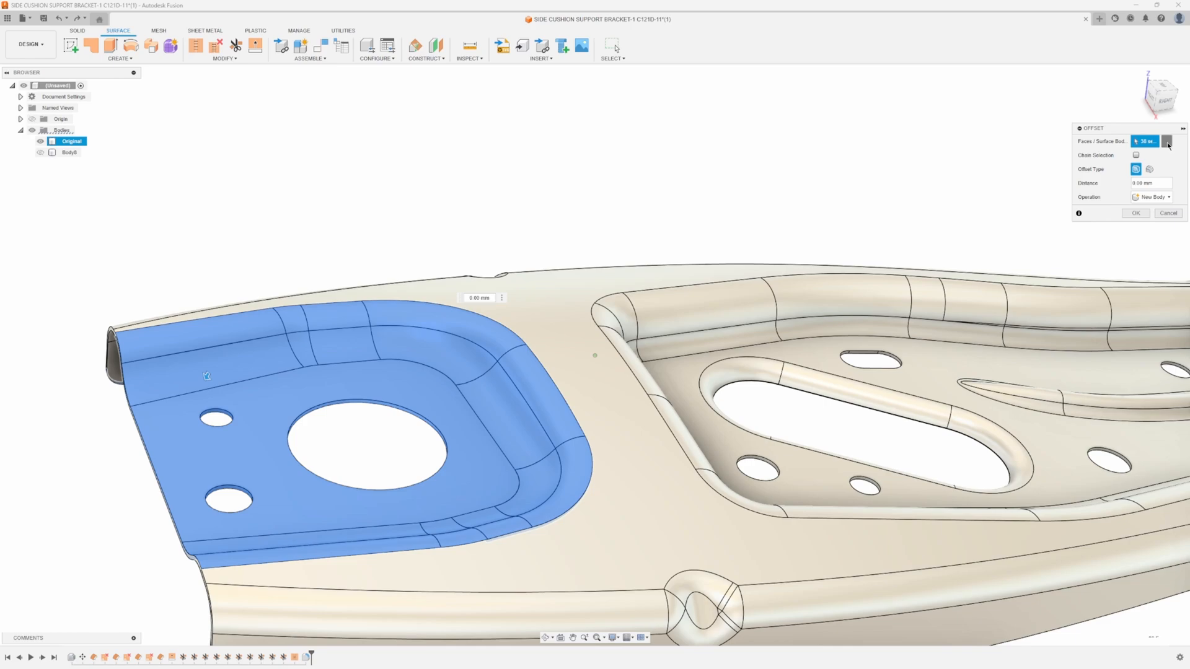
left_click(612, 48)
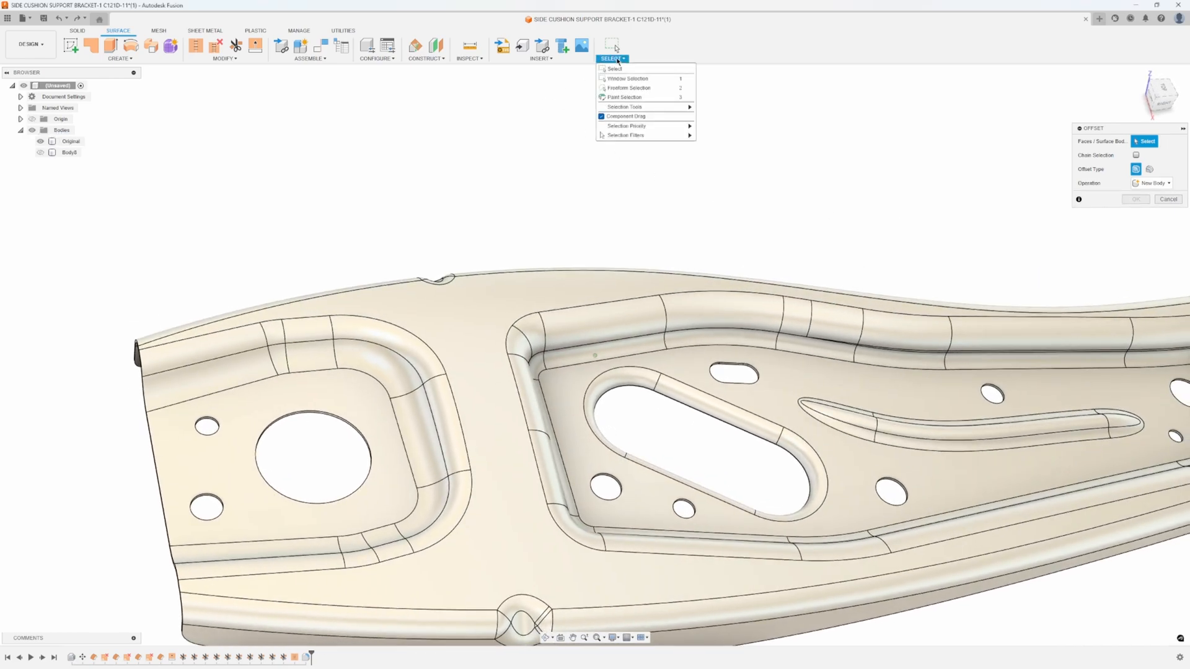
mouse_move(625, 135)
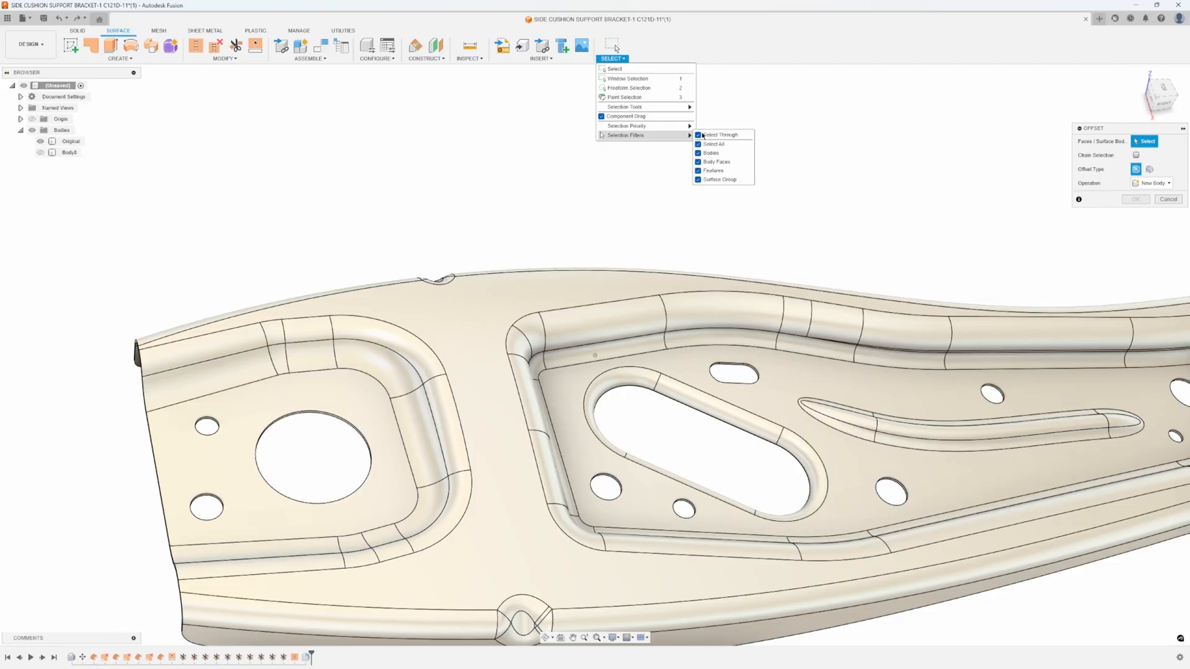
left_click(697, 134)
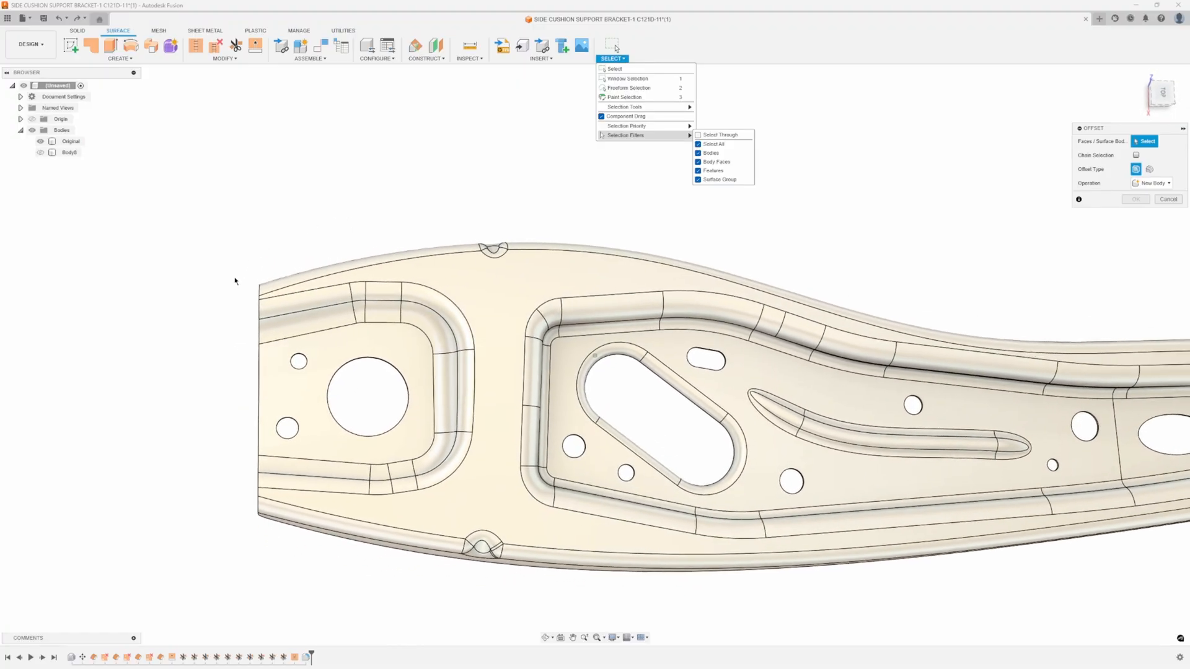
Window-select all front pocket faces and create the zero-distance offset surface Body9
left_click_drag(235, 276, 484, 489)
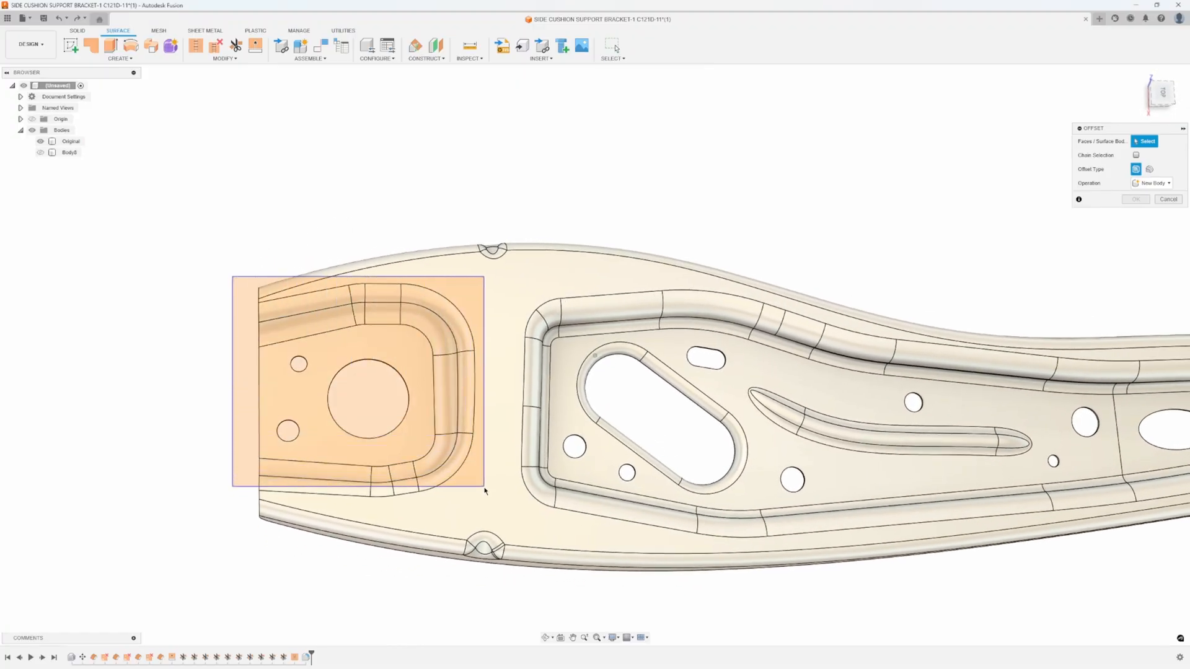
left_click(364, 379)
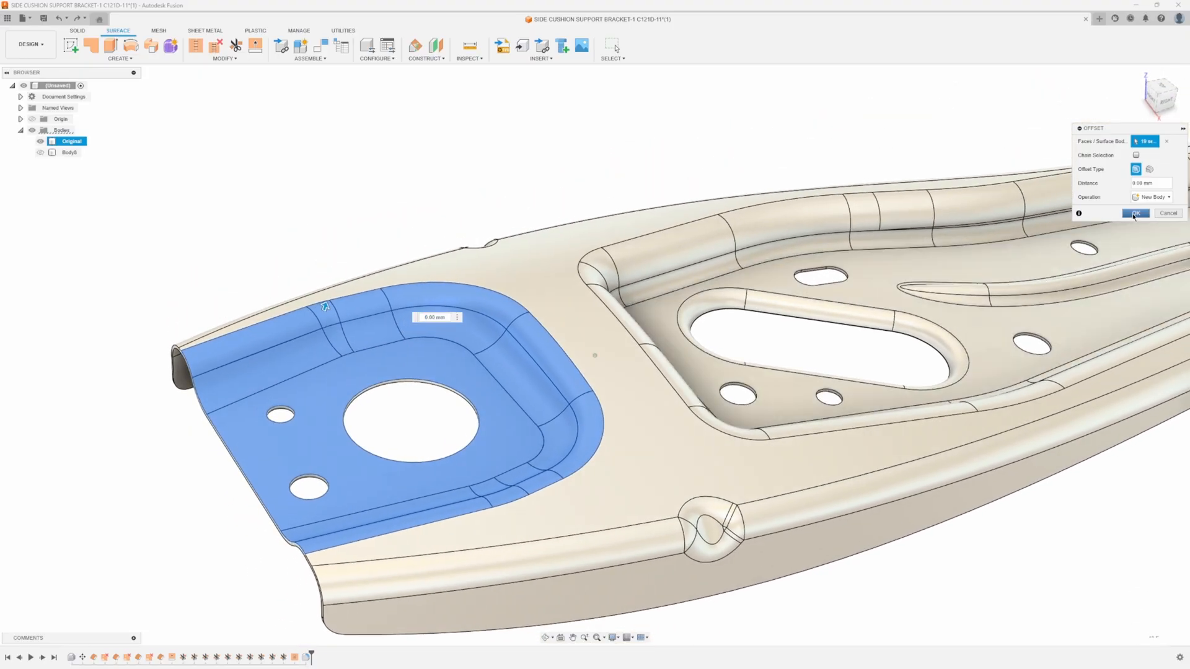
left_click(1136, 212)
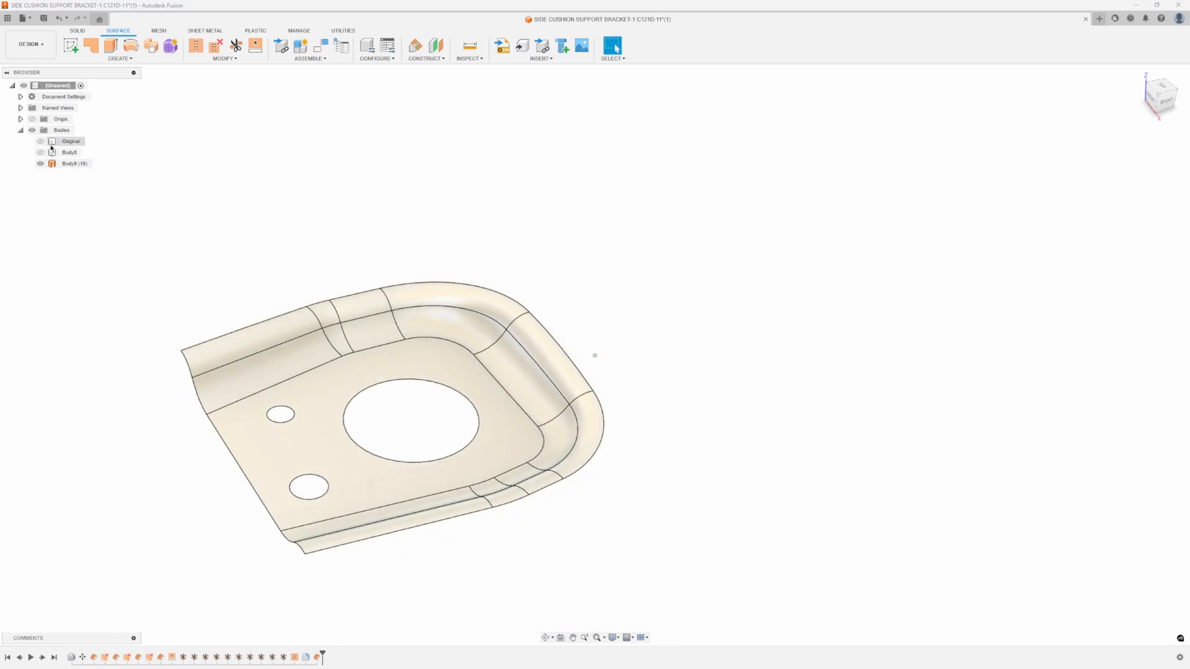
Hide the original bracket so Body8 shows with the Body9 pocket surface, ready for solid tools
left_click(225, 59)
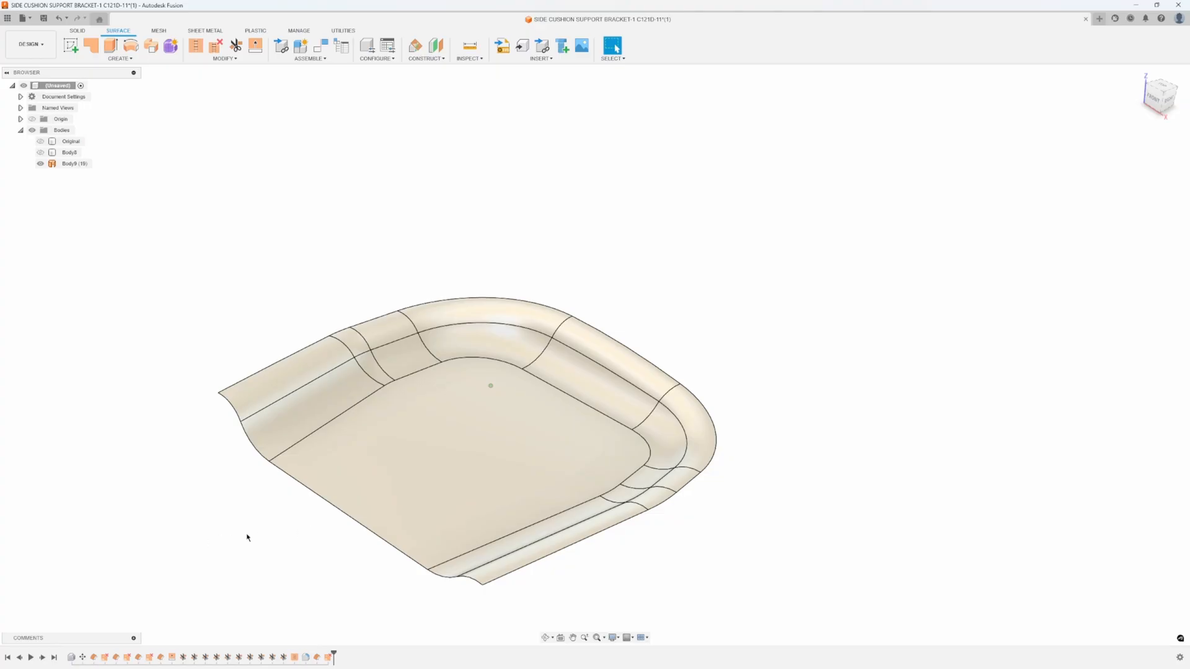
mouse_move(130, 299)
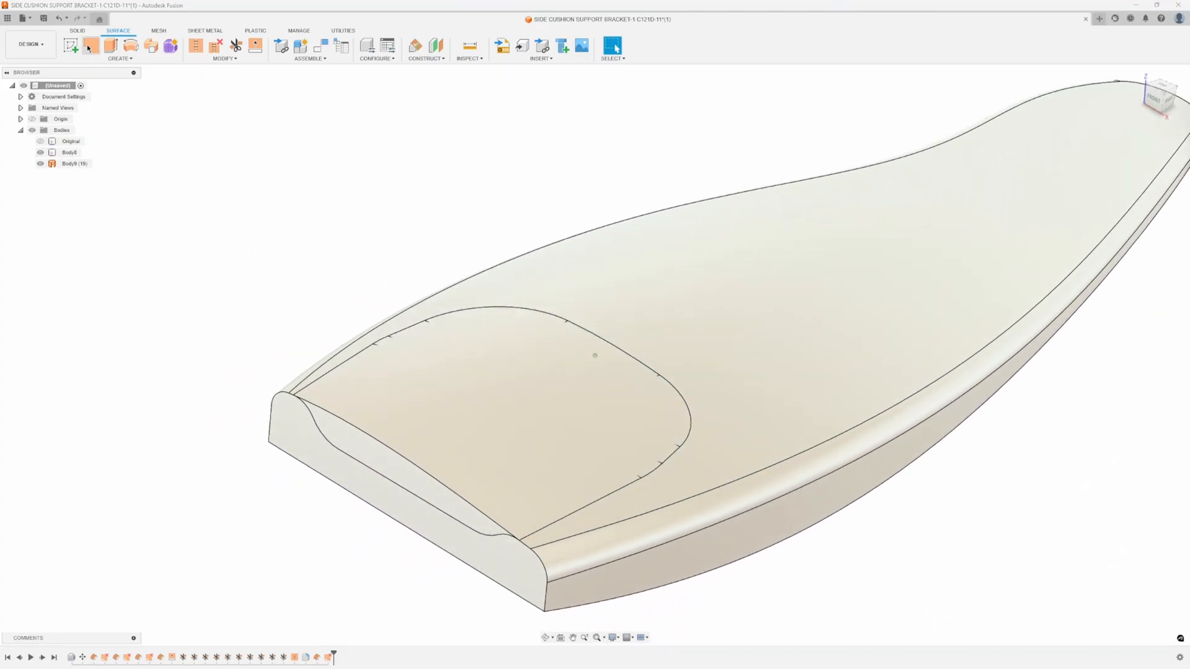
left_click(77, 29)
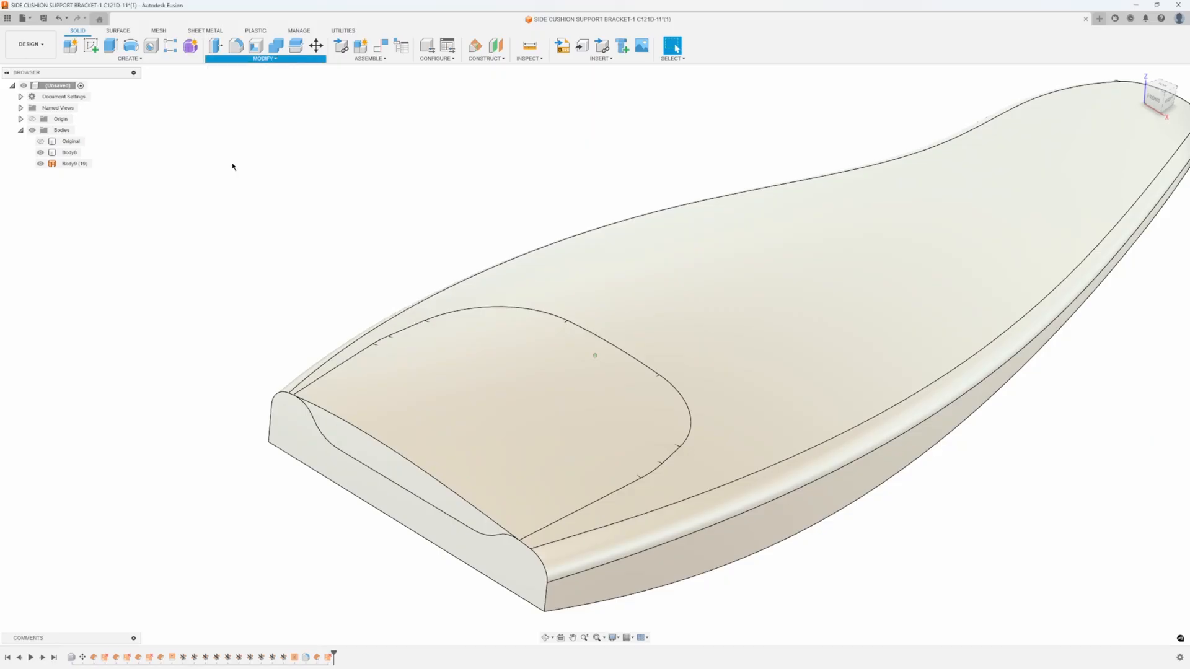
Split Body8 with the Body9 surface, then hide Body9 and the split-off pocket piece Body10
left_click(265, 58)
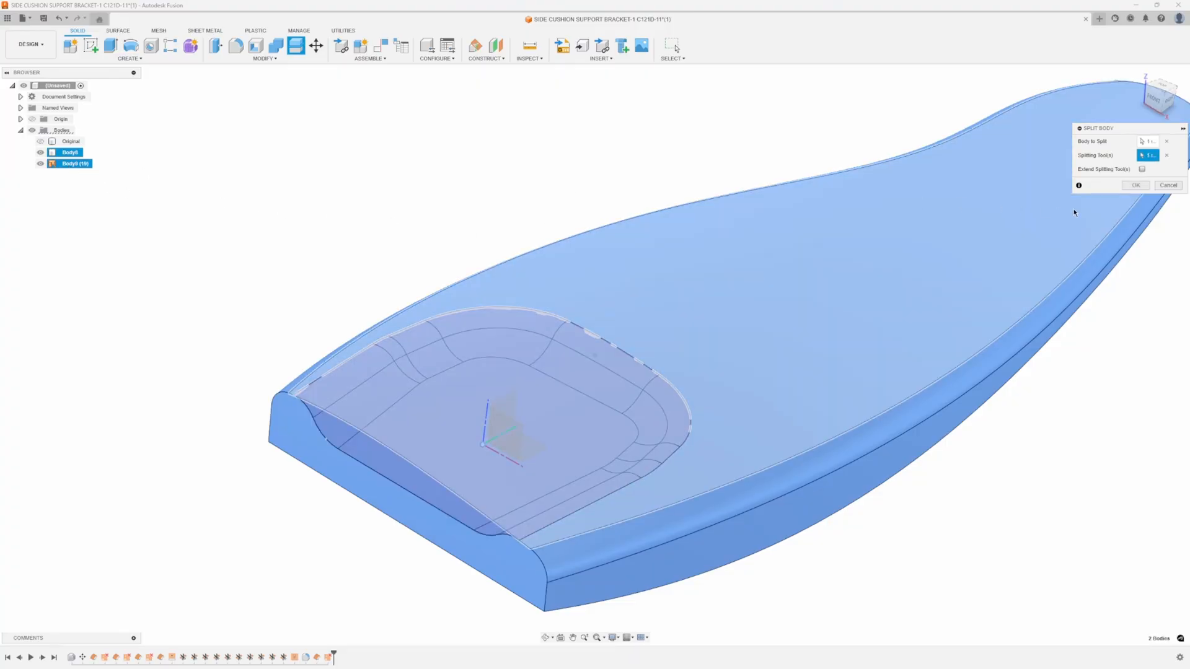
left_click(1136, 184)
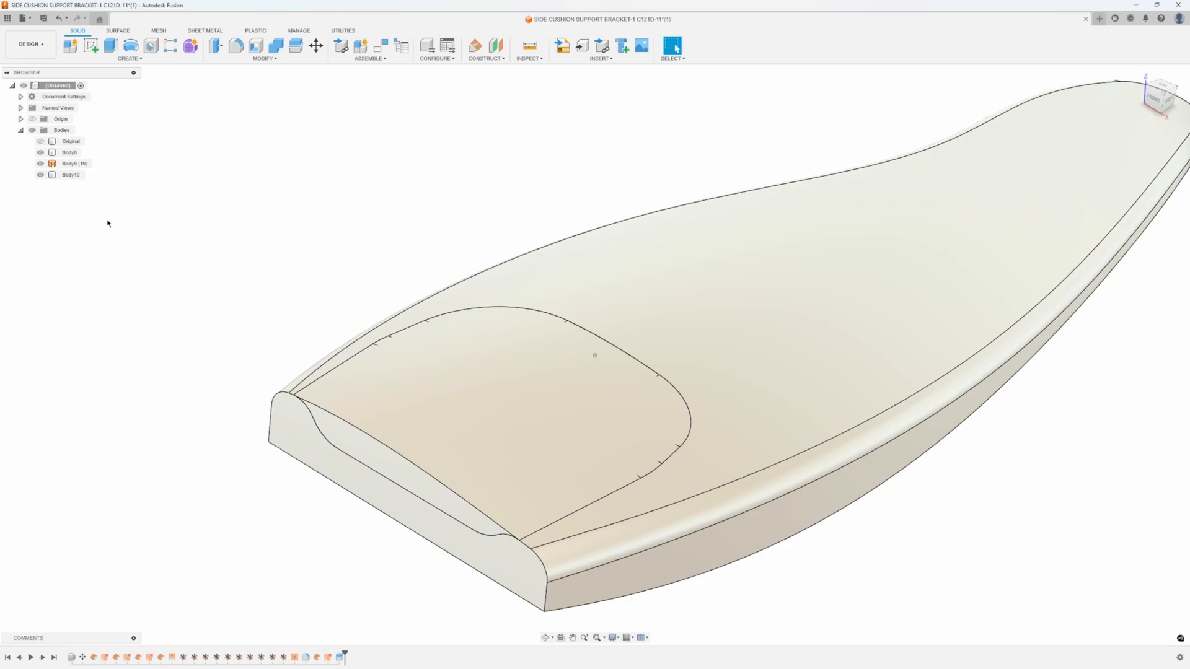
mouse_move(82, 235)
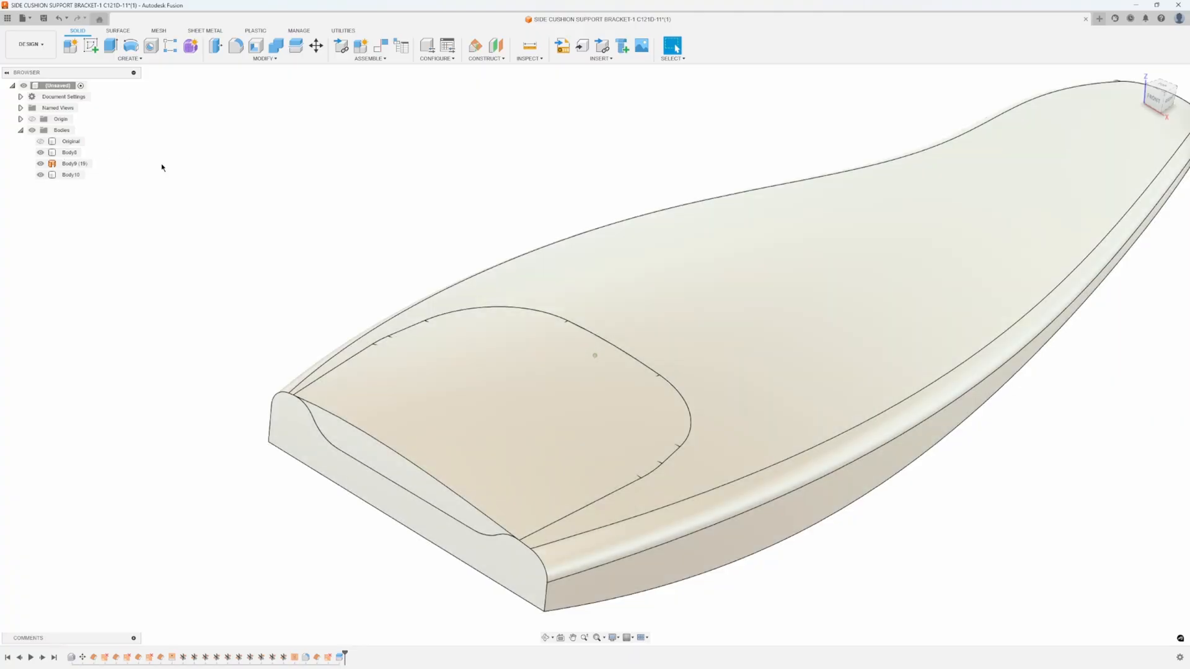
left_click(73, 163)
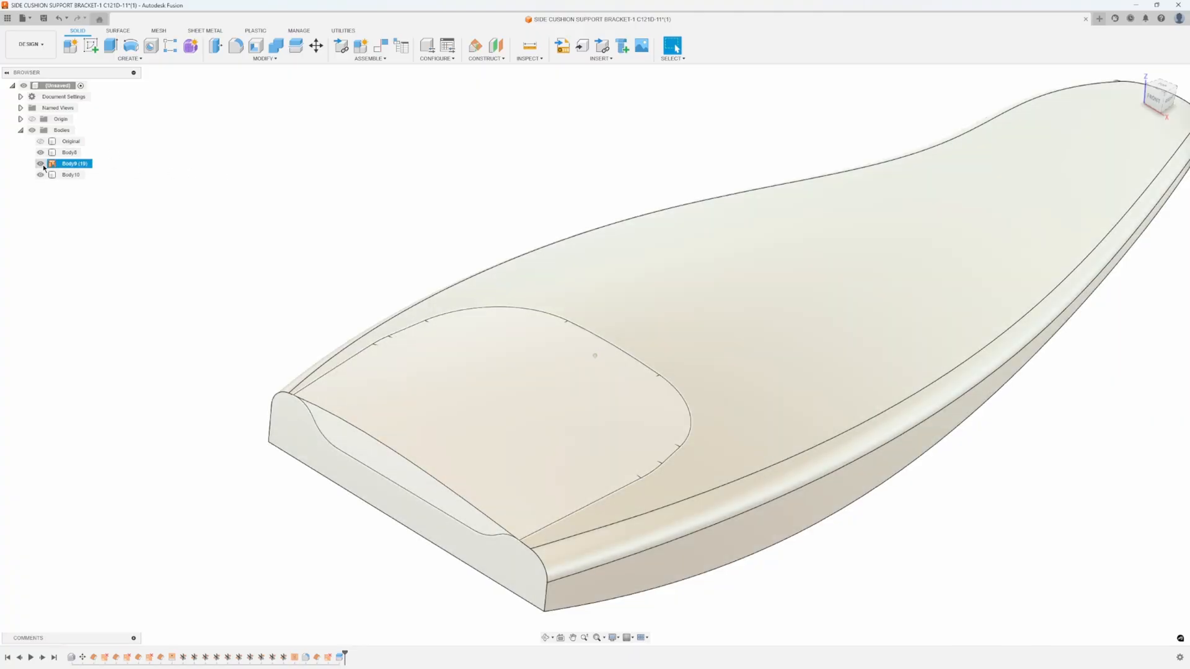
left_click(40, 164)
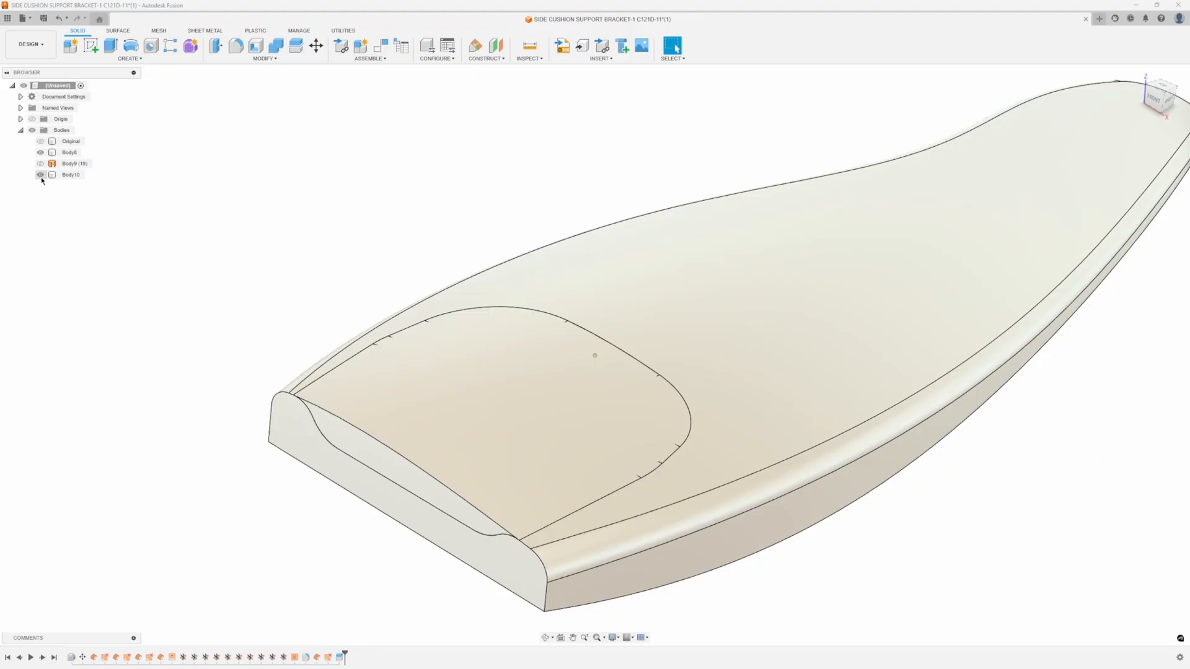
left_click(70, 175)
type("mdf form")
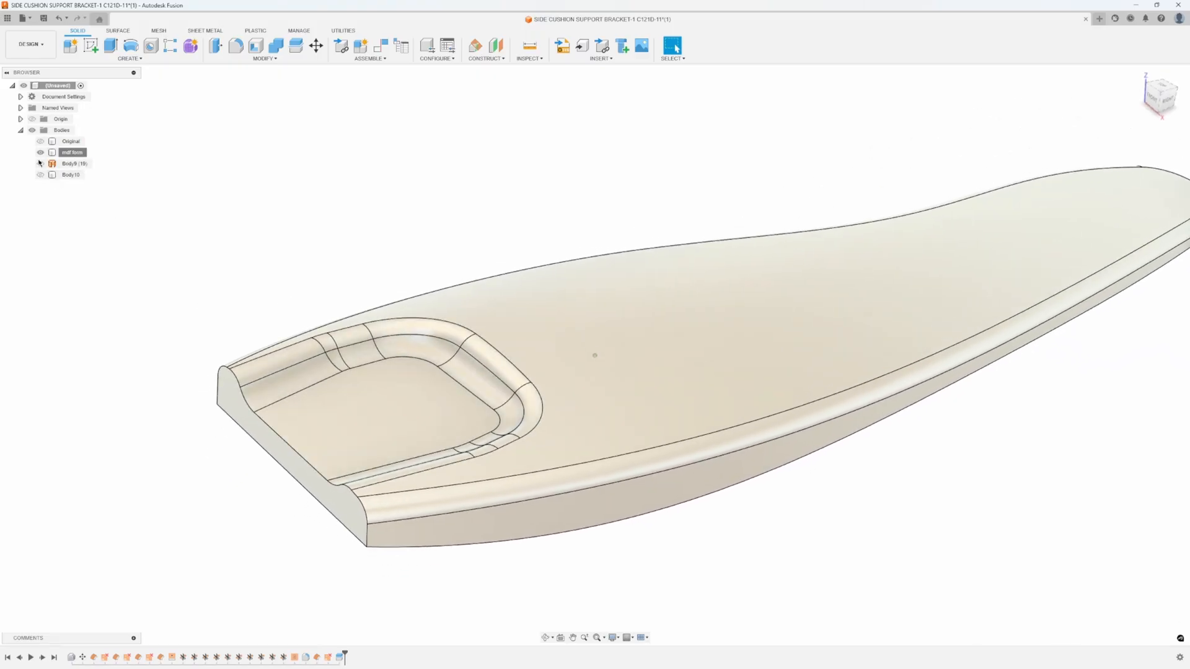
Rename the pocketed solid to 'mdf form' and show the original bracket on its own
left_click(69, 175)
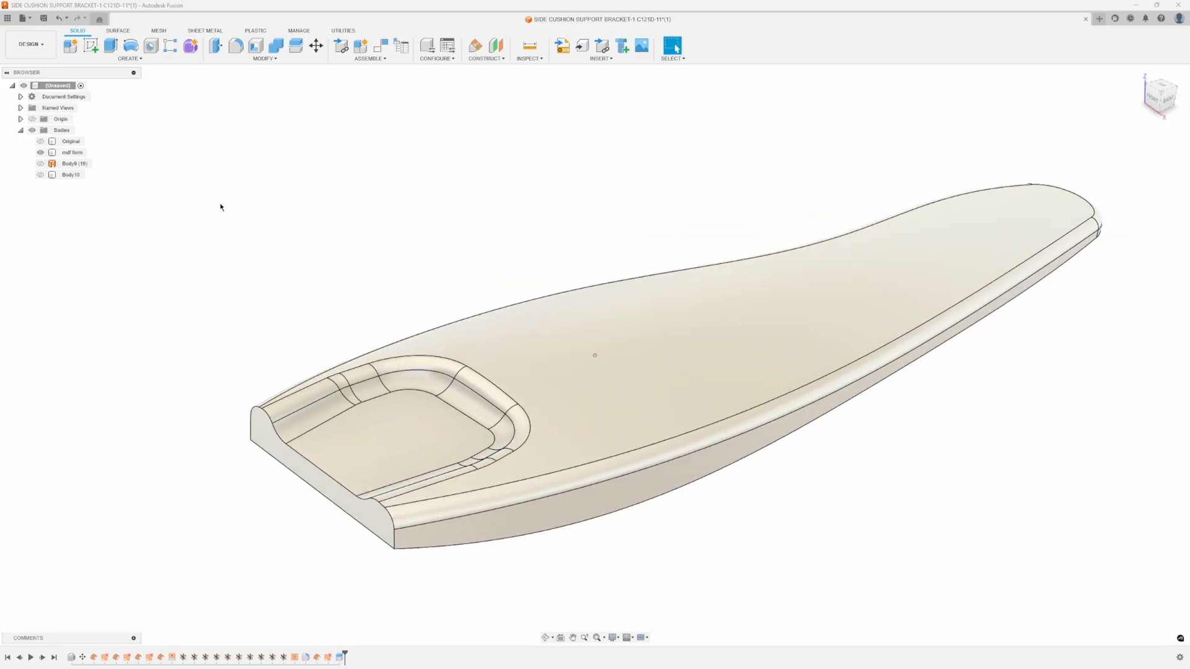
left_click(40, 141)
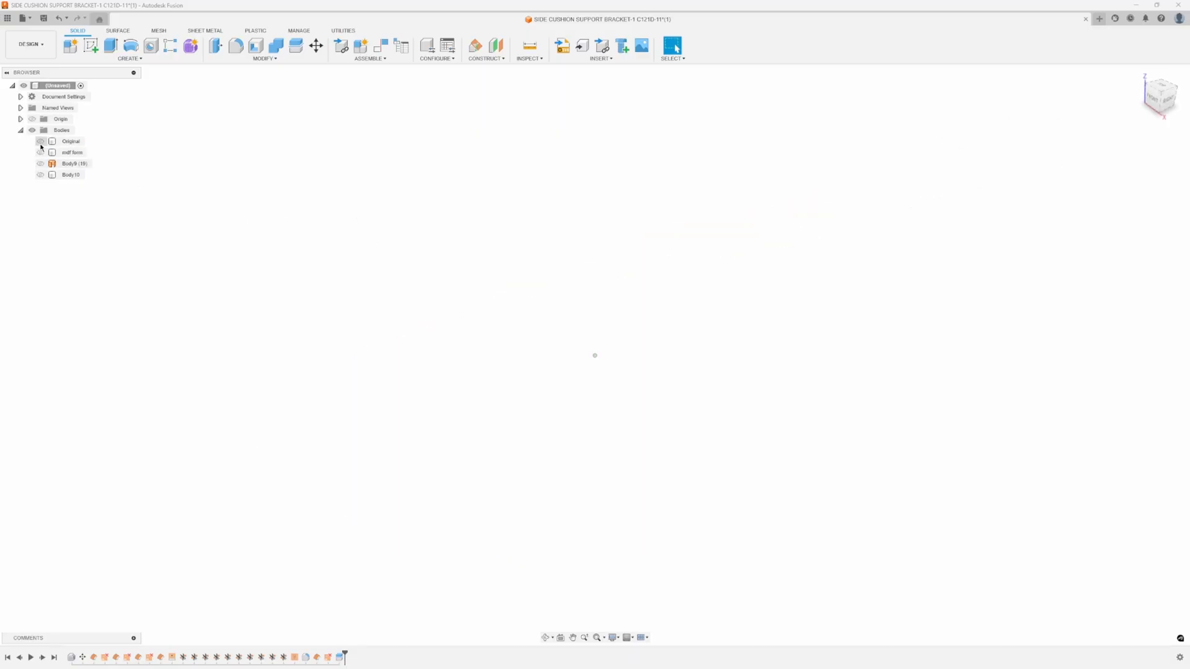
left_click(40, 142)
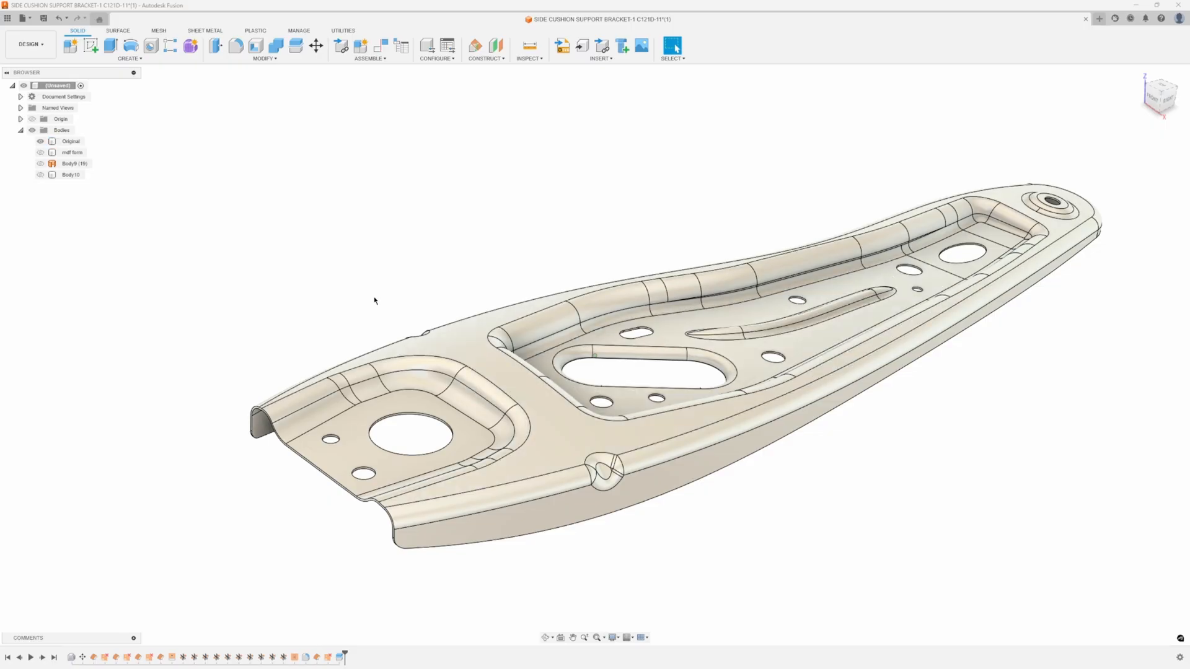
mouse_move(361, 297)
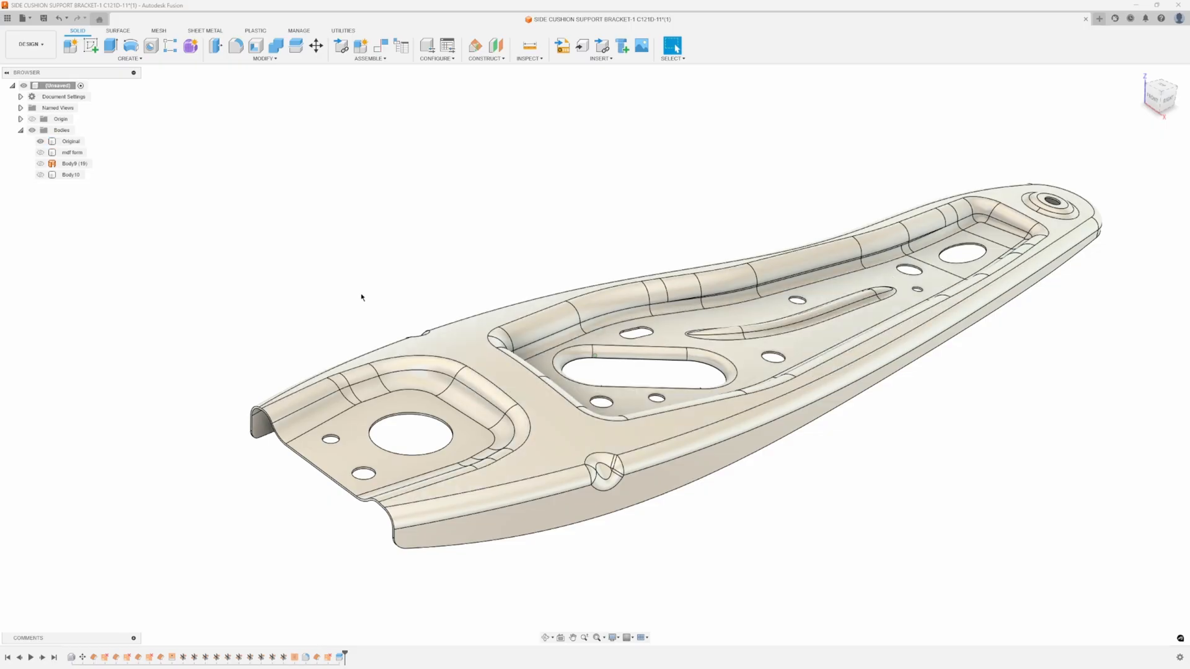